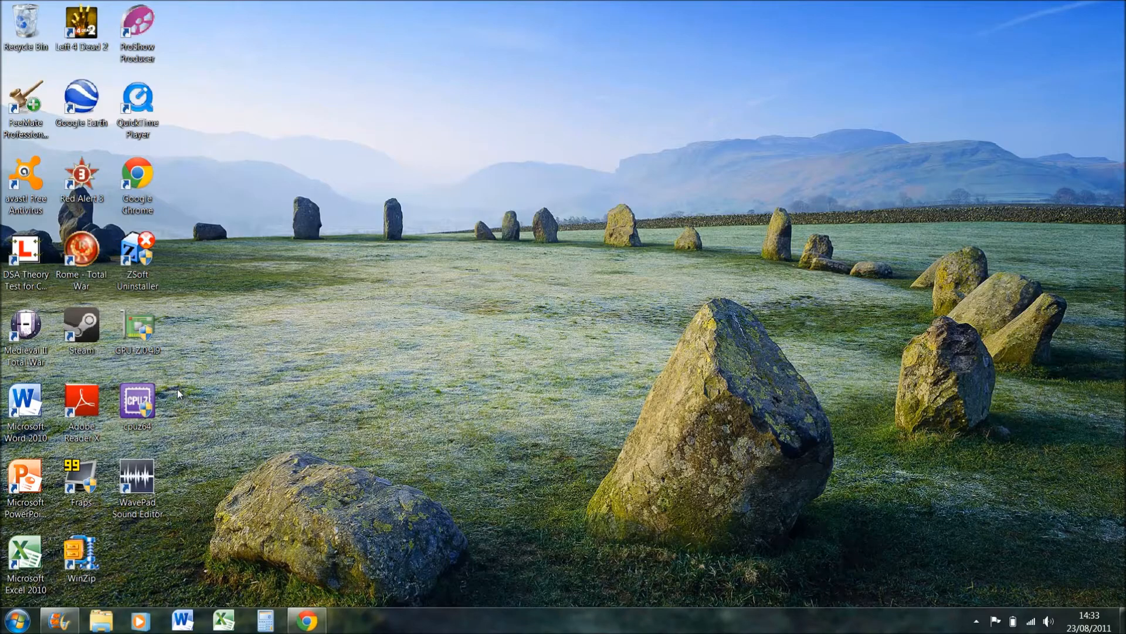
Bring up the intro and outro project and play back its Sony PSP E1000 title
{"action": "left_click", "coordinate": [58, 620]}
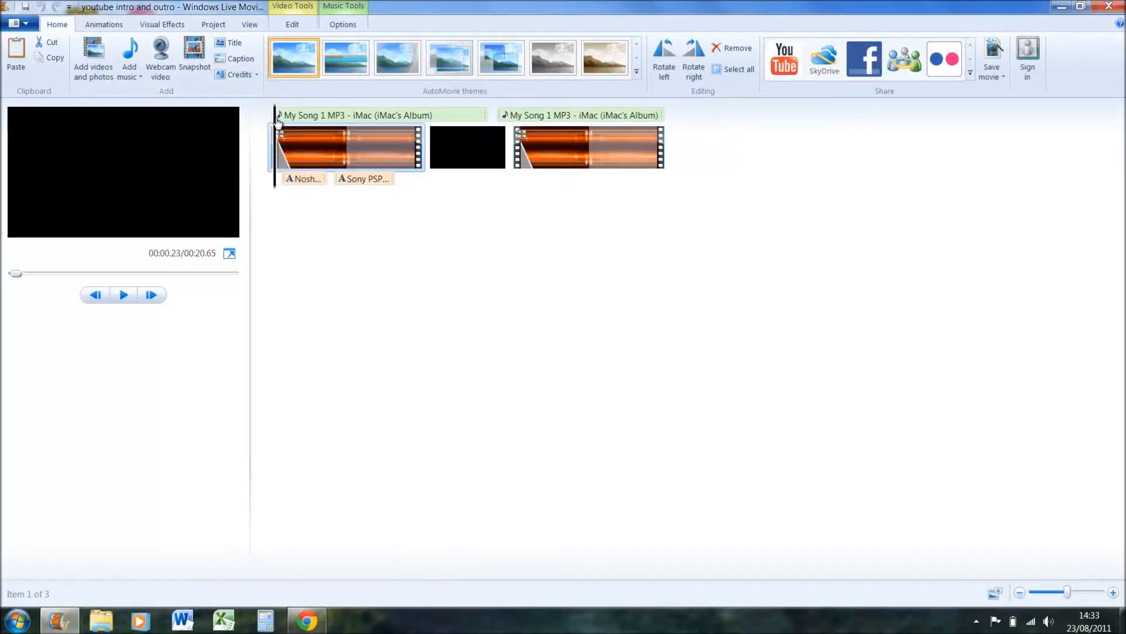
{"action": "left_click", "coordinate": [309, 148]}
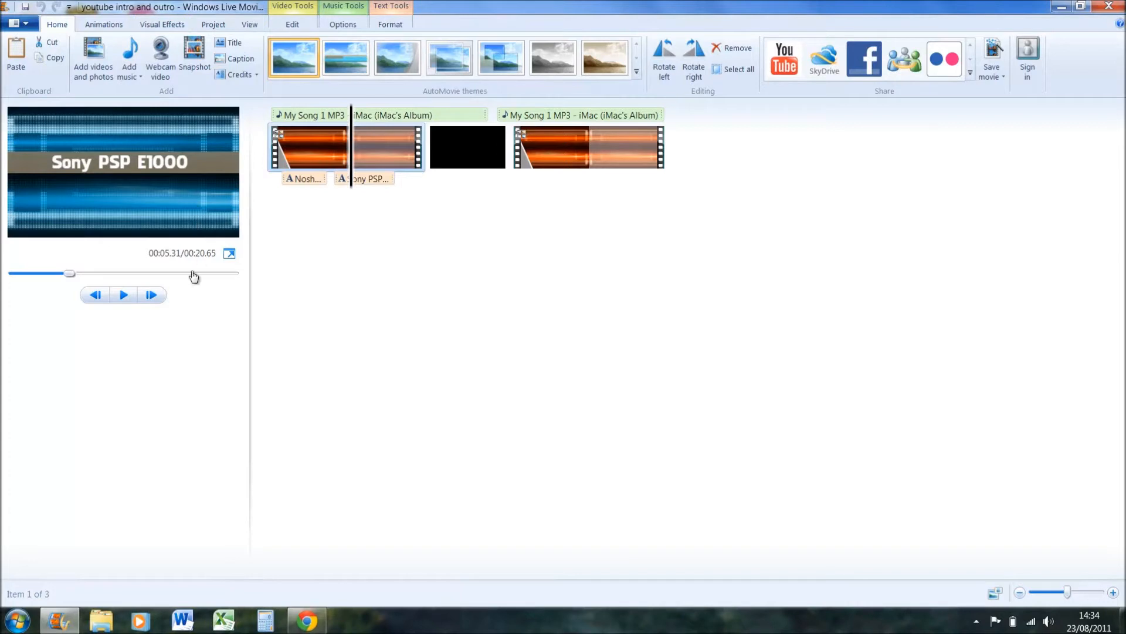
{"action": "mouse_move", "coordinate": [180, 297]}
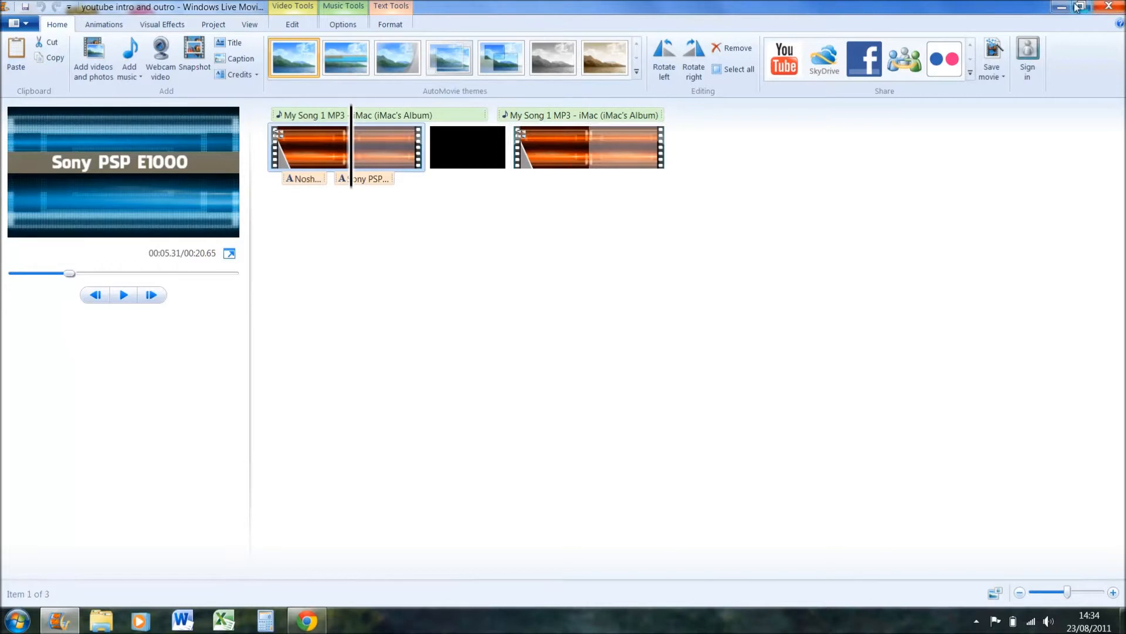
Start a new blank My Movie project from the File menu
{"action": "left_click", "coordinate": [13, 7]}
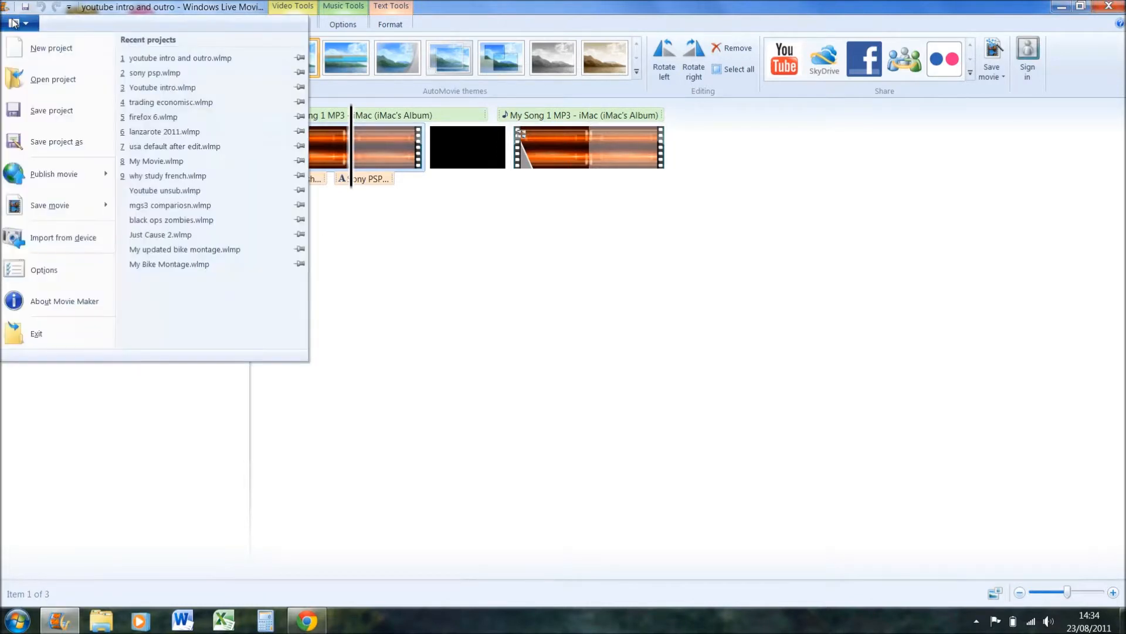
{"action": "left_click", "coordinate": [50, 48]}
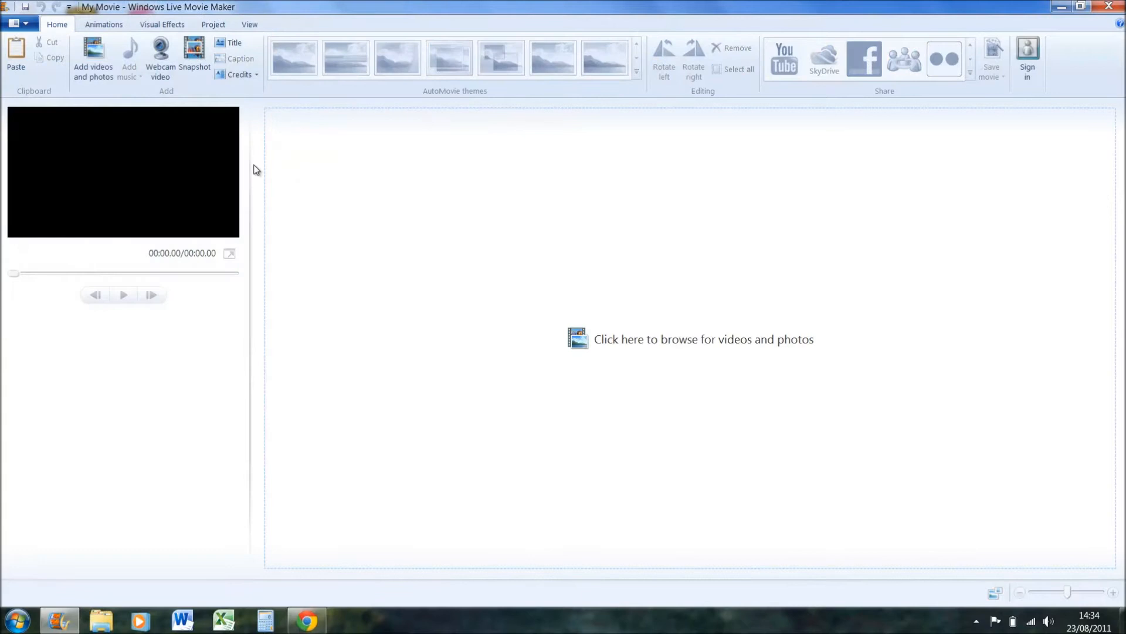
{"action": "mouse_move", "coordinate": [484, 252]}
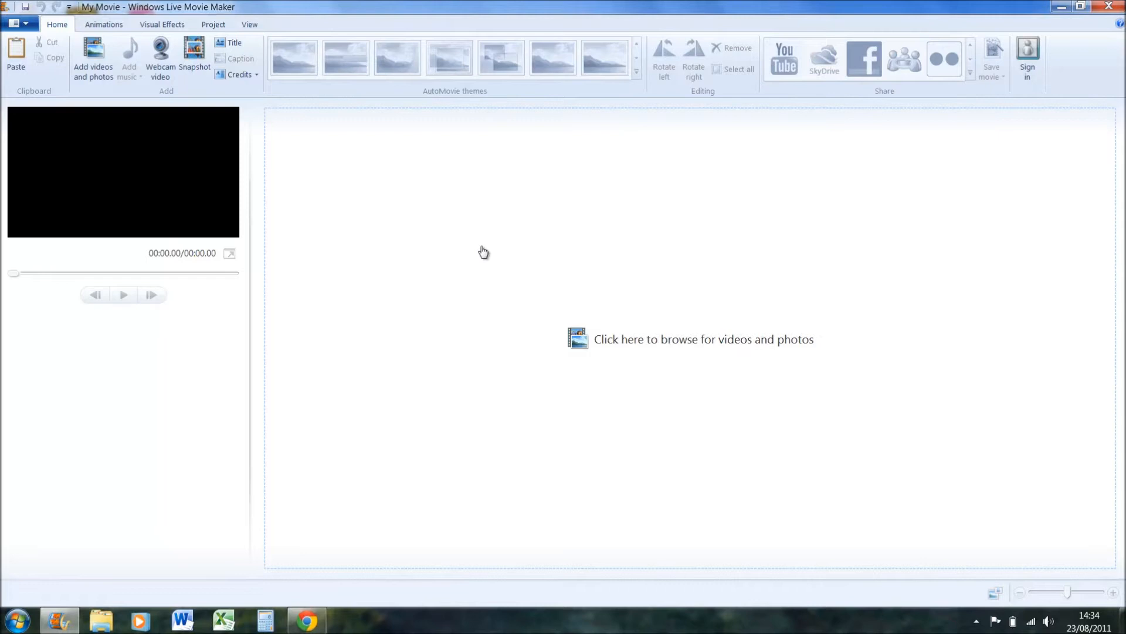
{"action": "mouse_move", "coordinate": [359, 183]}
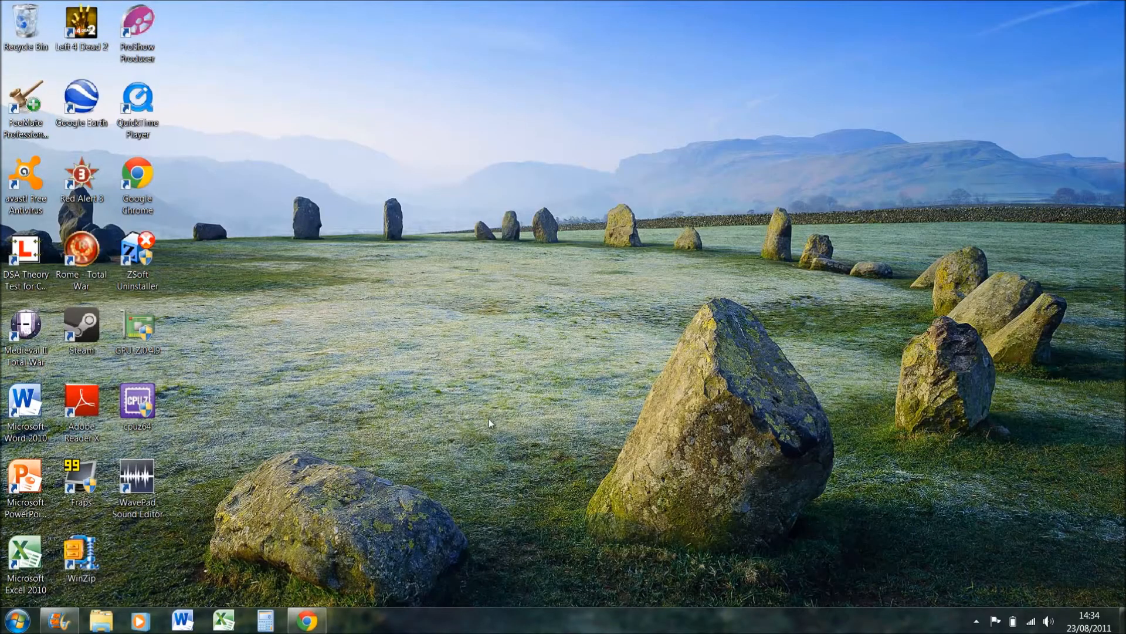
Search 'free sound' in Chrome and reach PacDV's free Music track list
{"action": "left_click", "coordinate": [305, 620]}
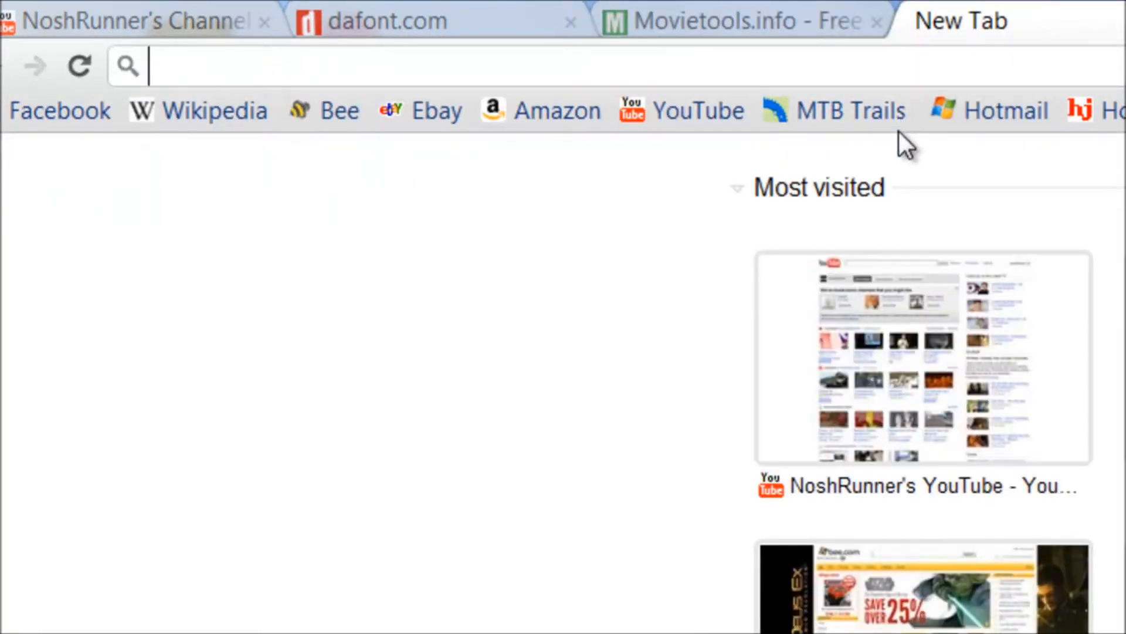
{"action": "type", "text": "free sound"}
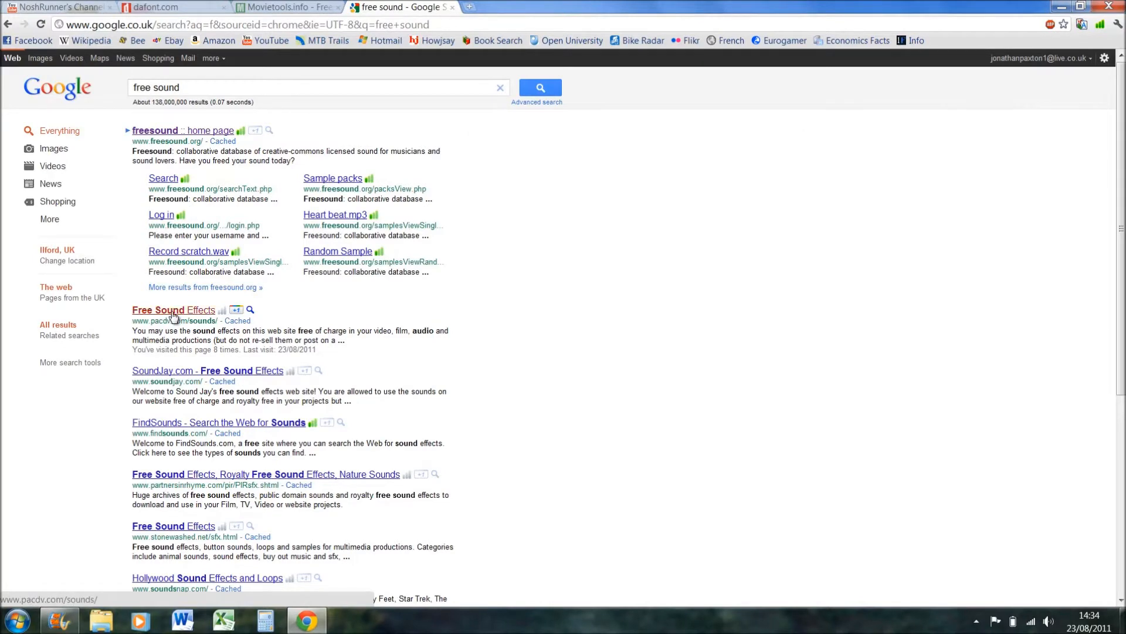
{"action": "left_click", "coordinate": [172, 310]}
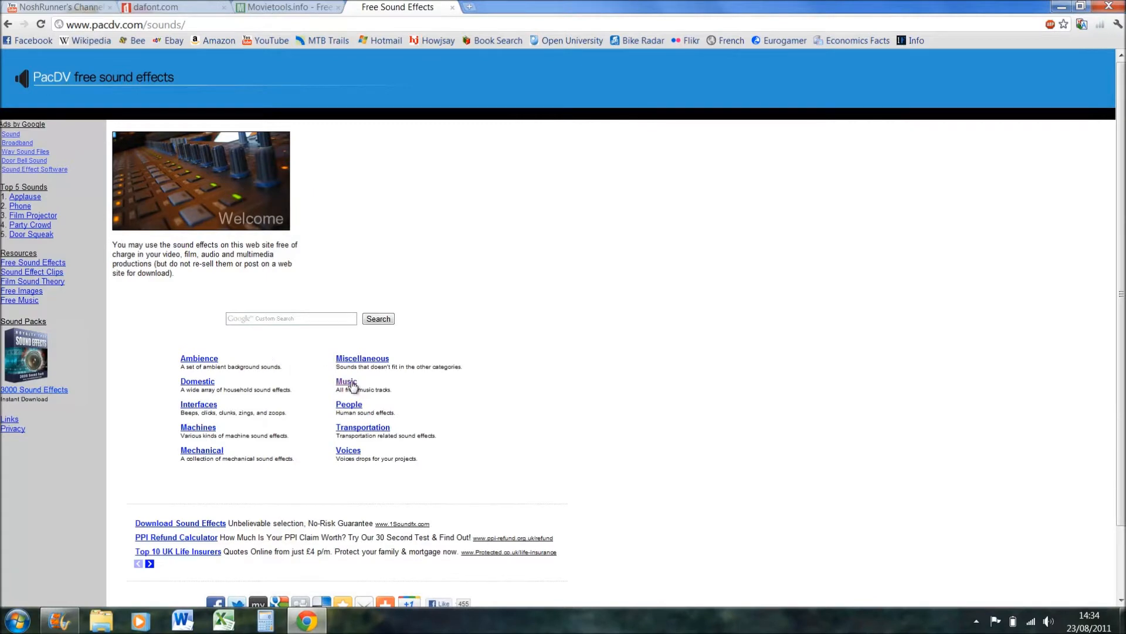
{"action": "left_click", "coordinate": [345, 381]}
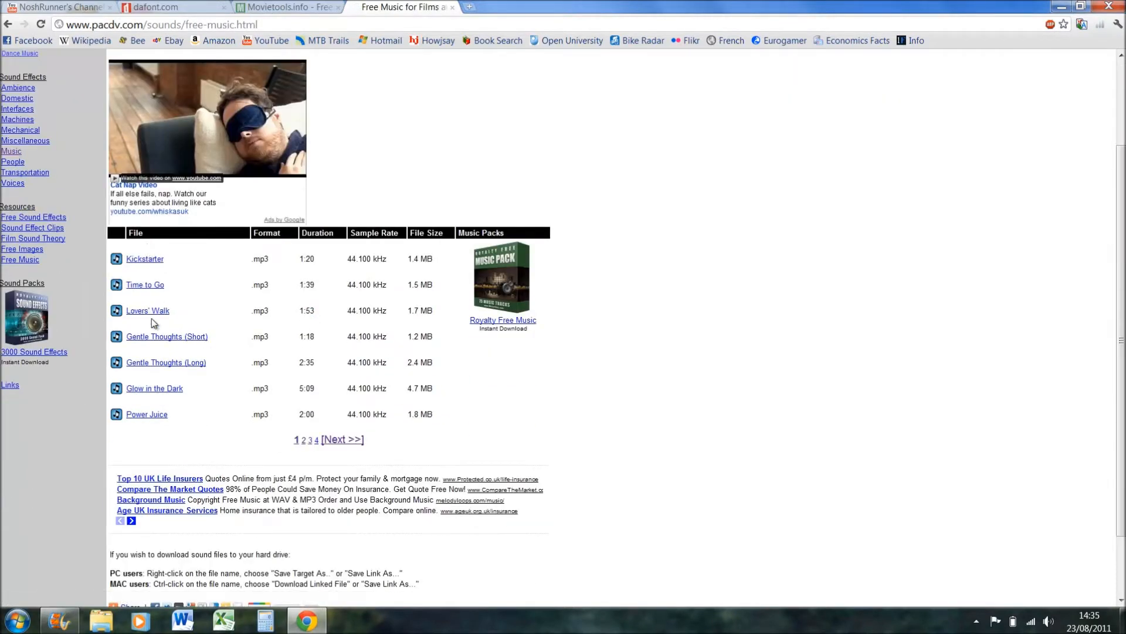
{"action": "mouse_move", "coordinate": [318, 259]}
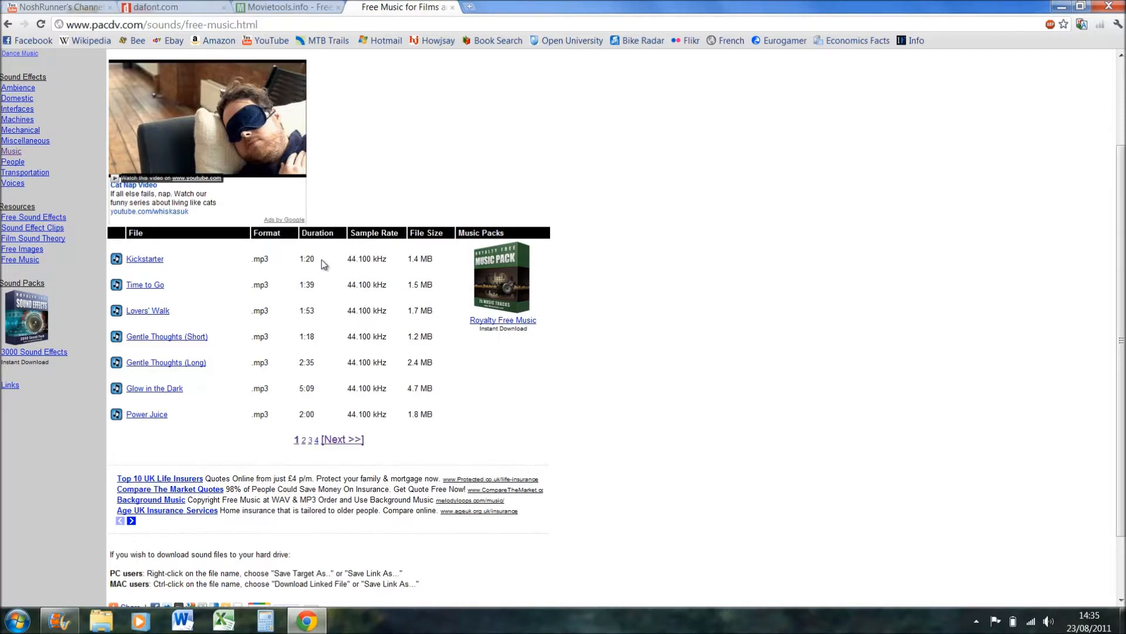
{"action": "mouse_move", "coordinate": [322, 169]}
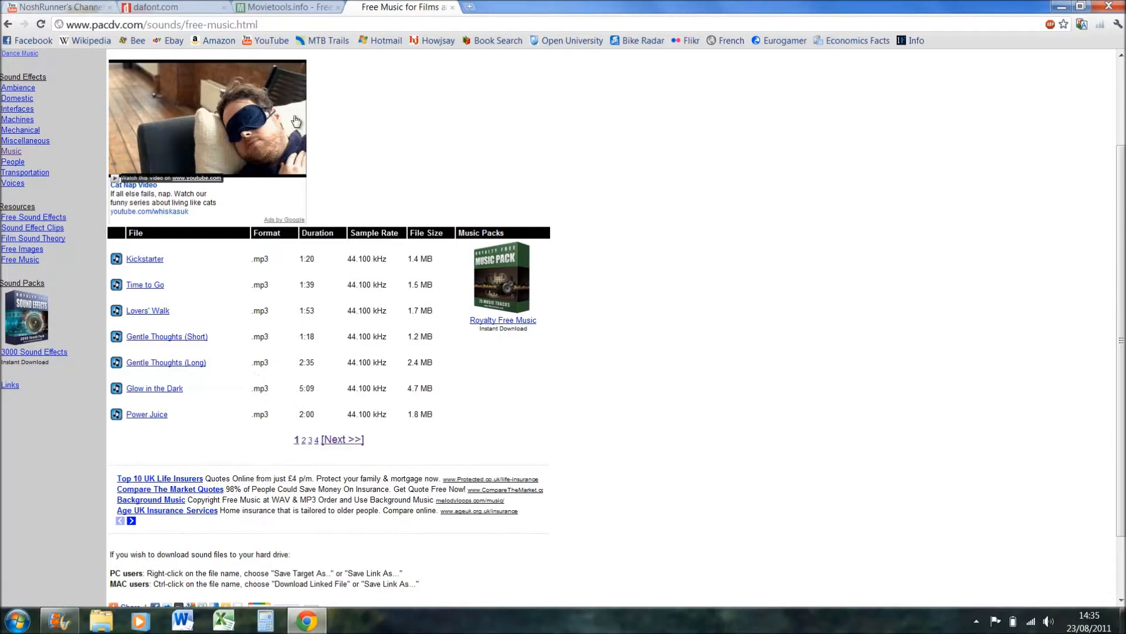
Switch to dafont.com and browse the Fancy > Old School font category
{"action": "left_click", "coordinate": [151, 7]}
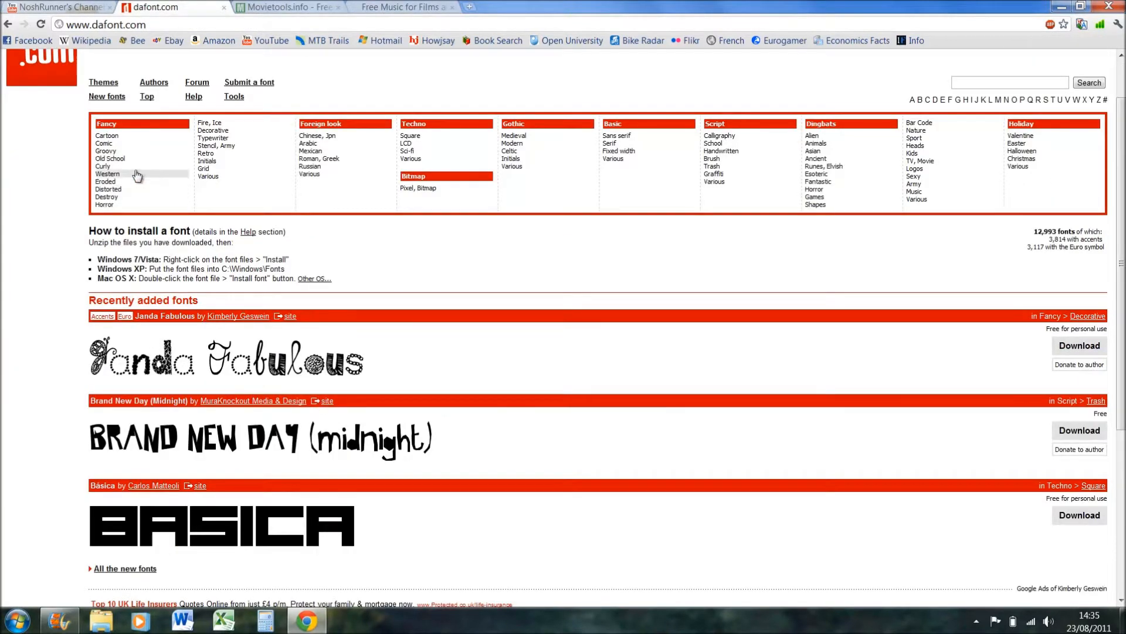
{"action": "left_click", "coordinate": [111, 159]}
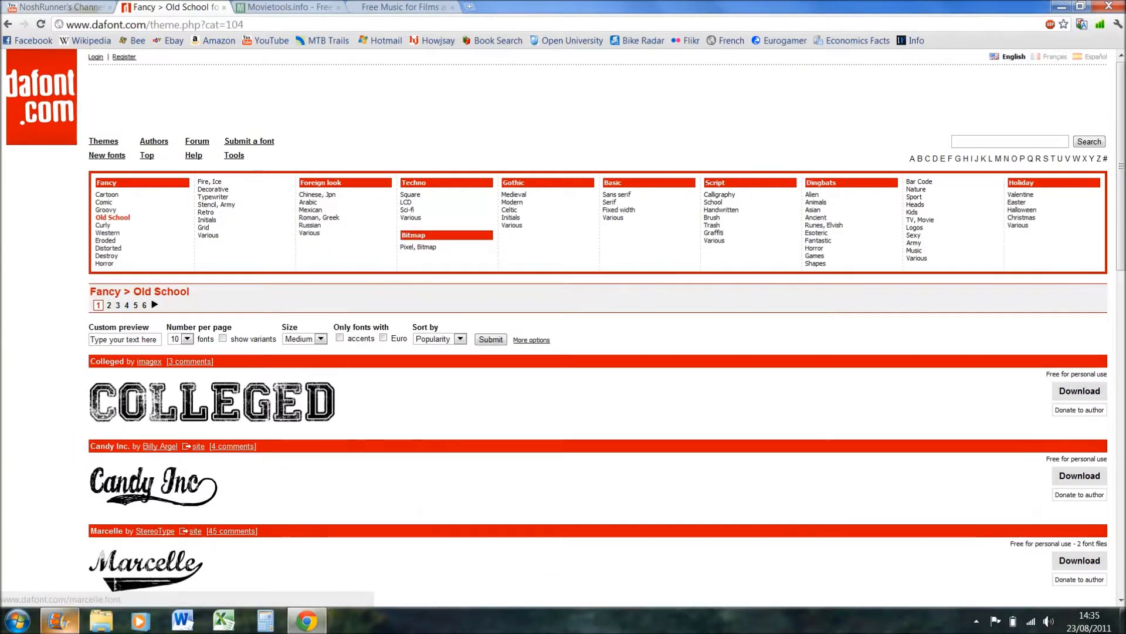
Add a title card reading NoshRunner to the project, then go back to dafont
{"action": "left_click", "coordinate": [59, 620]}
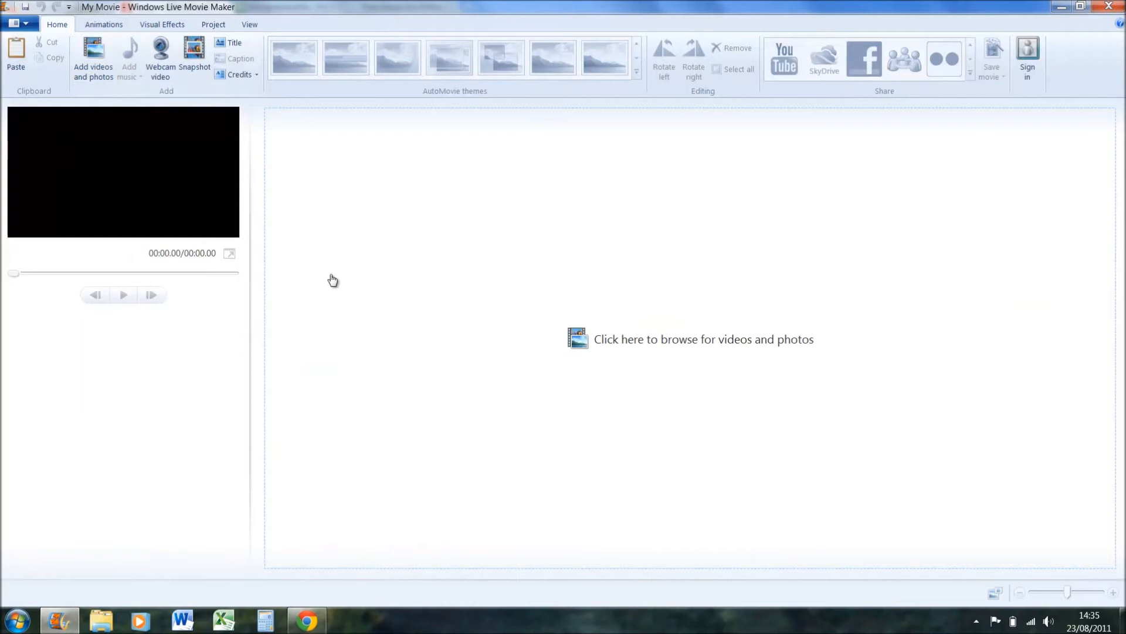
{"action": "mouse_move", "coordinate": [324, 588]}
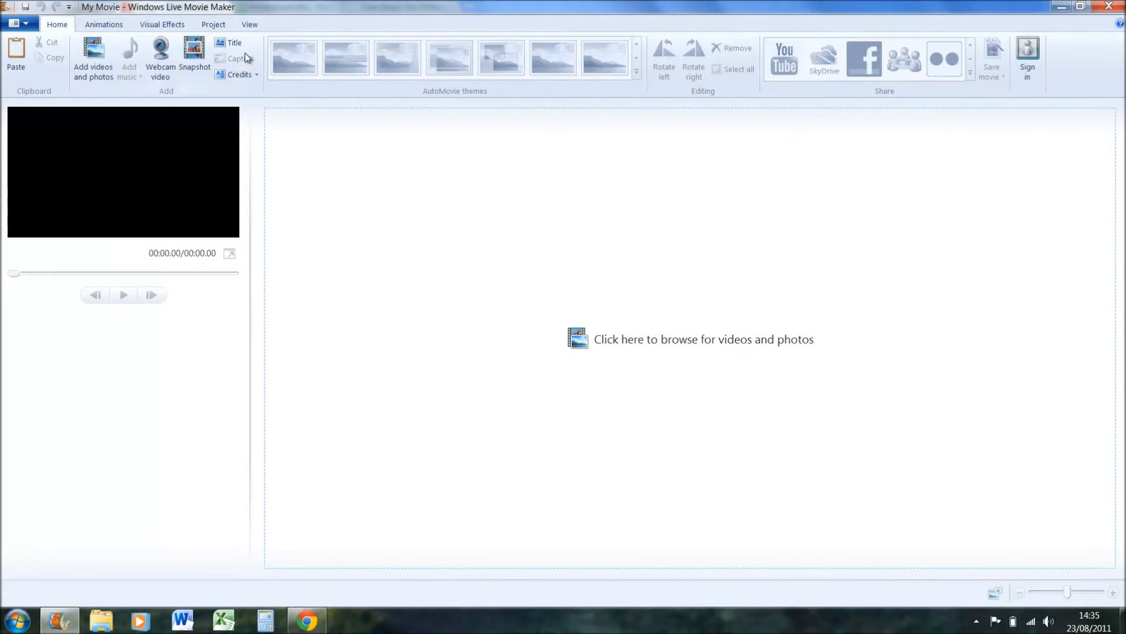
{"action": "left_click", "coordinate": [234, 42]}
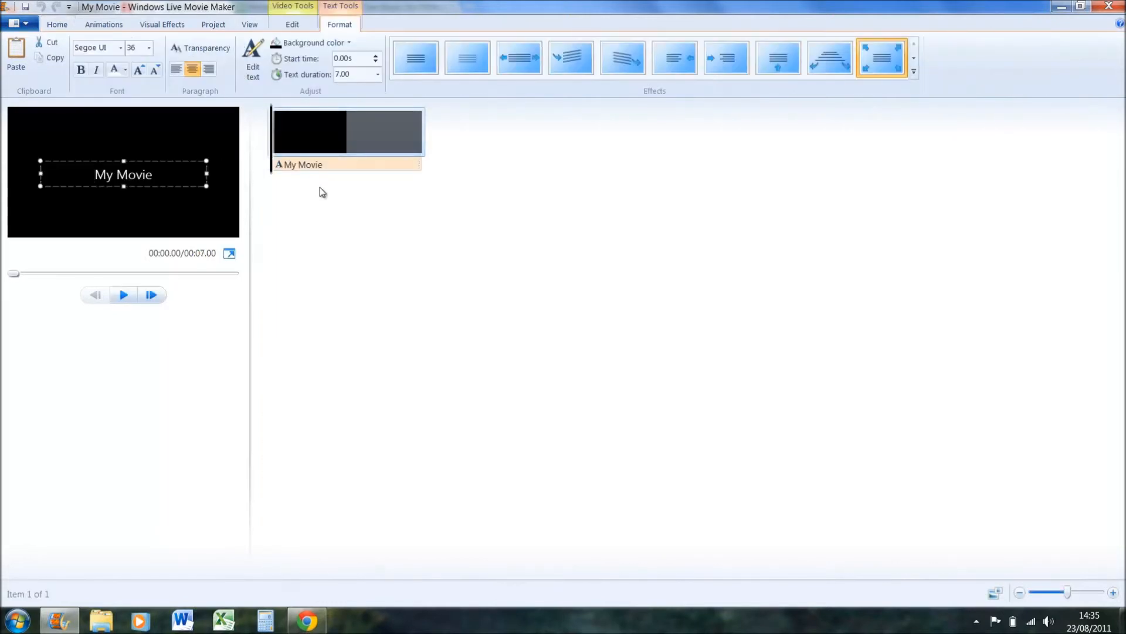
{"action": "type", "text": "NoshRunner"}
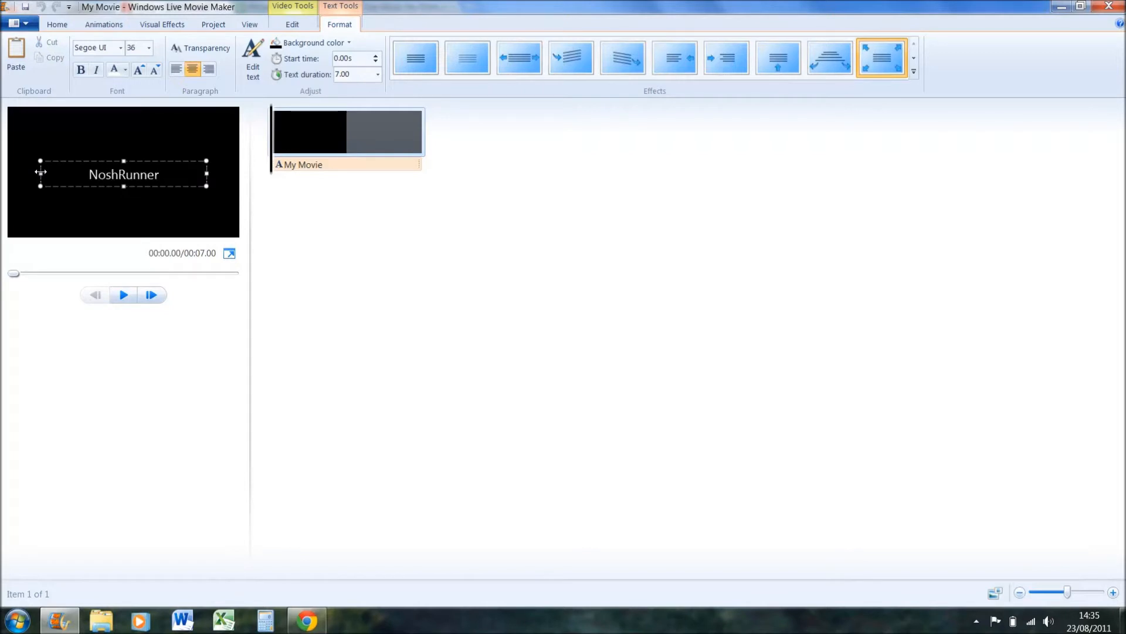
{"action": "double_click", "coordinate": [124, 174]}
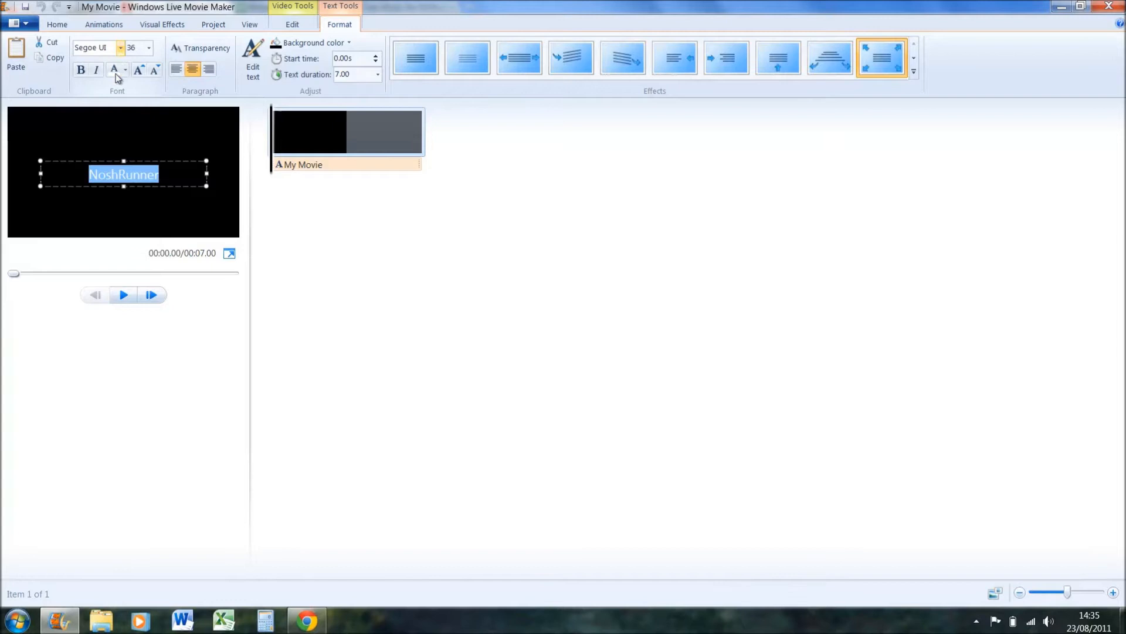
{"action": "left_click", "coordinate": [120, 47]}
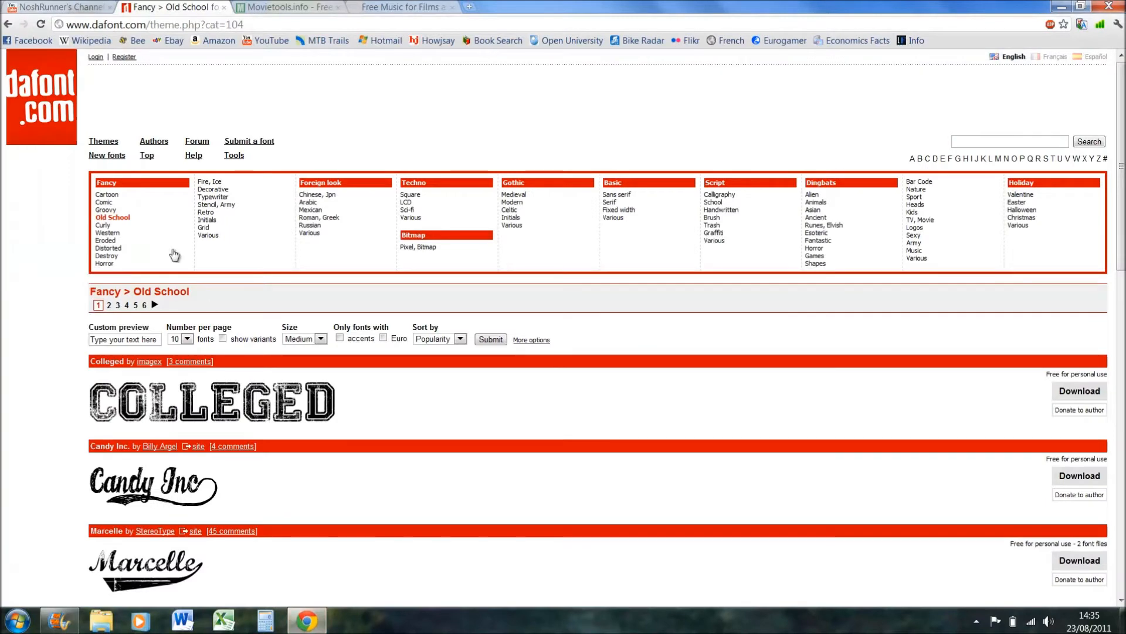
Glance through dafont's top fonts list and return to the Old School category
{"action": "left_click", "coordinate": [147, 155]}
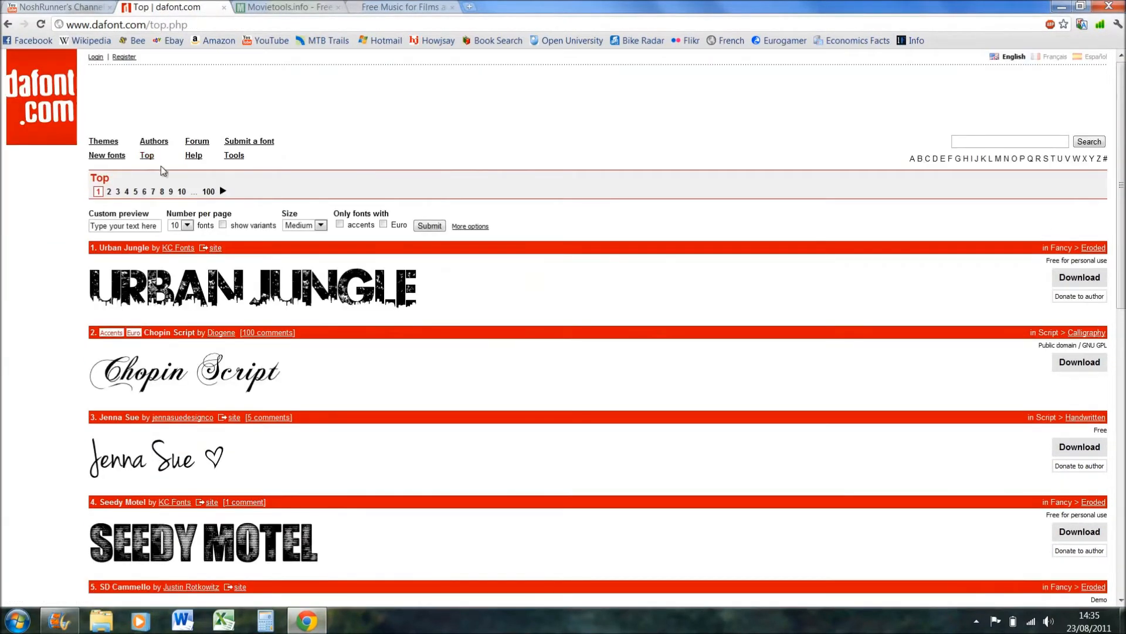
{"action": "scroll", "scroll_direction": "down", "scroll_amount": 3}
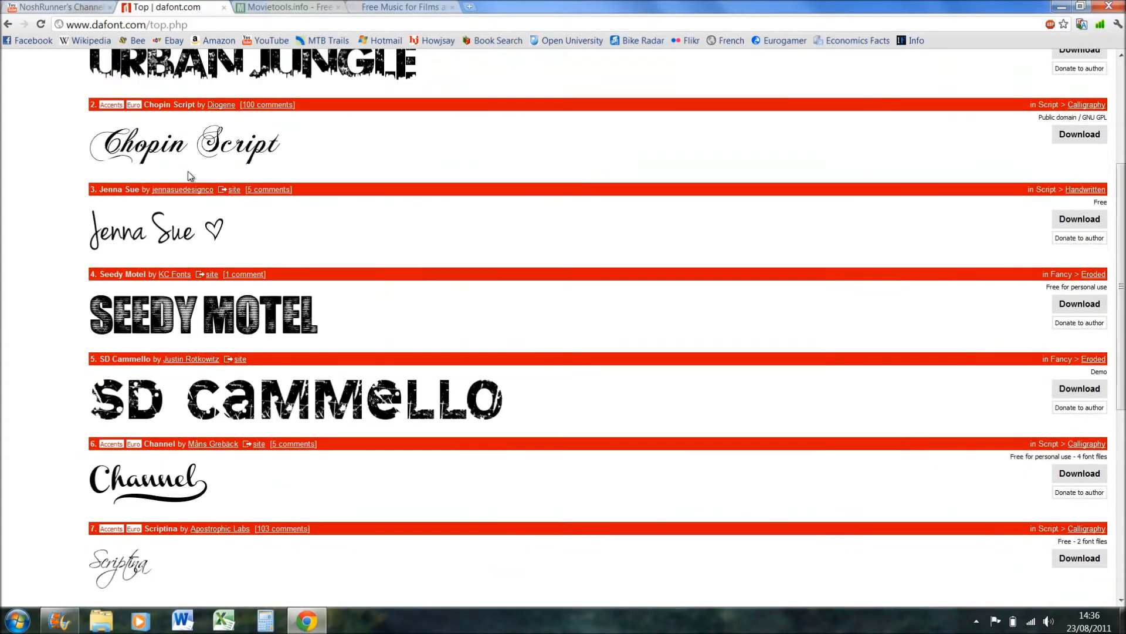
{"action": "scroll", "scroll_direction": "up", "scroll_amount": 3}
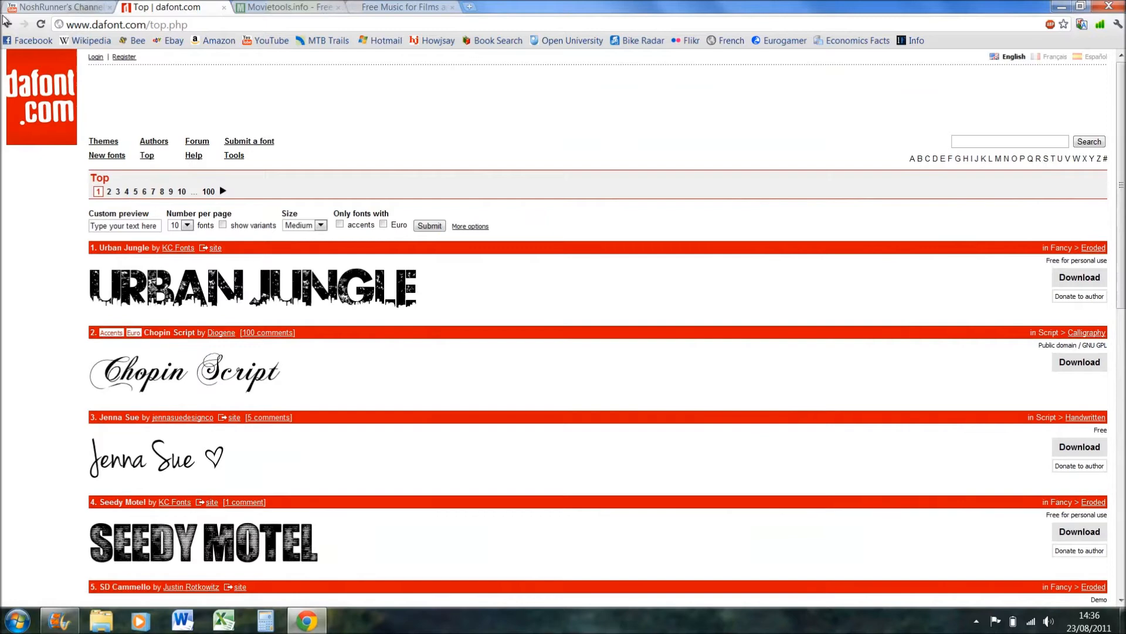
{"action": "left_click", "coordinate": [112, 217]}
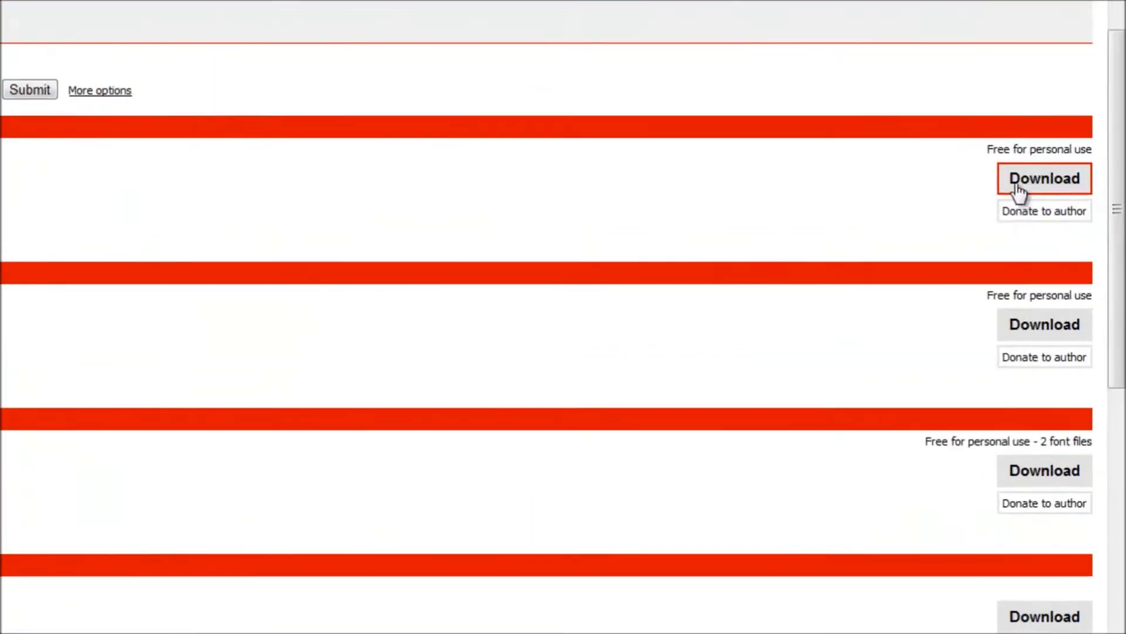
Save the Colleged font as colleged.zip into Downloads and open the zip
{"action": "right_click", "coordinate": [1044, 178]}
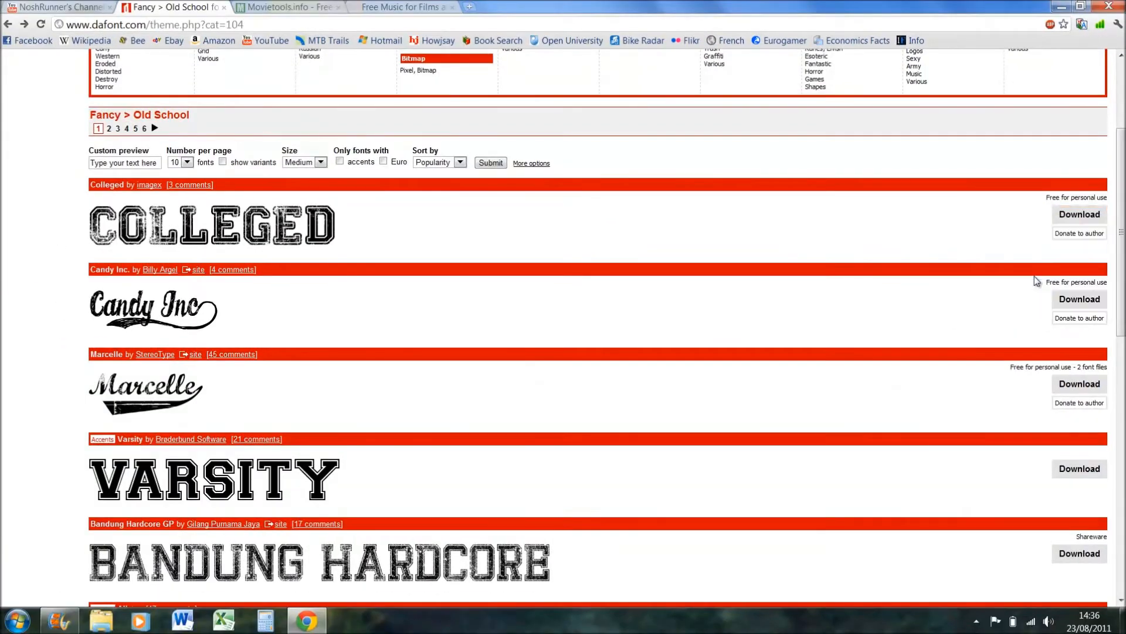
{"action": "left_click", "coordinate": [1079, 213]}
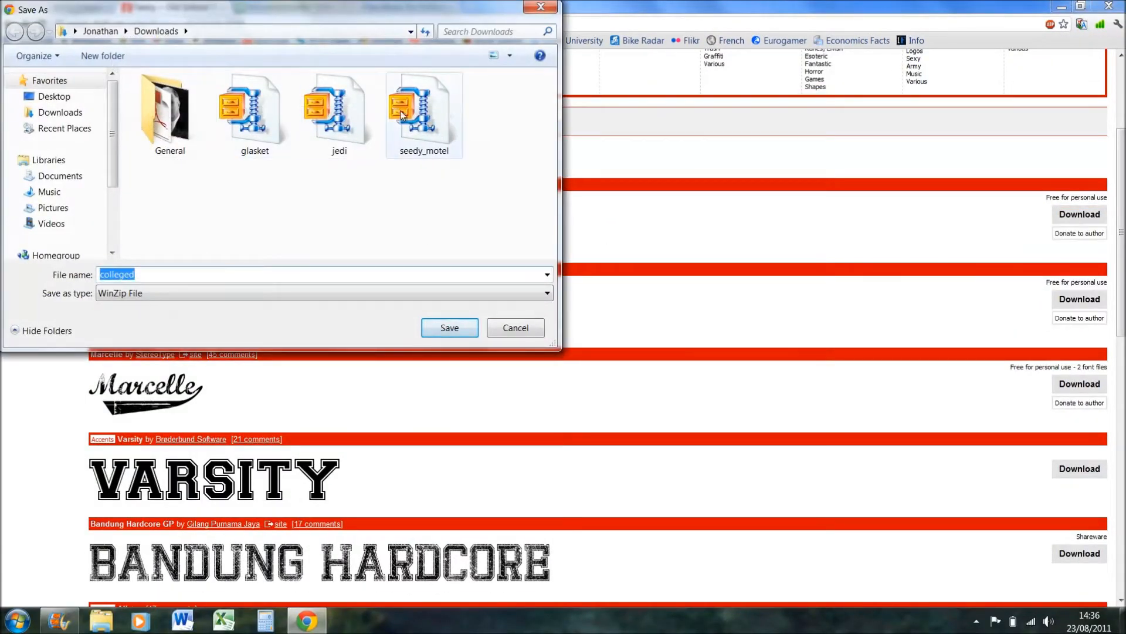
{"action": "left_click", "coordinate": [450, 328]}
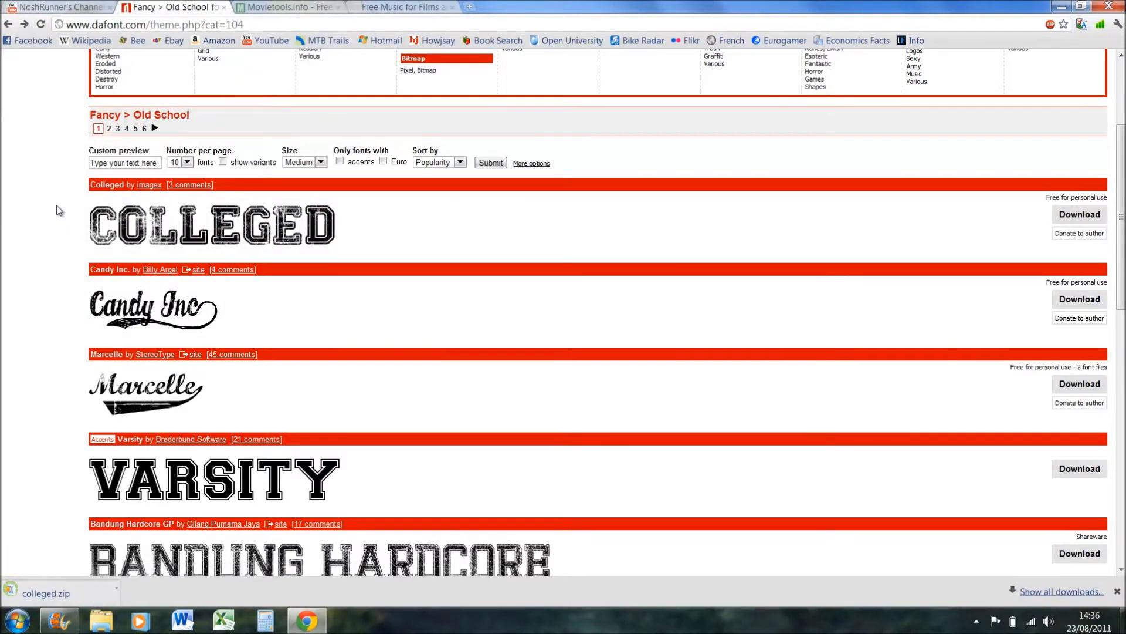
{"action": "scroll", "scroll_direction": "down", "scroll_amount": 3}
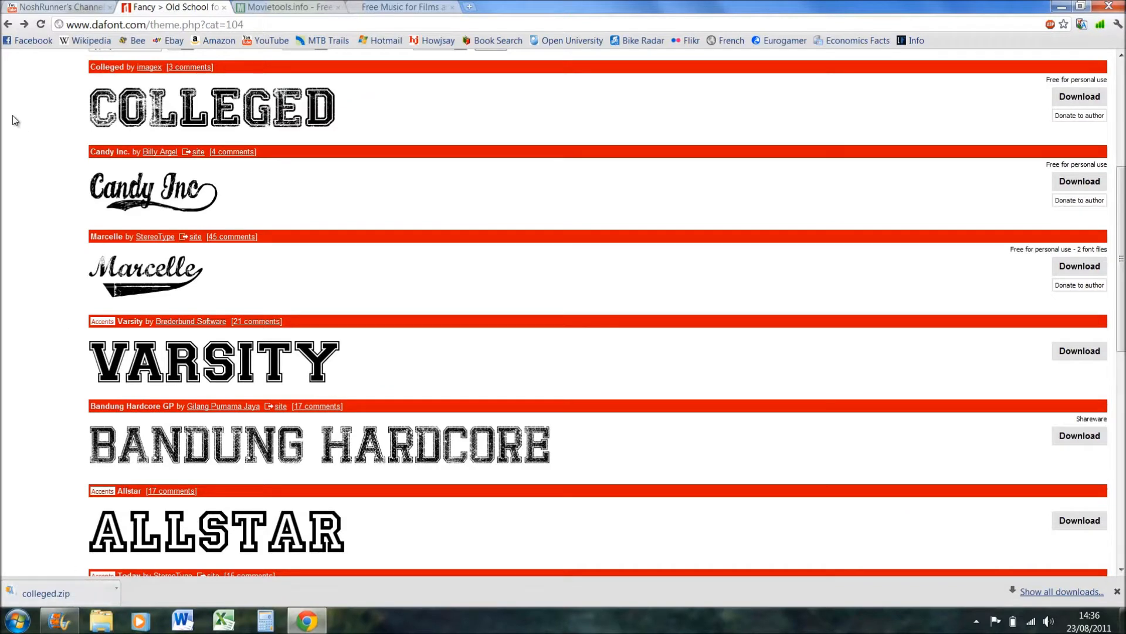
{"action": "left_click", "coordinate": [46, 593]}
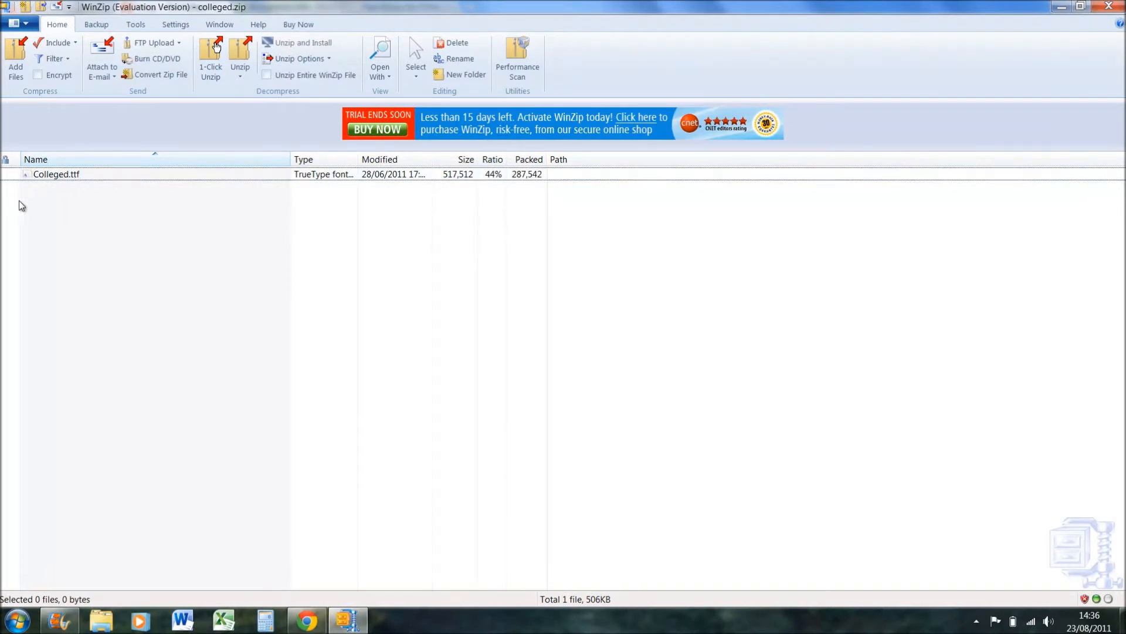
{"action": "mouse_move", "coordinate": [47, 226]}
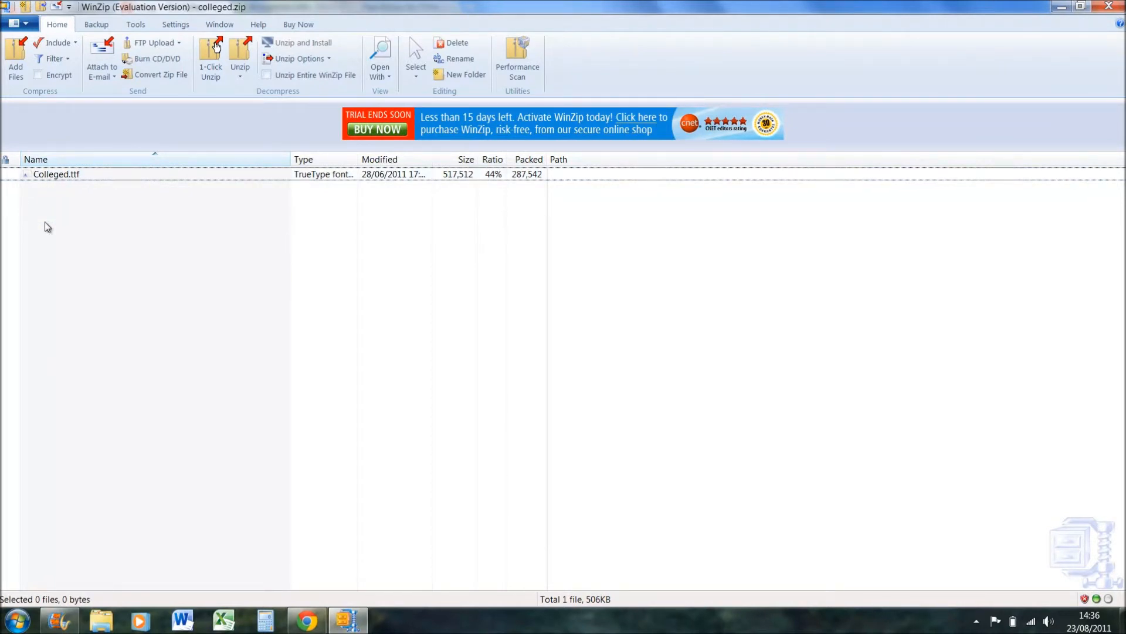
{"action": "mouse_move", "coordinate": [61, 188]}
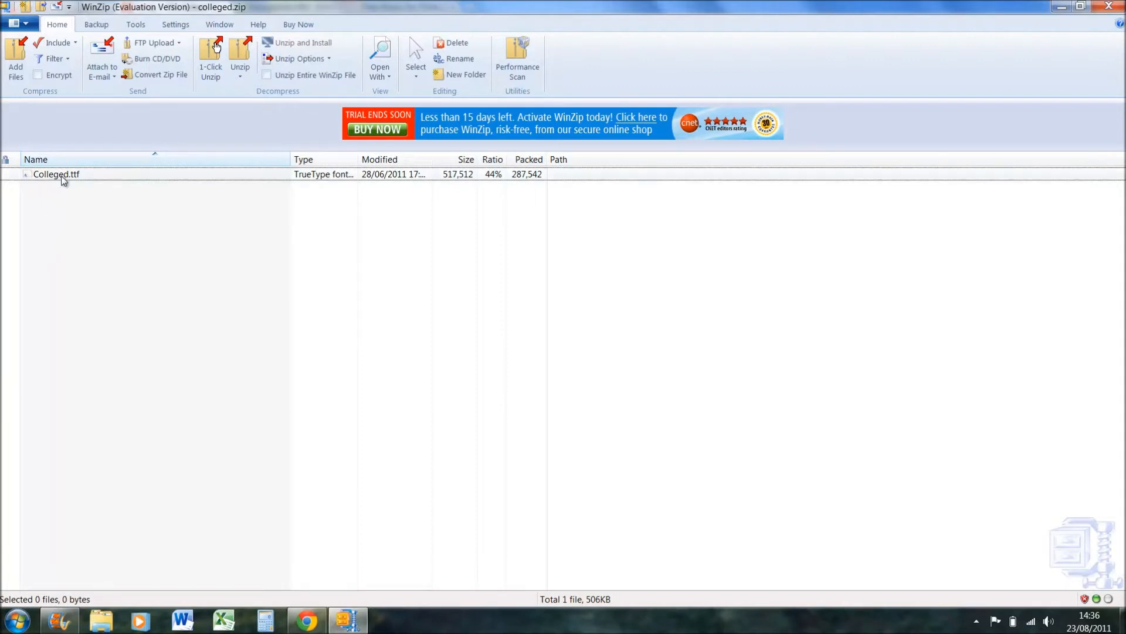
Install Colleged.ttf from the zip through Windows Font Viewer and close the preview
{"action": "left_click", "coordinate": [56, 174]}
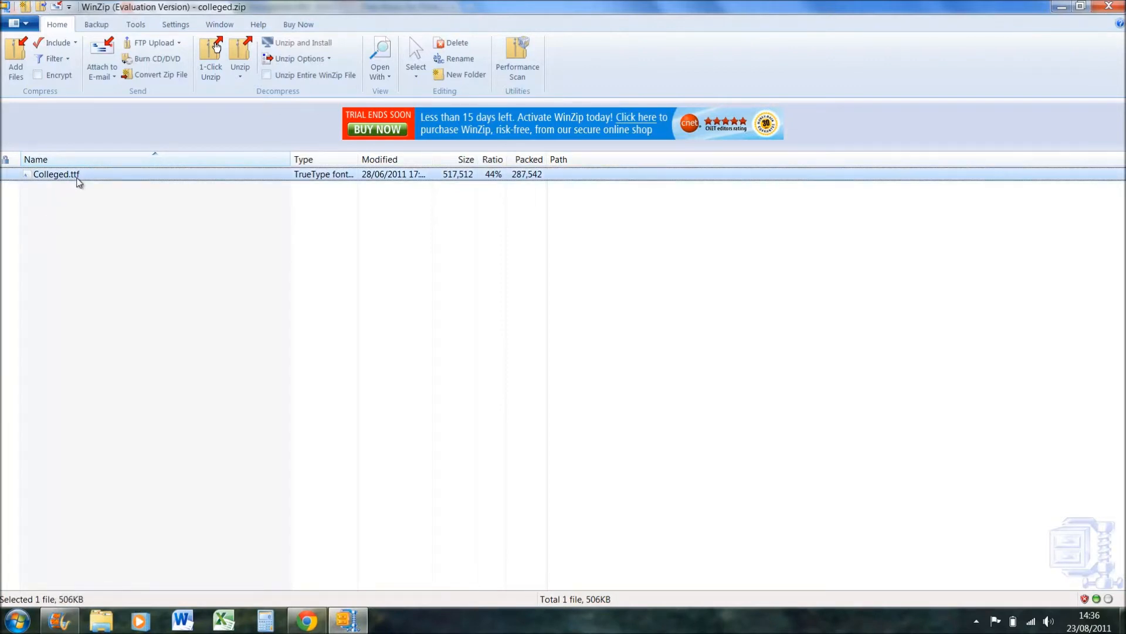
{"action": "double_click", "coordinate": [55, 174]}
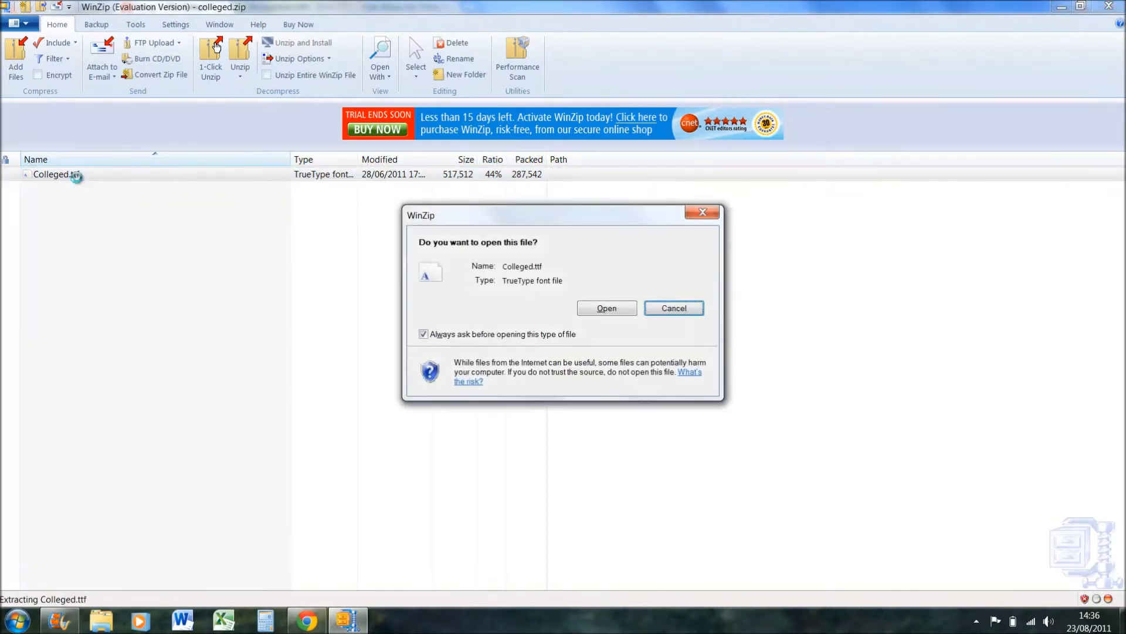
{"action": "left_click", "coordinate": [606, 308]}
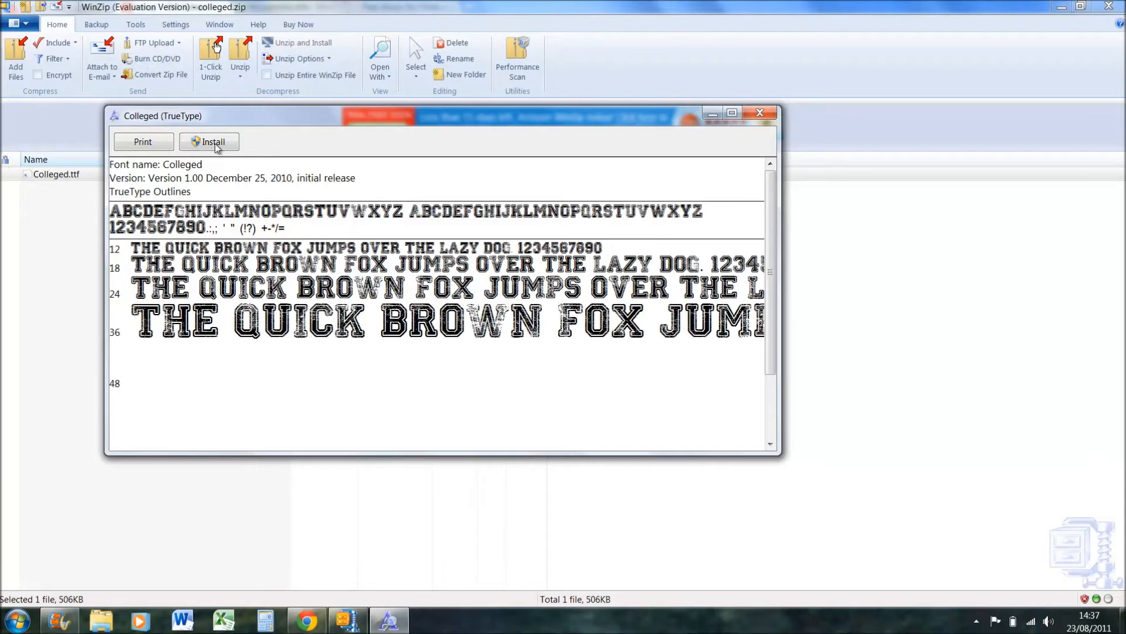
{"action": "scroll", "scroll_direction": "down", "scroll_amount": 3}
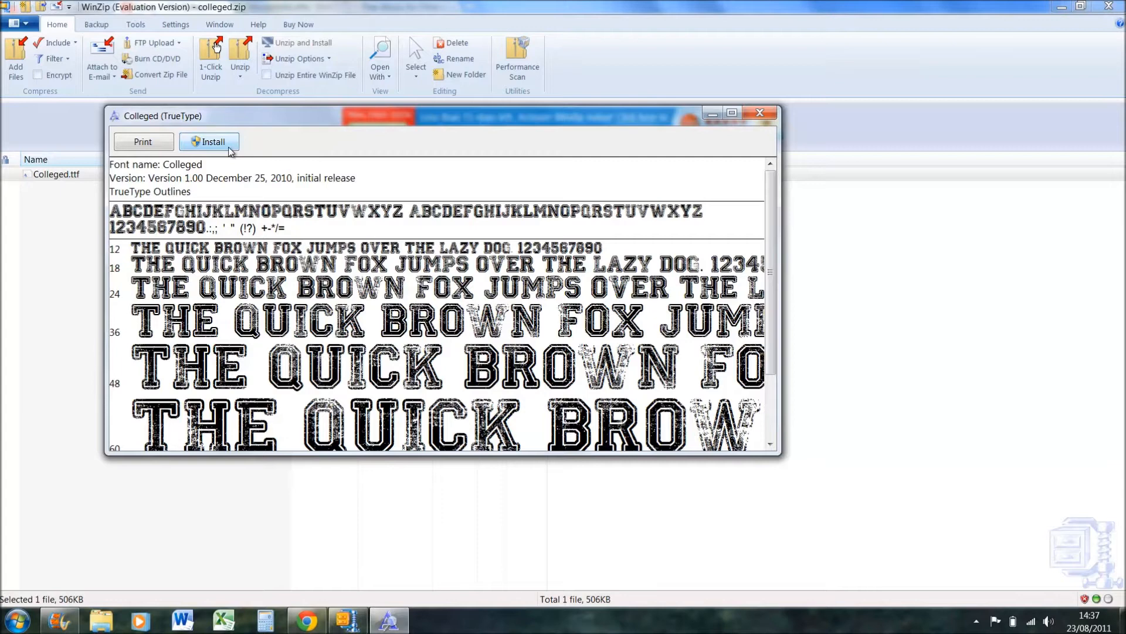
{"action": "left_click", "coordinate": [209, 142]}
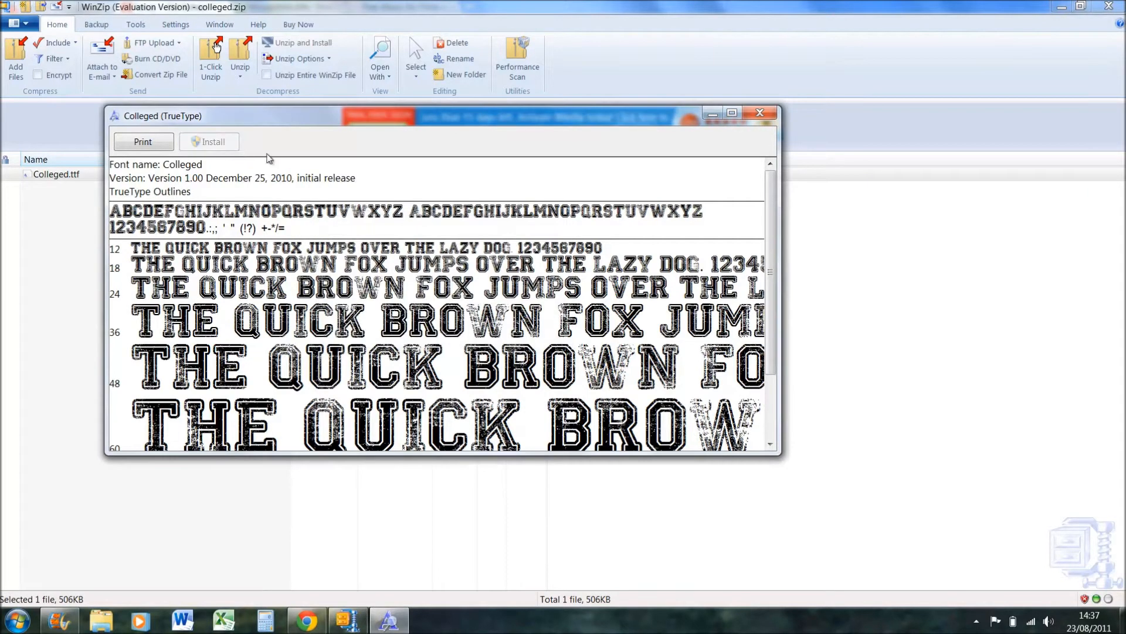
{"action": "left_click", "coordinate": [759, 113]}
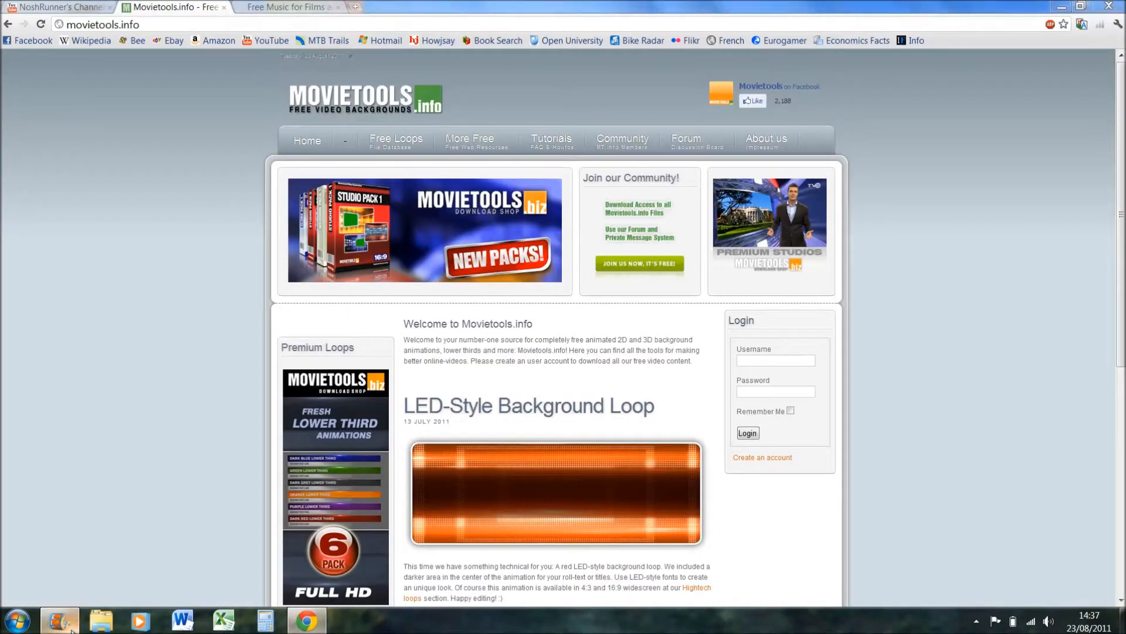
Format the NoshRunner caption in the Colleged font at a larger size around 48-50
{"action": "left_click", "coordinate": [58, 619]}
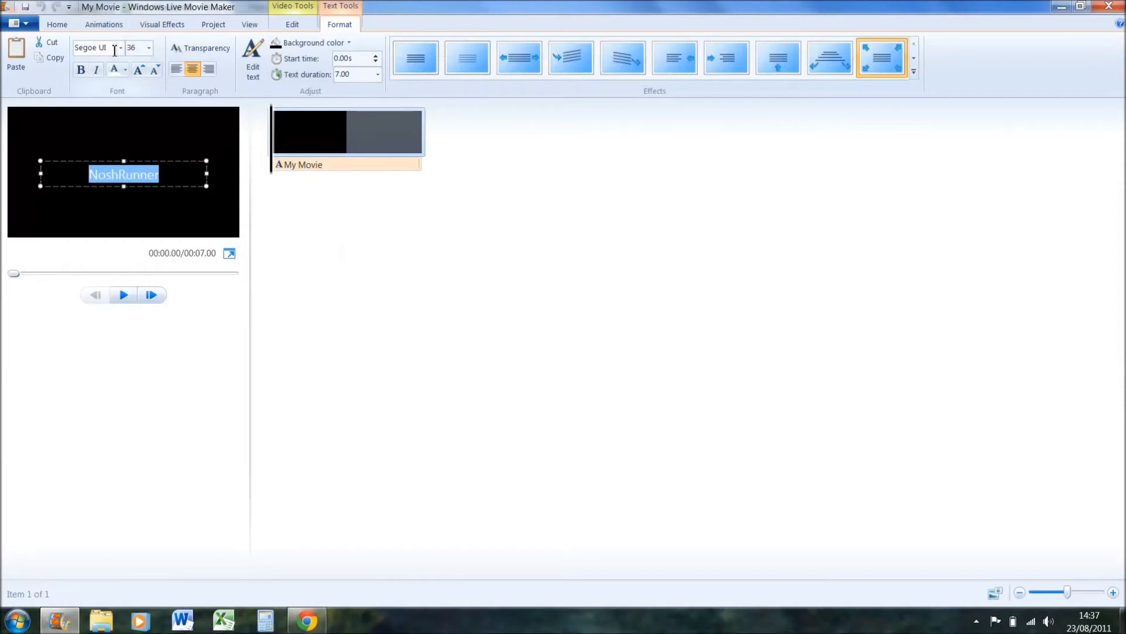
{"action": "left_click", "coordinate": [98, 47]}
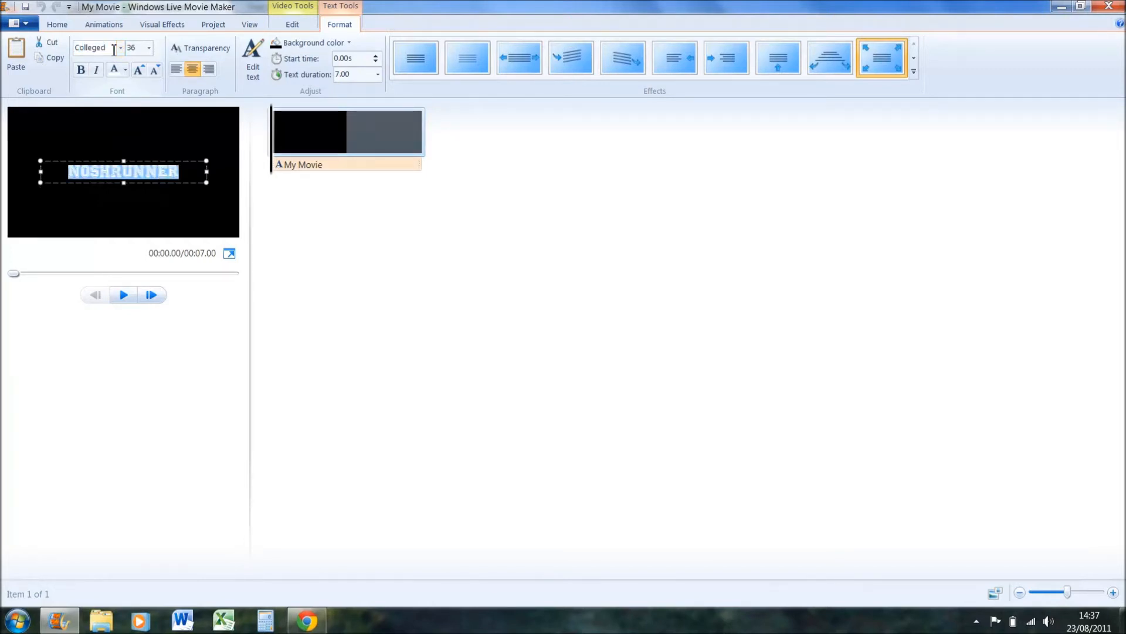
{"action": "left_click", "coordinate": [132, 47]}
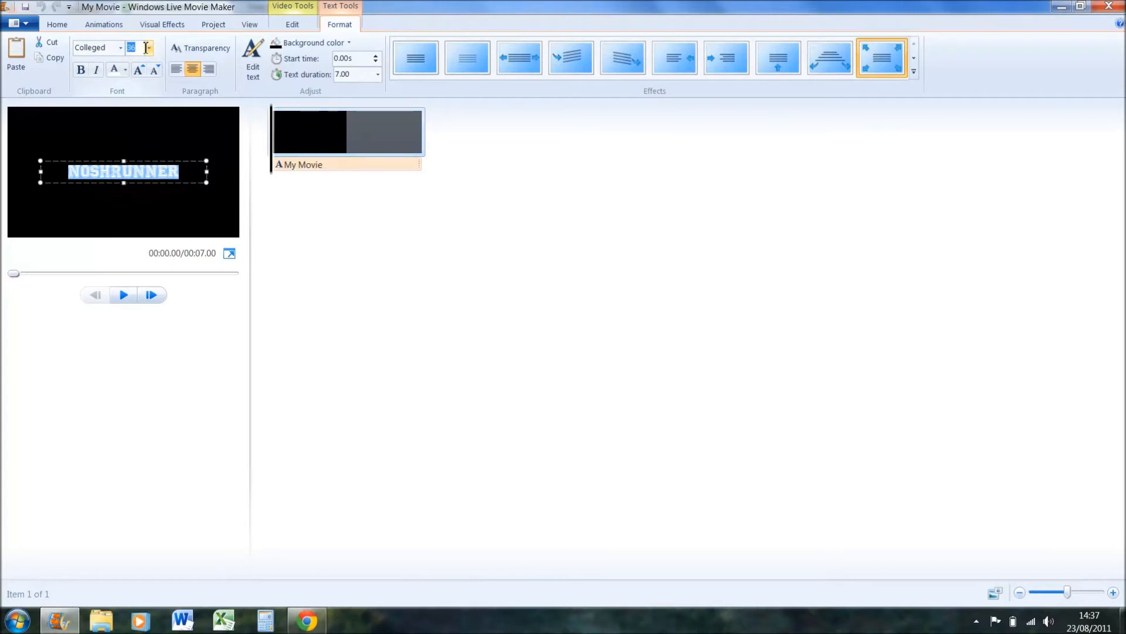
{"action": "type", "text": "50"}
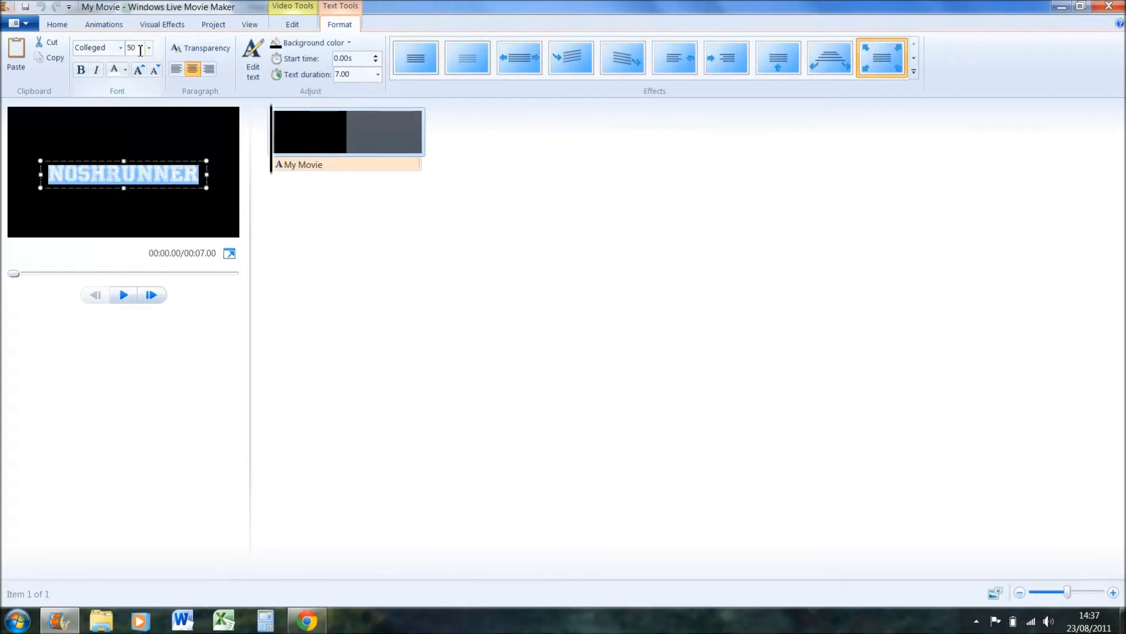
{"action": "type", "text": "NoshRunner"}
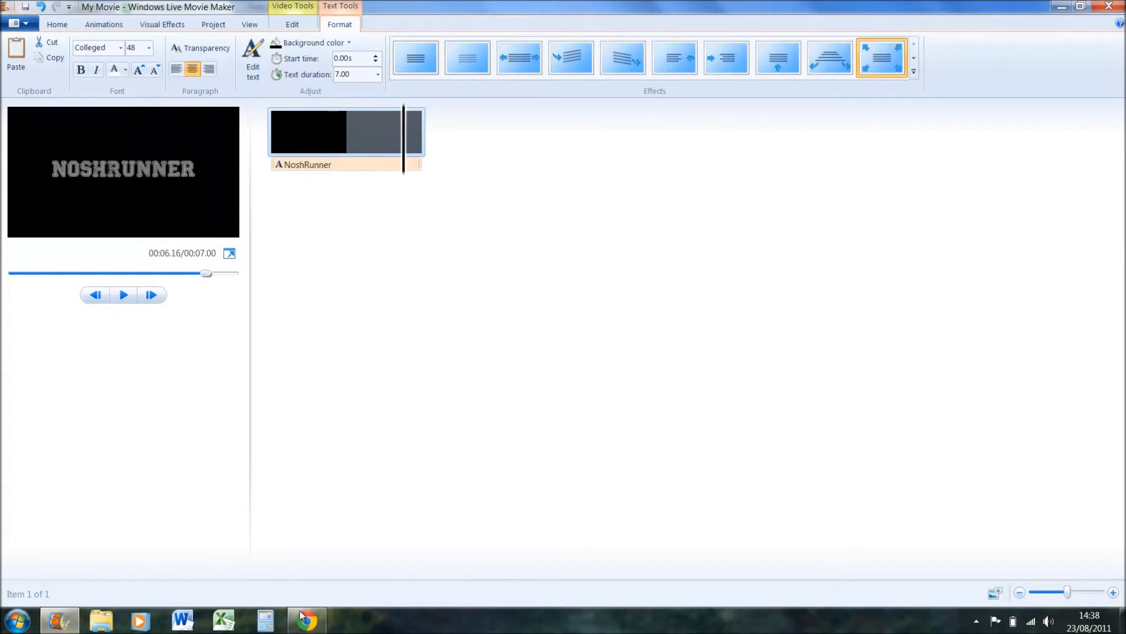
{"action": "left_click", "coordinate": [306, 620]}
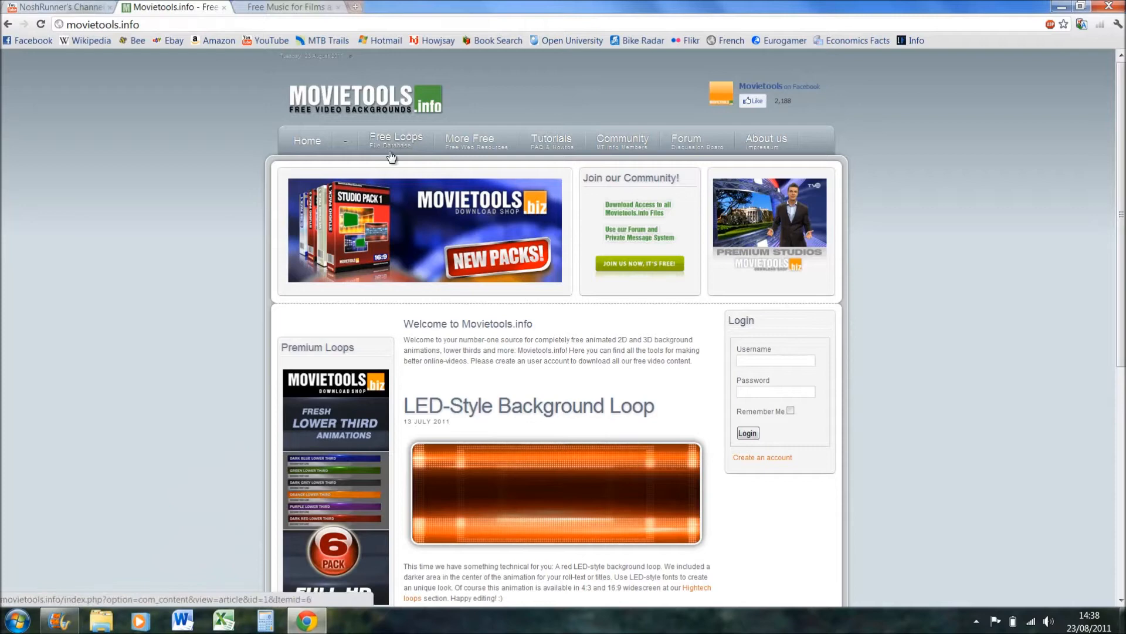
Browse movietools.info's Free Loops into the Energy Loops category of backgrounds
{"action": "left_click", "coordinate": [395, 139]}
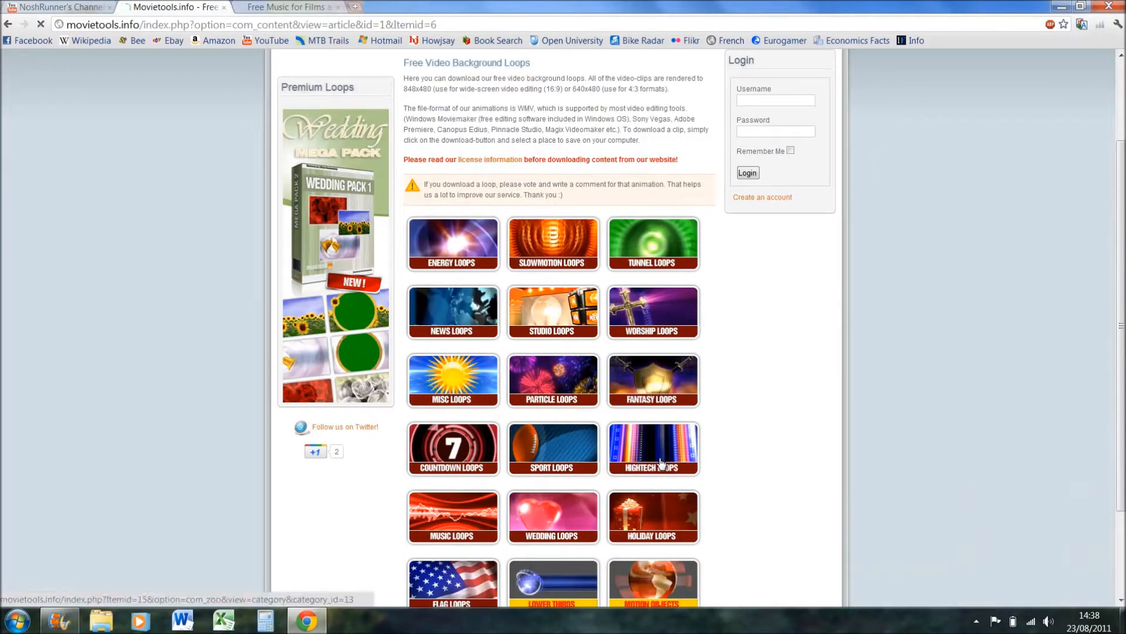
{"action": "left_click", "coordinate": [653, 450]}
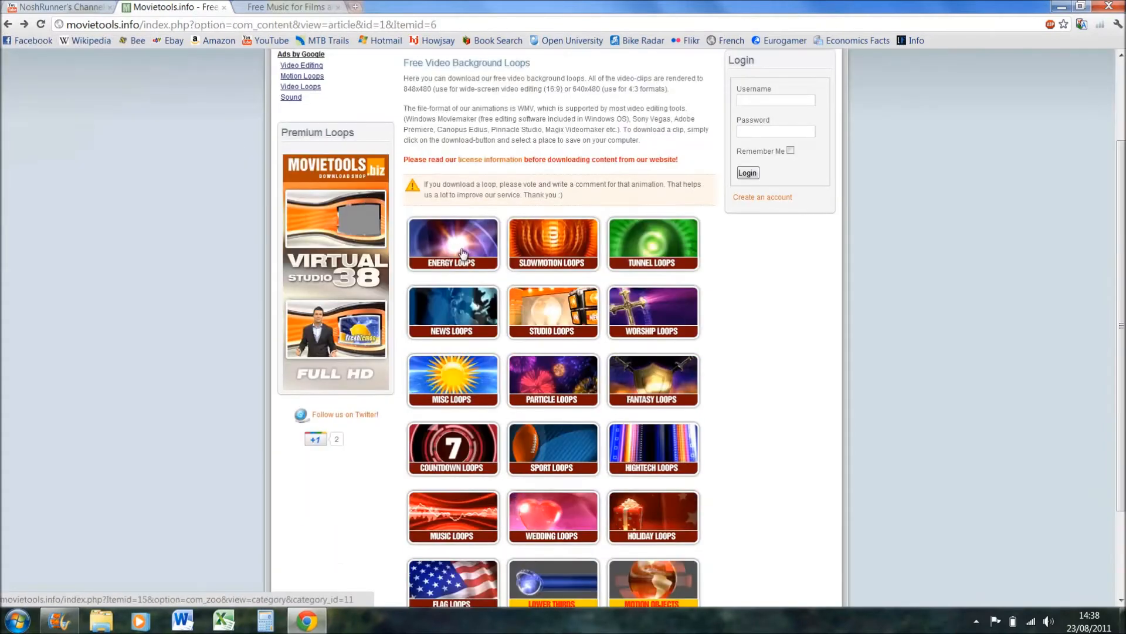
{"action": "left_click", "coordinate": [453, 243]}
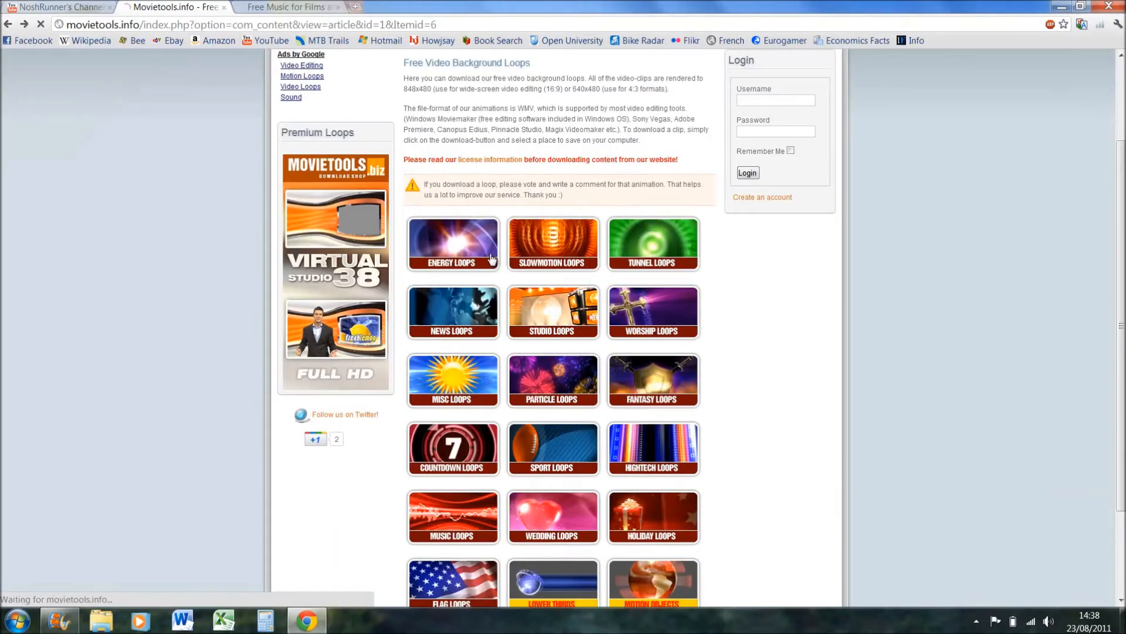
{"action": "left_click", "coordinate": [453, 244]}
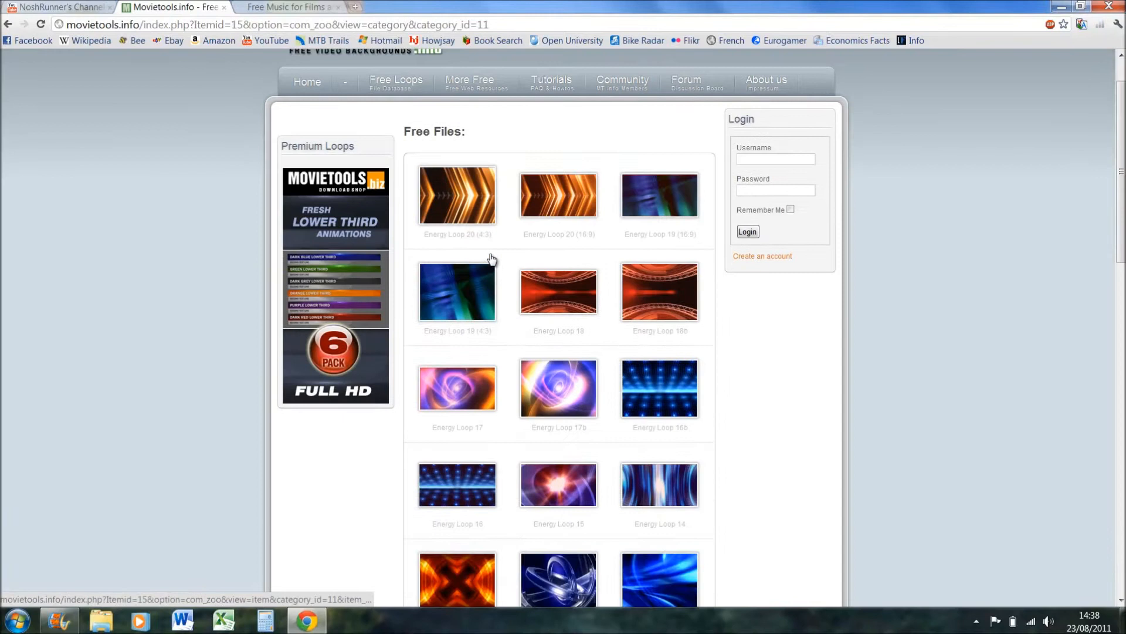
{"action": "scroll", "scroll_direction": "down", "scroll_amount": 3}
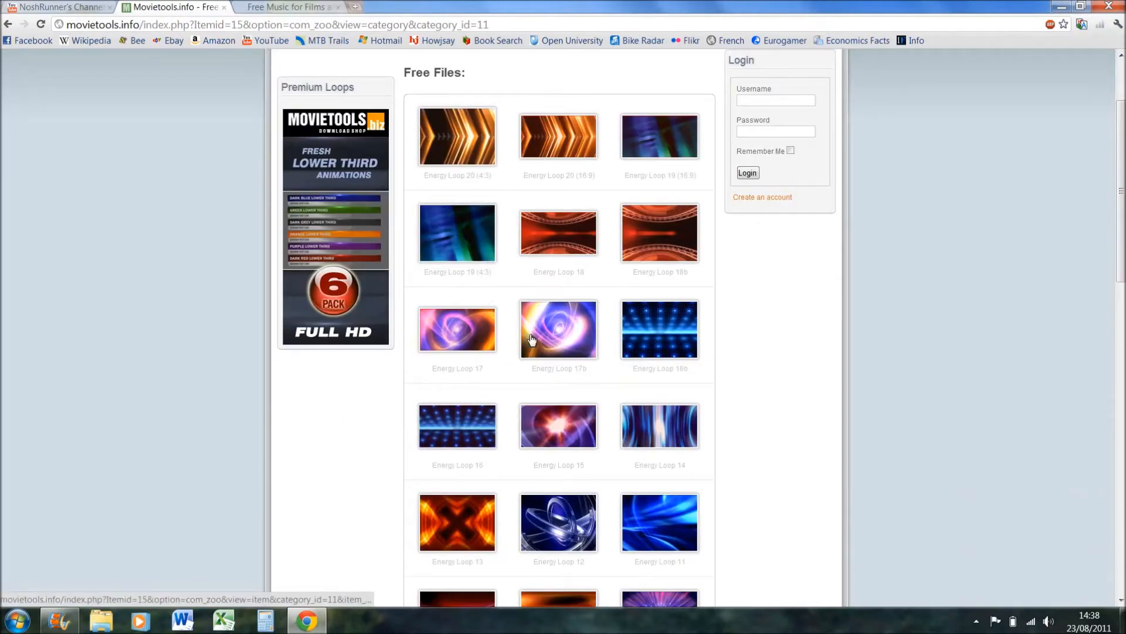
{"action": "mouse_move", "coordinate": [522, 215]}
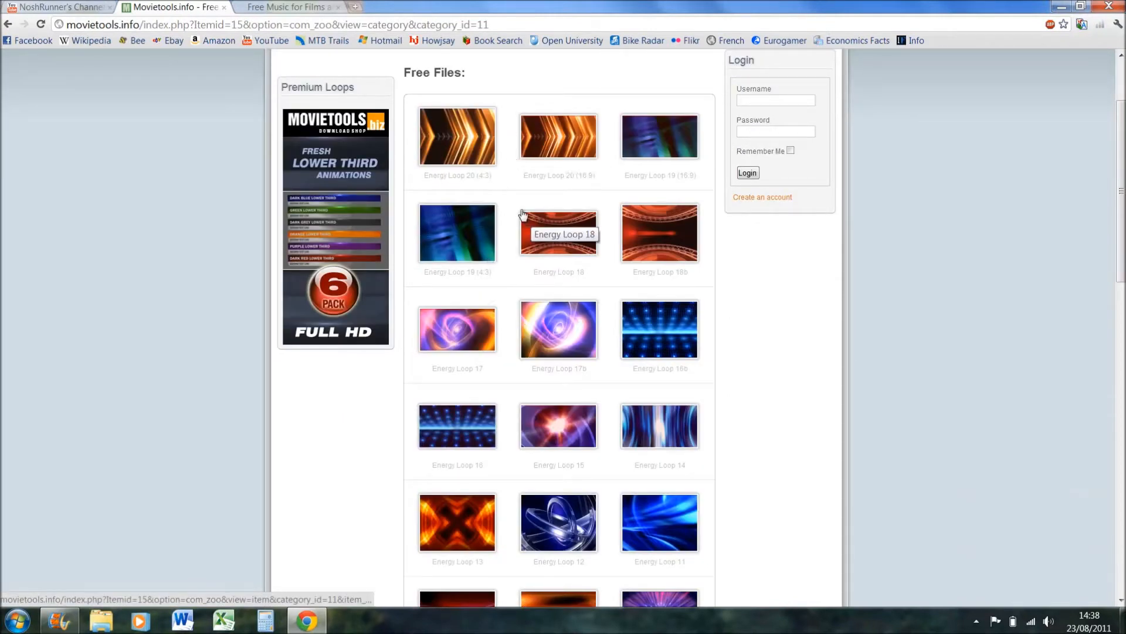
{"action": "mouse_move", "coordinate": [619, 219]}
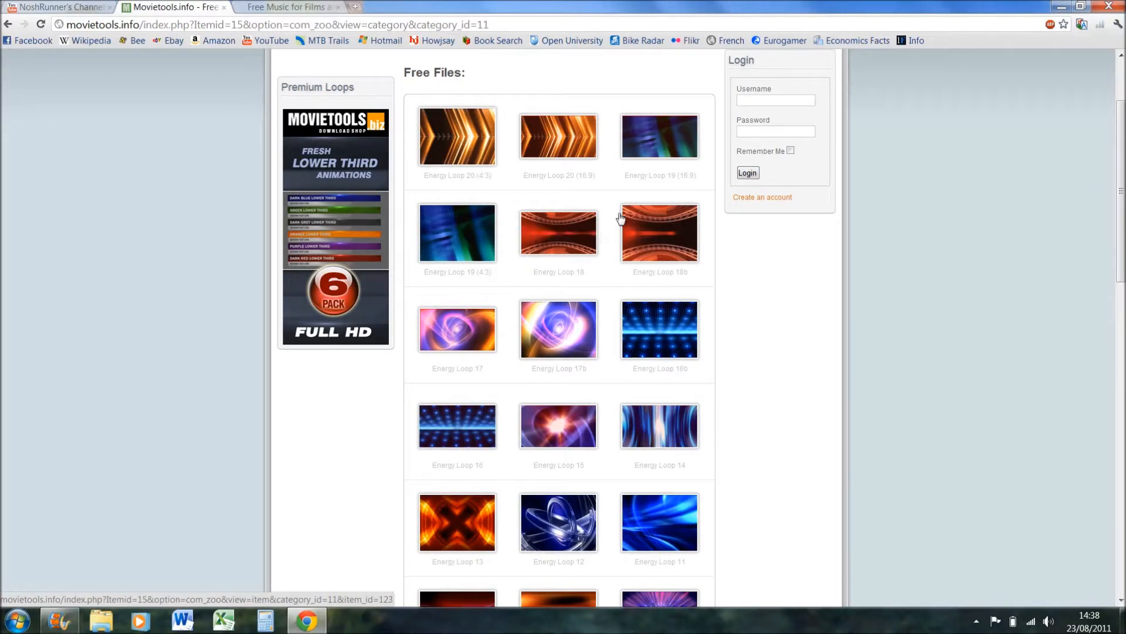
{"action": "mouse_move", "coordinate": [603, 191]}
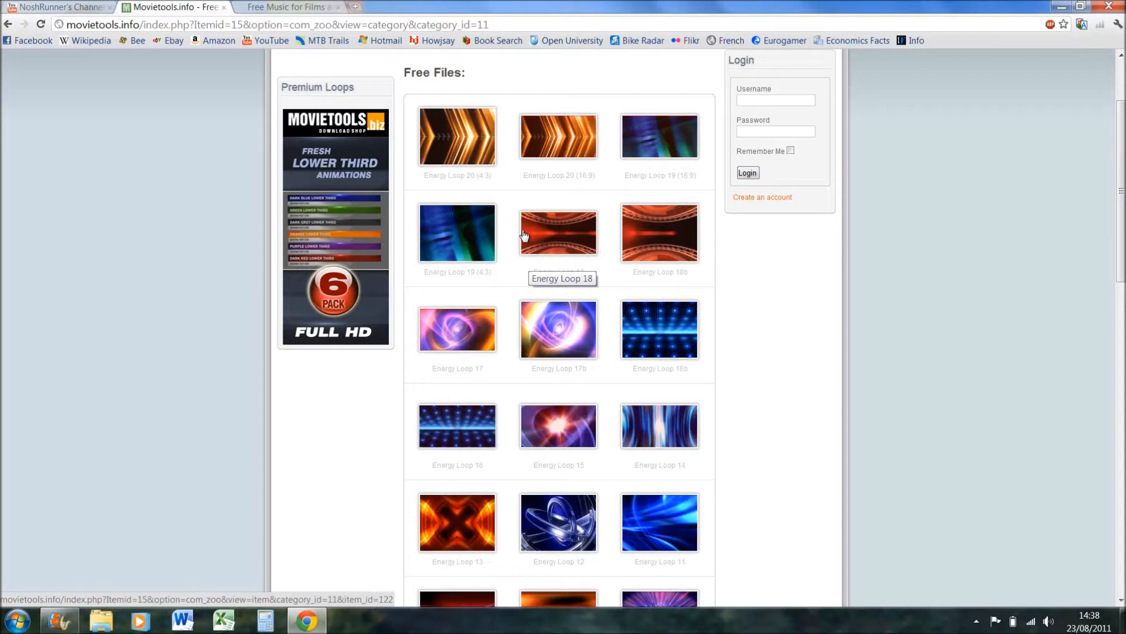
{"action": "mouse_move", "coordinate": [572, 274]}
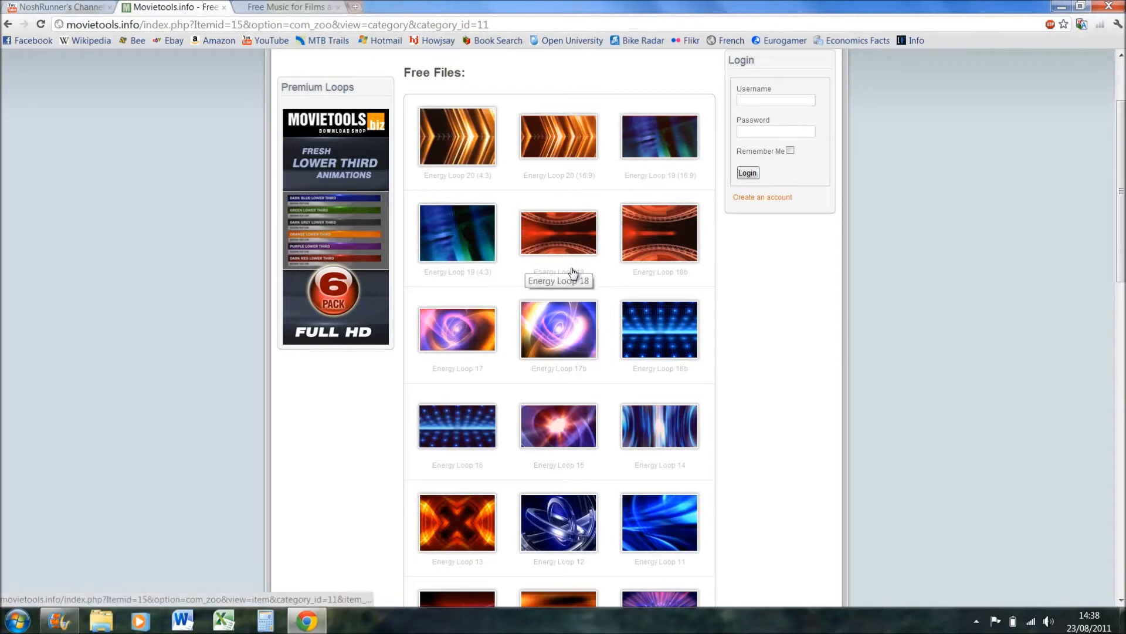
{"action": "mouse_move", "coordinate": [658, 264]}
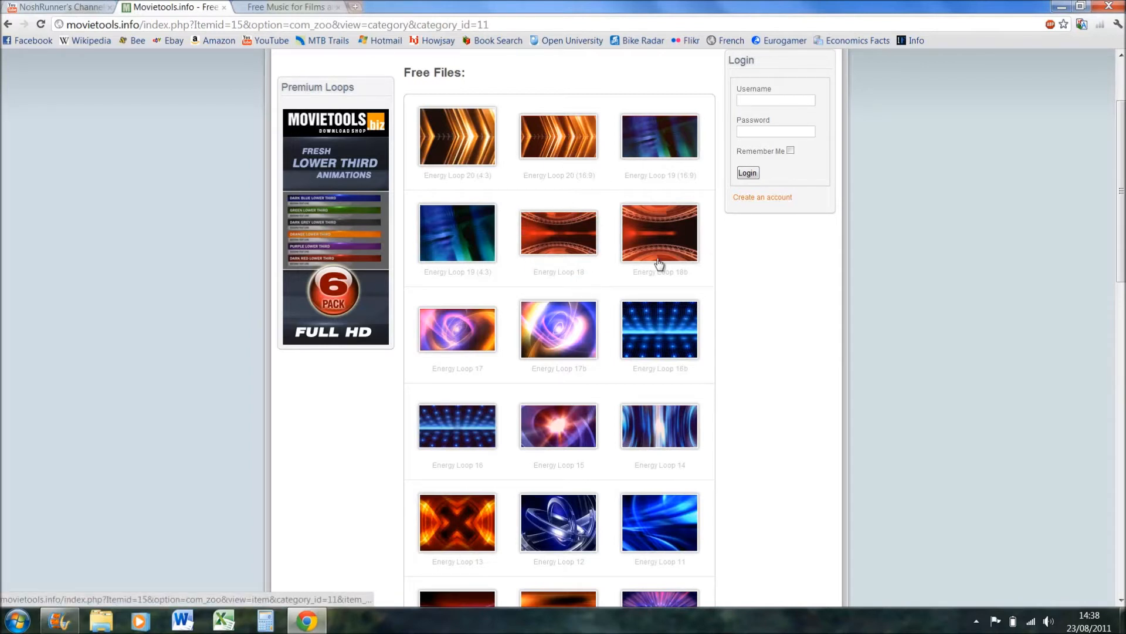
{"action": "mouse_move", "coordinate": [446, 138]}
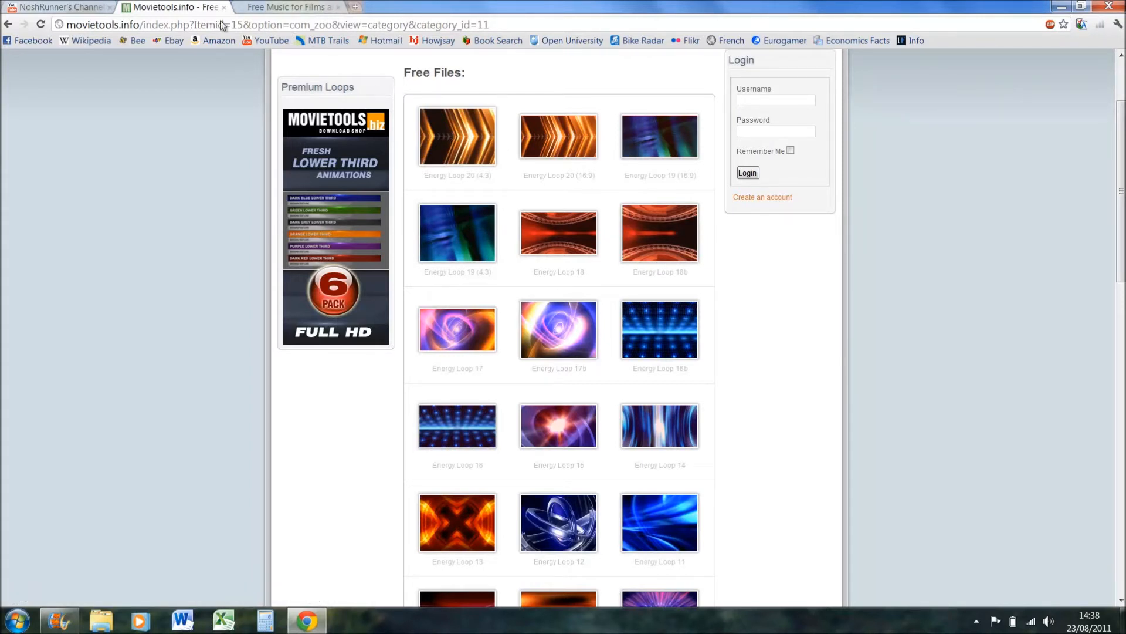
{"action": "mouse_move", "coordinate": [61, 7]}
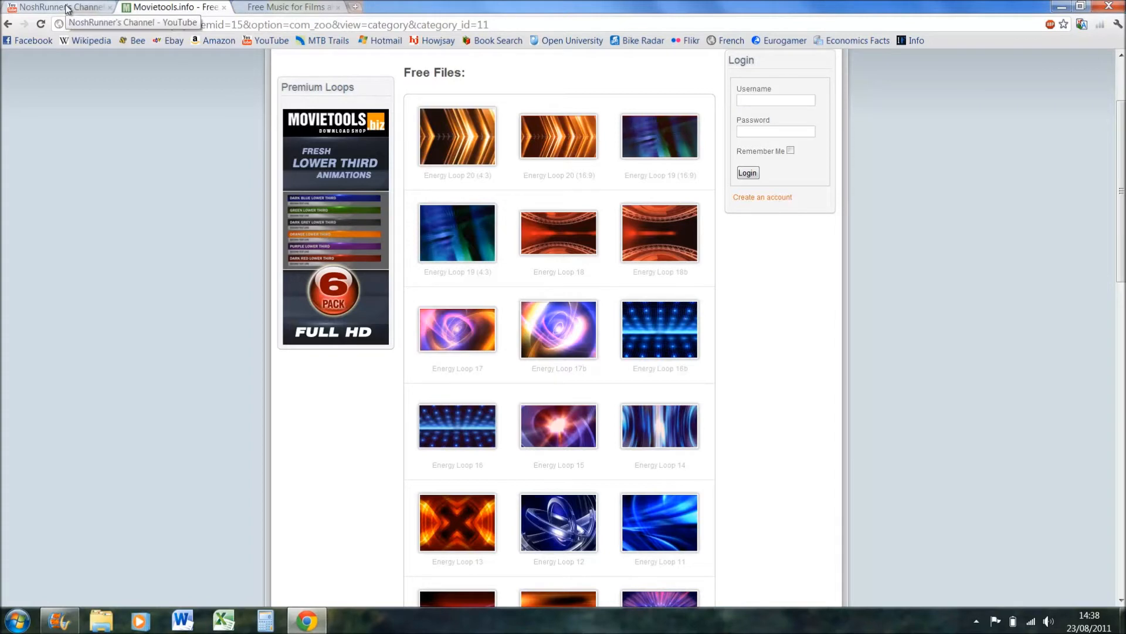
Check the NoshRunner YouTube channel page, then return to the Energy Loops gallery
{"action": "left_click", "coordinate": [61, 7]}
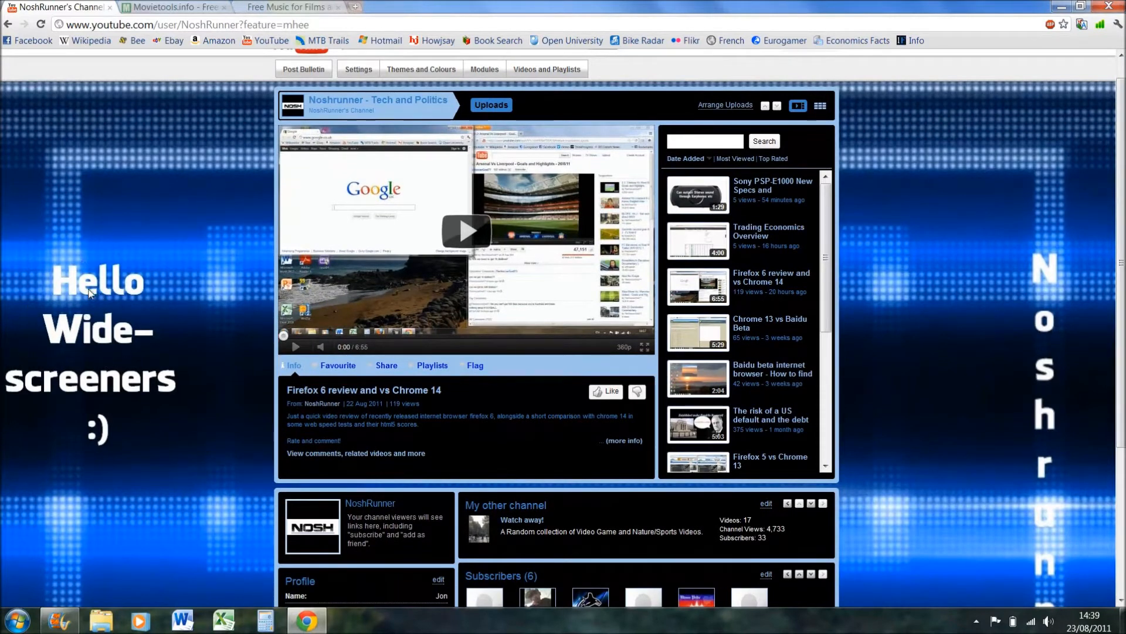
{"action": "mouse_move", "coordinate": [1048, 332]}
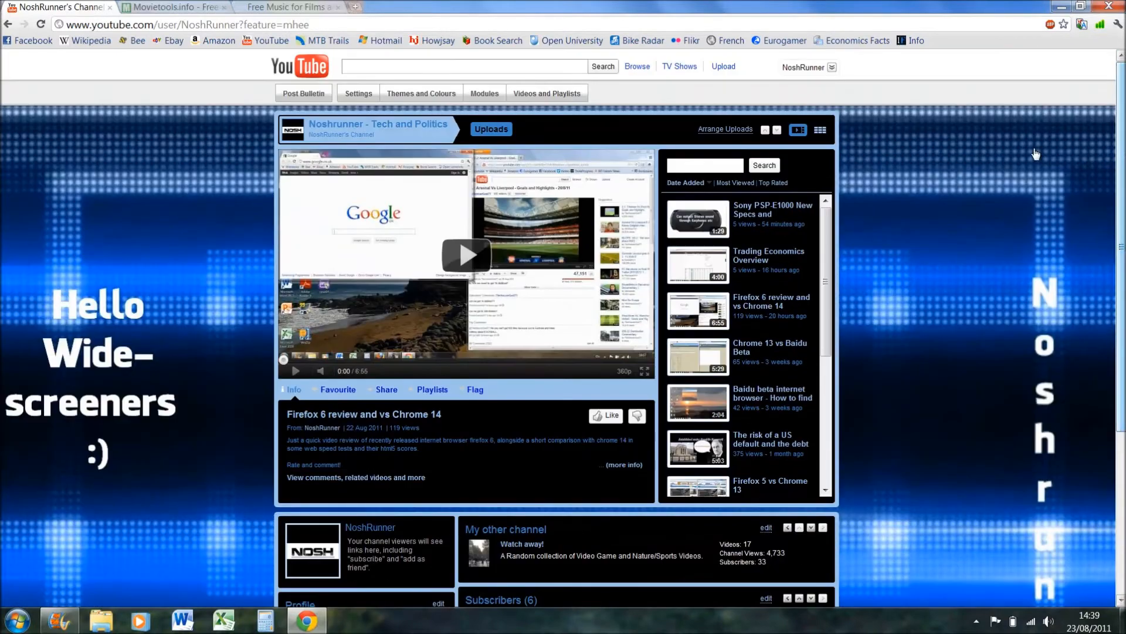
{"action": "mouse_move", "coordinate": [223, 183]}
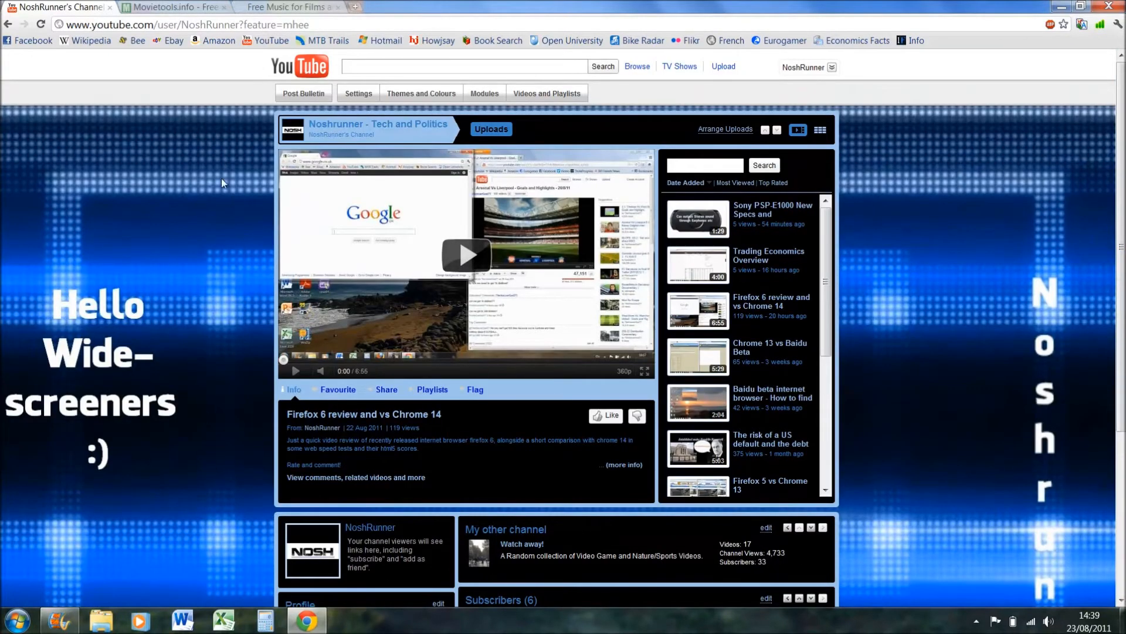
{"action": "mouse_move", "coordinate": [218, 96]}
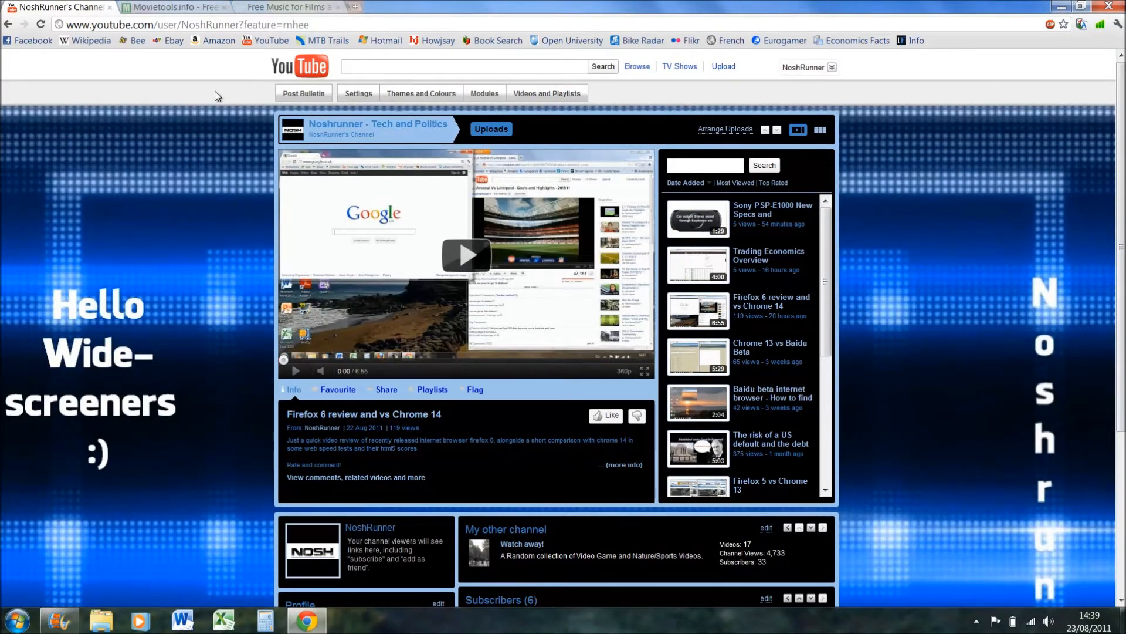
{"action": "left_click", "coordinate": [173, 7]}
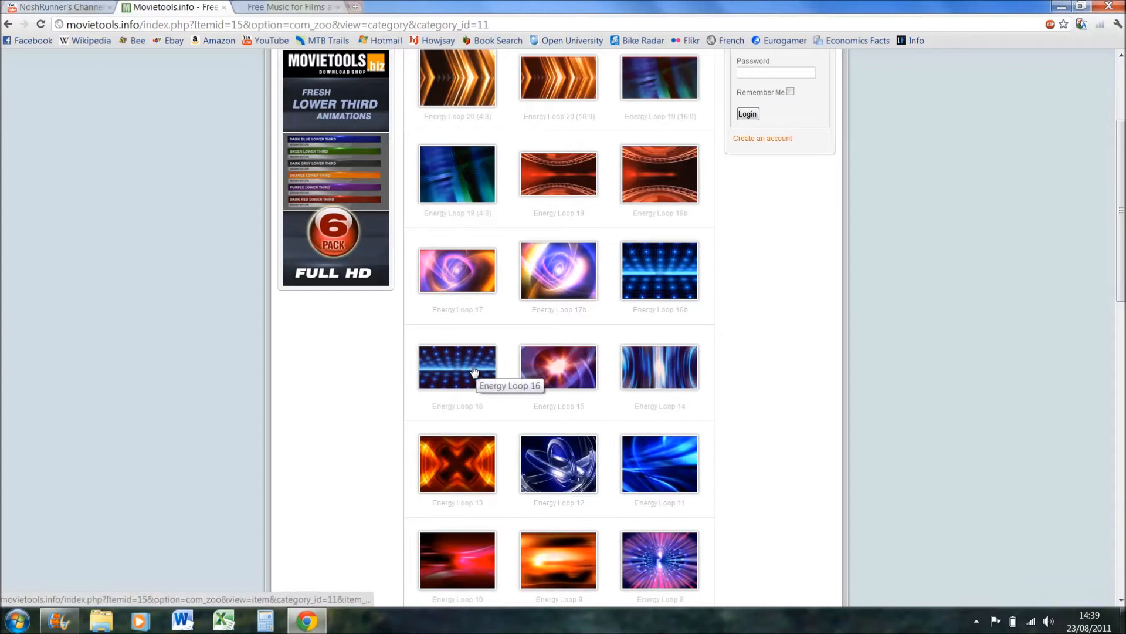
Download Energy Loop 16 as WD0102.wmv, then switch to the PacDV free music tab
{"action": "left_click", "coordinate": [457, 367]}
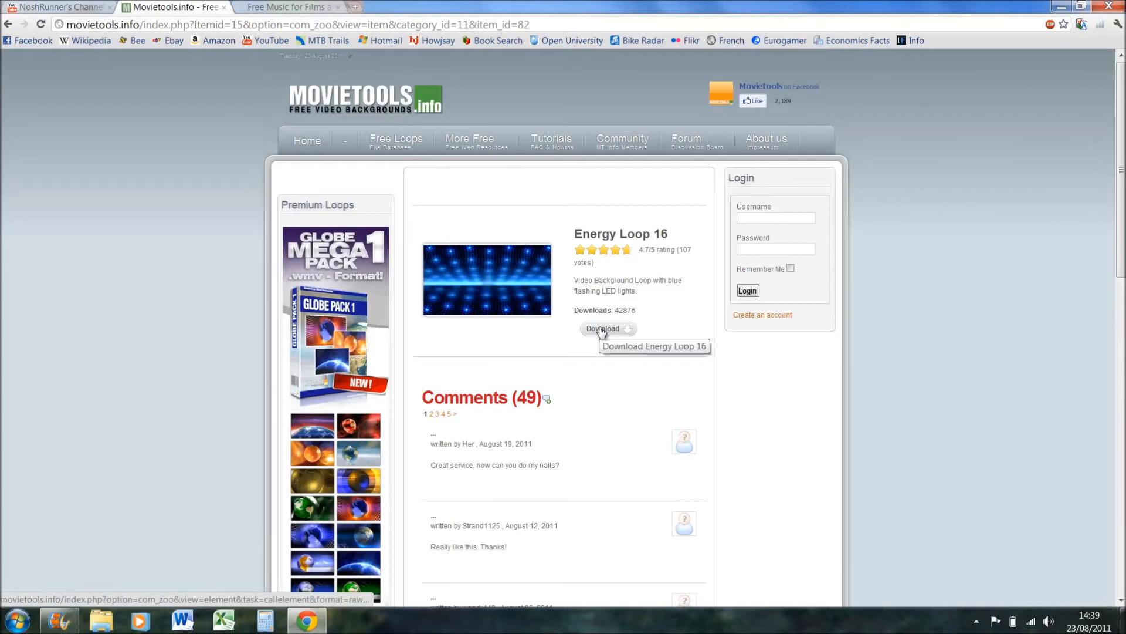
{"action": "left_click", "coordinate": [605, 329]}
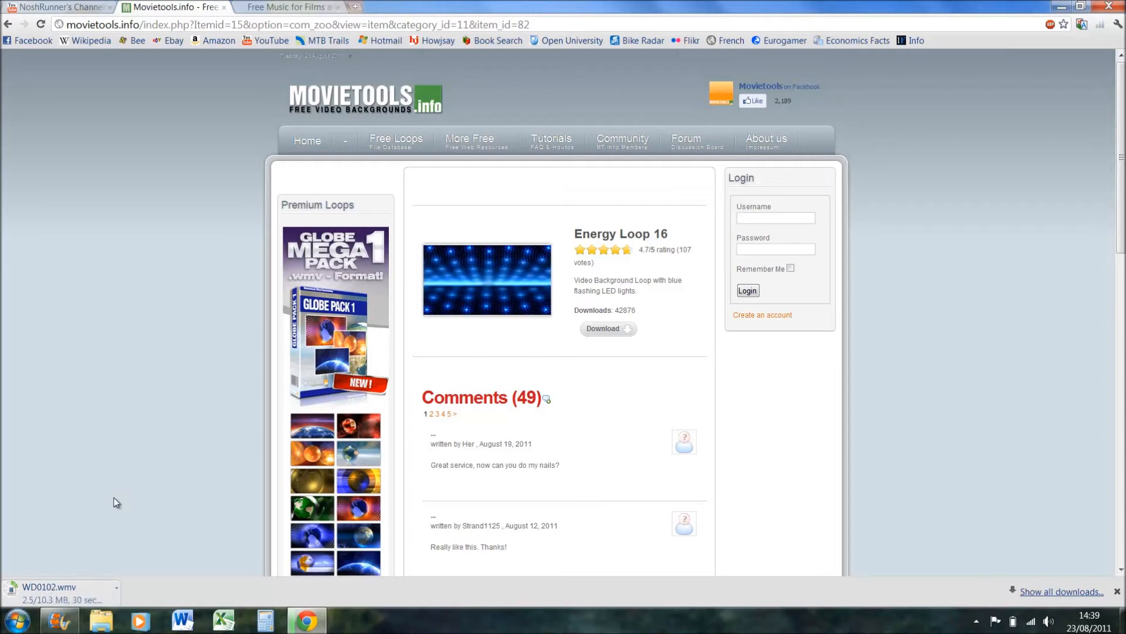
{"action": "left_click", "coordinate": [287, 7]}
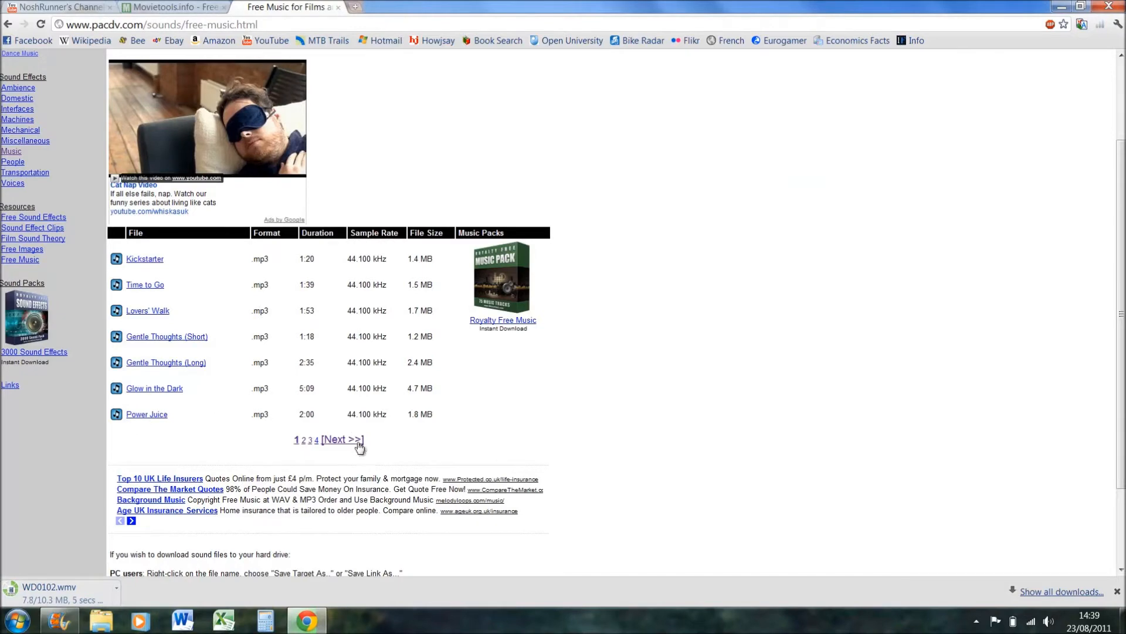
Go to the next page of free tracks and bring up the Dance Zone track with a preview
{"action": "left_click", "coordinate": [342, 439]}
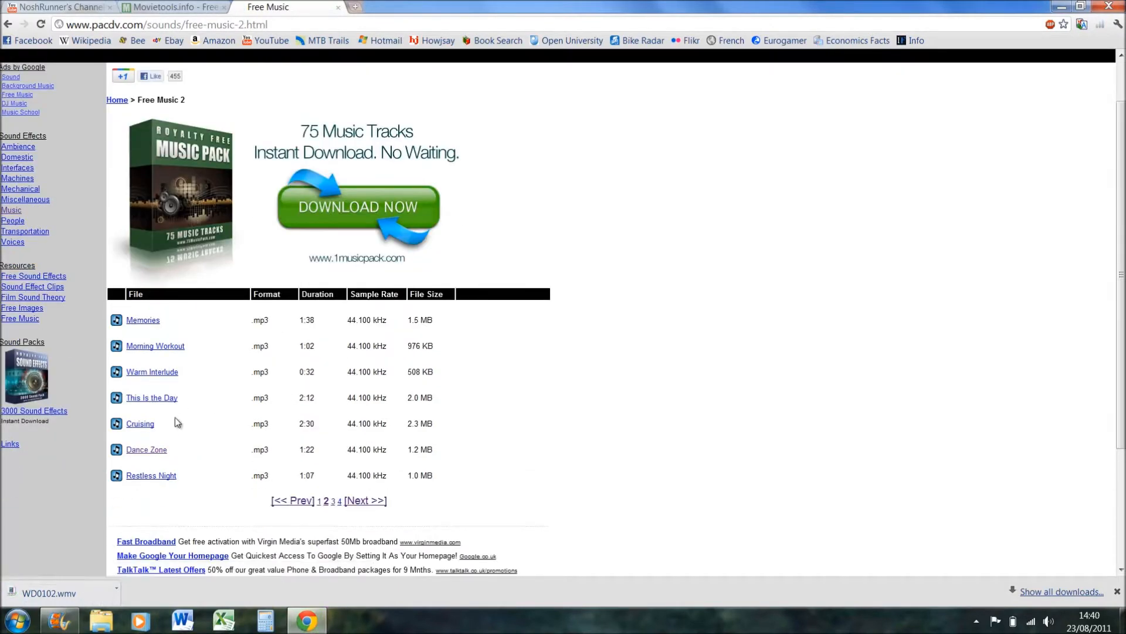
{"action": "left_click", "coordinate": [146, 449]}
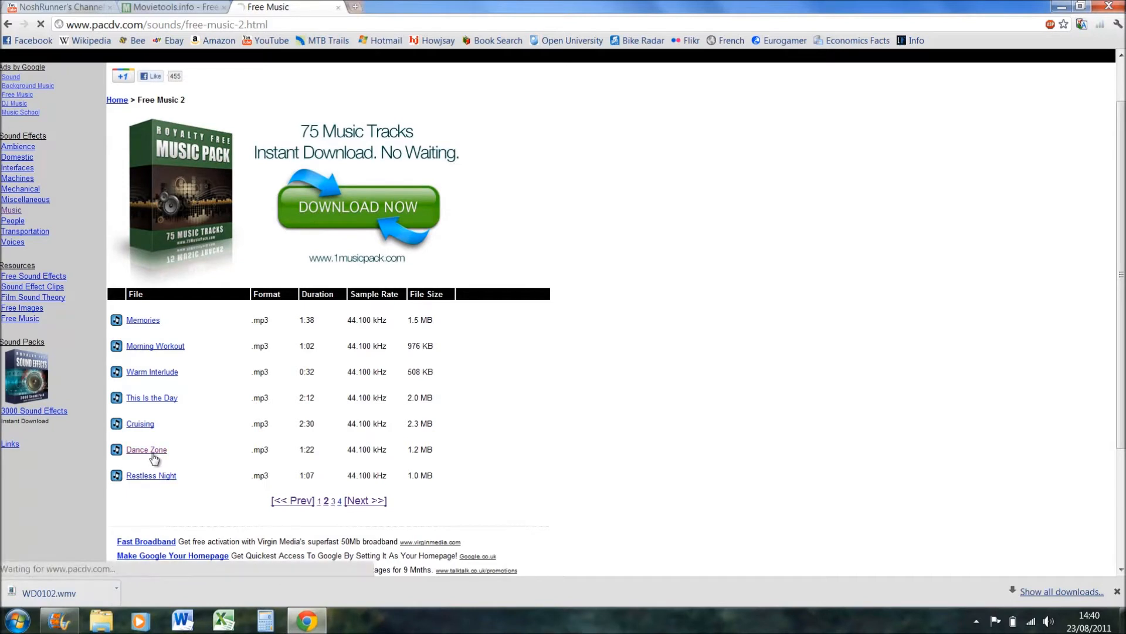
{"action": "left_click", "coordinate": [146, 449]}
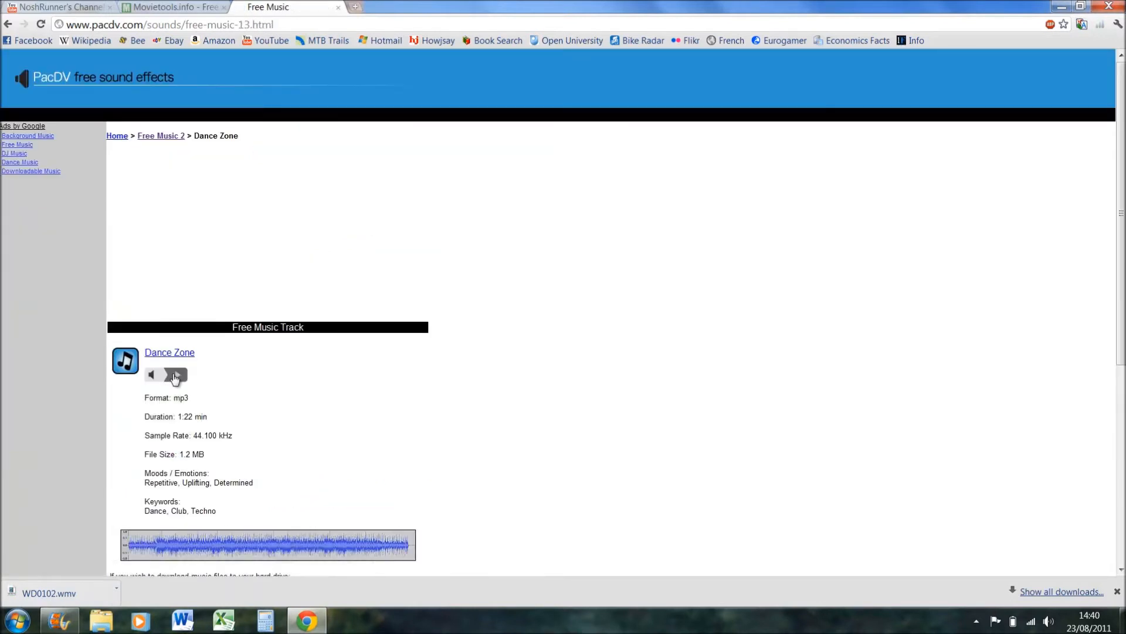
{"action": "left_click", "coordinate": [174, 374]}
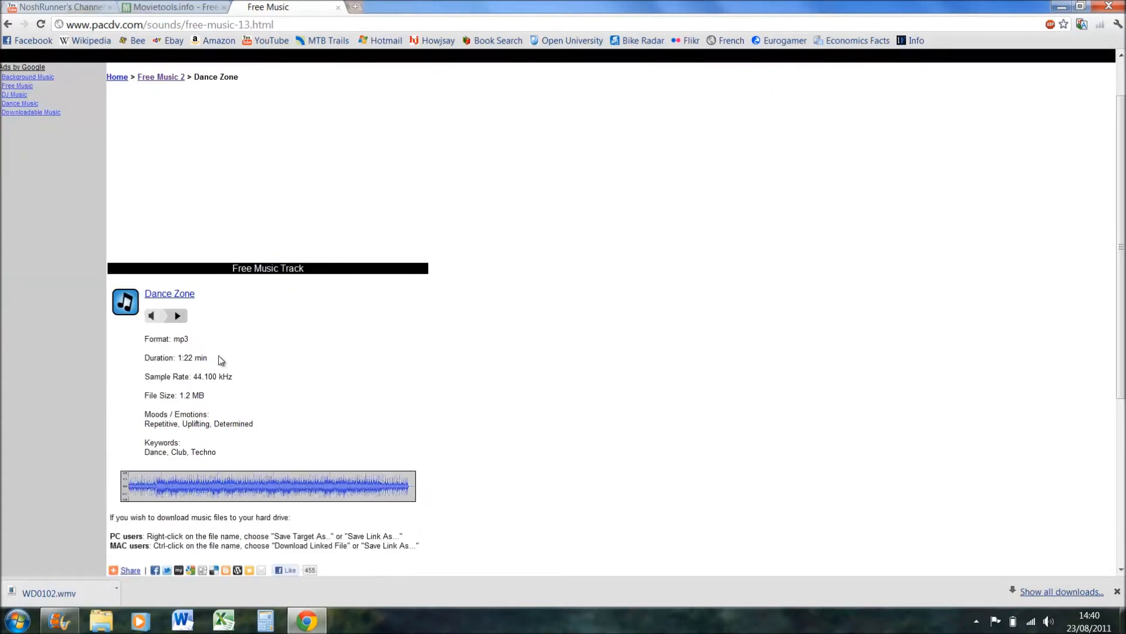
{"action": "scroll", "scroll_direction": "down", "scroll_amount": 3}
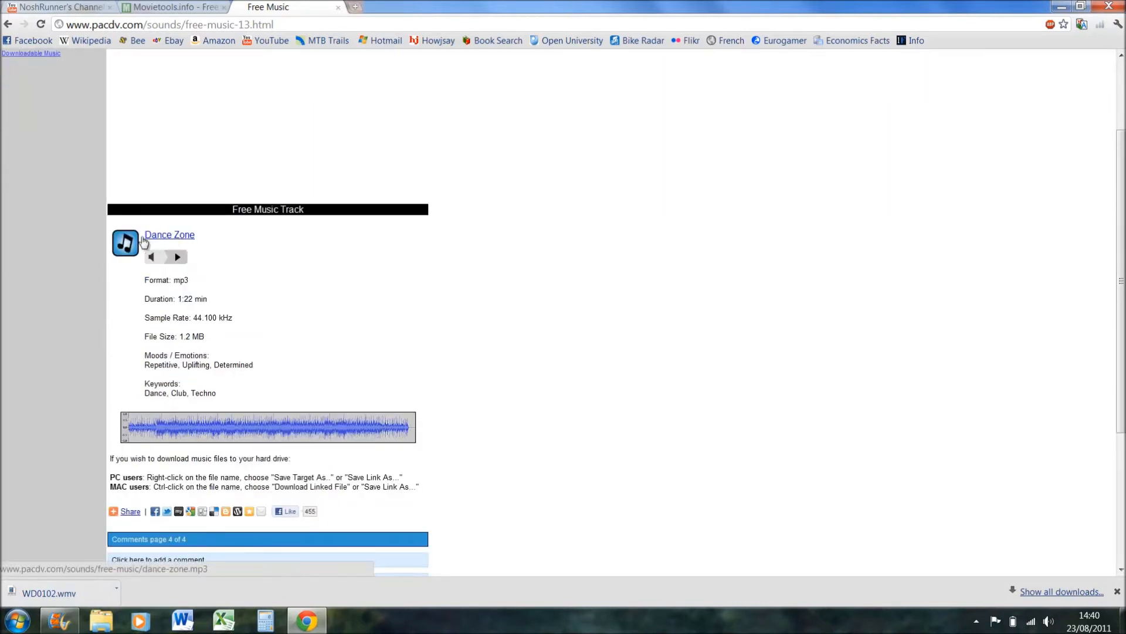
Save the Dance Zone track via Save Link As as dance-zone.mp3 into Downloads
{"action": "right_click", "coordinate": [169, 235]}
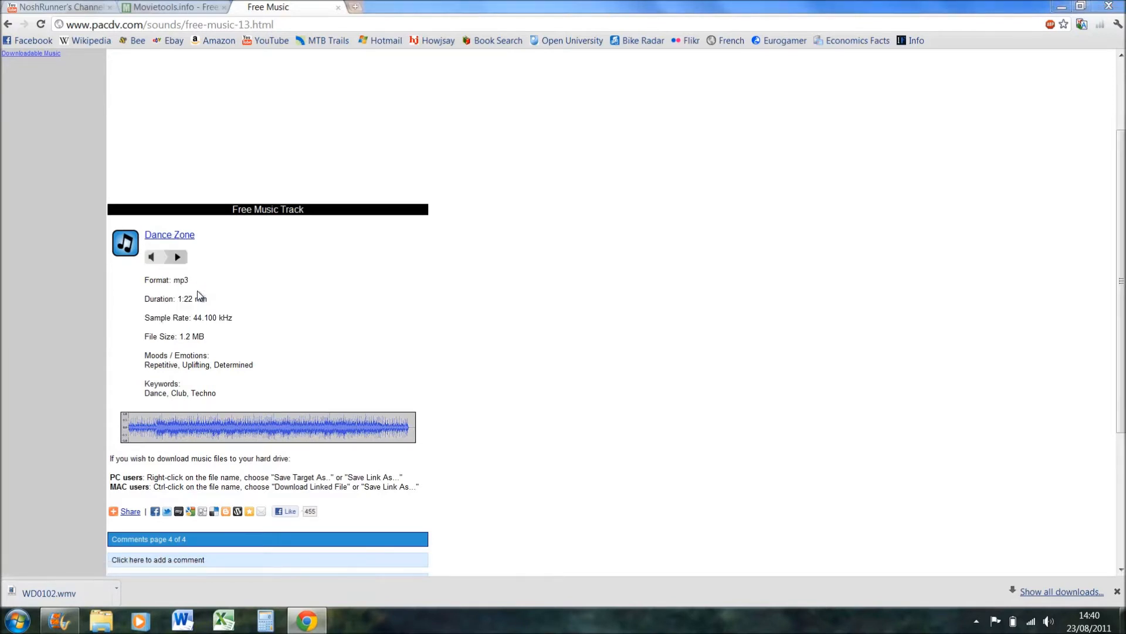
{"action": "right_click", "coordinate": [169, 235]}
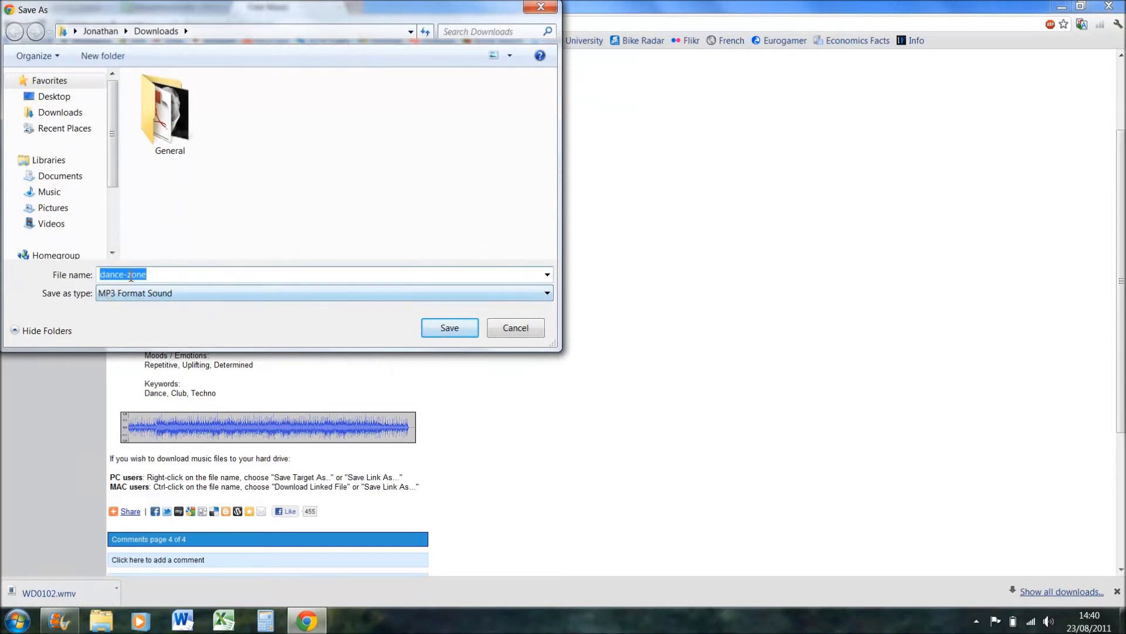
{"action": "left_click", "coordinate": [449, 327]}
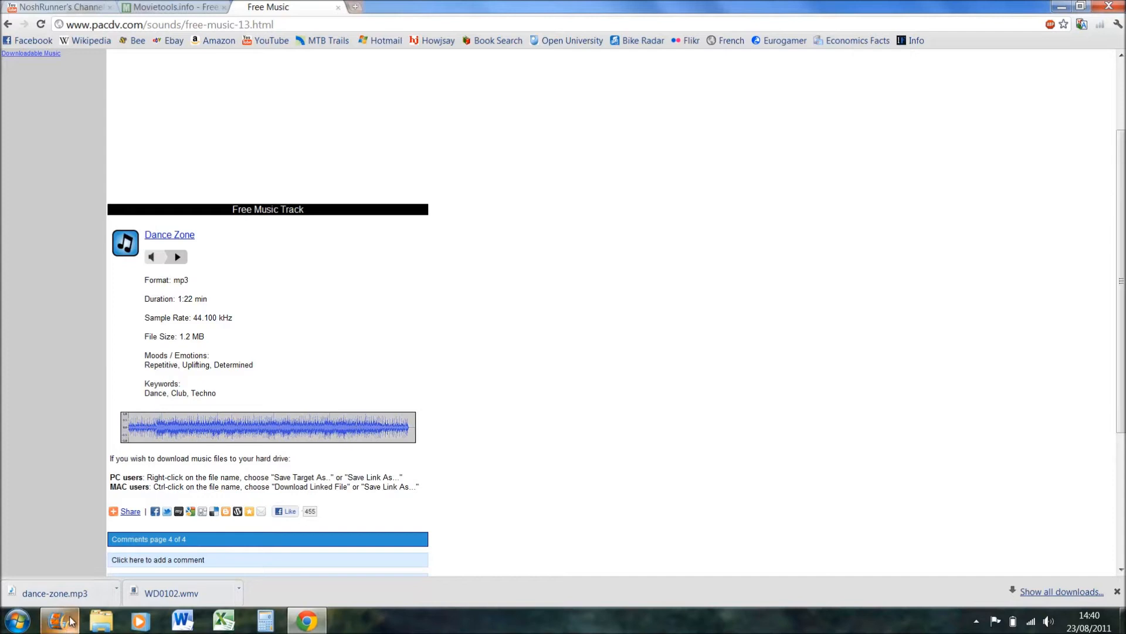
Add the WD0102 energy loop video from Downloads into the movie under the NoshRunner caption
{"action": "left_click", "coordinate": [58, 619]}
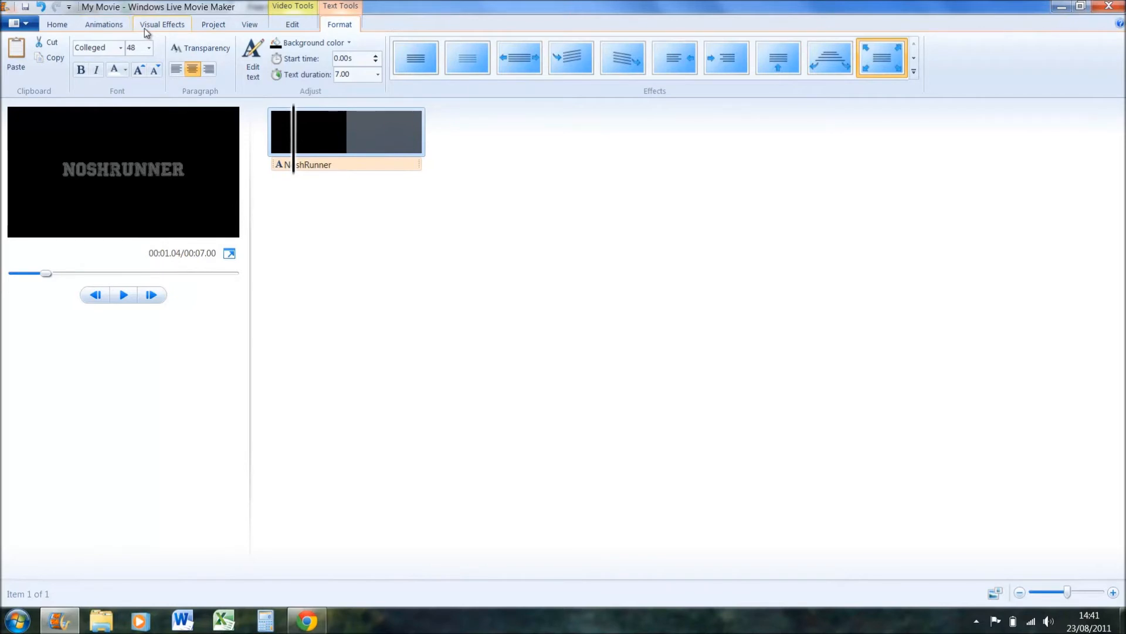
{"action": "left_click", "coordinate": [56, 24]}
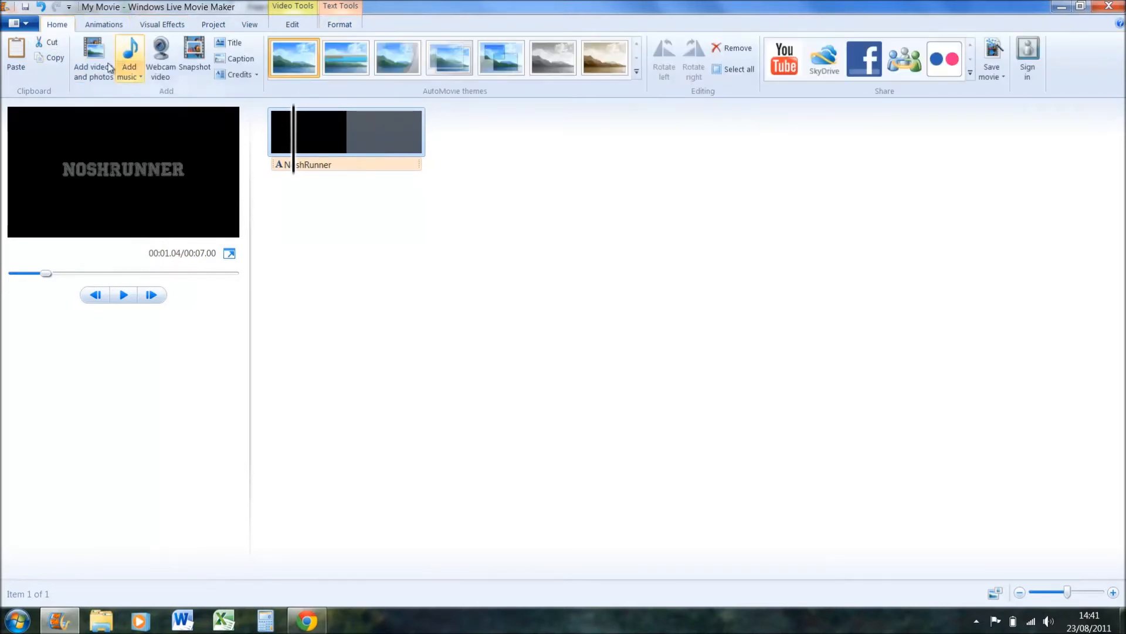
{"action": "left_click", "coordinate": [92, 54]}
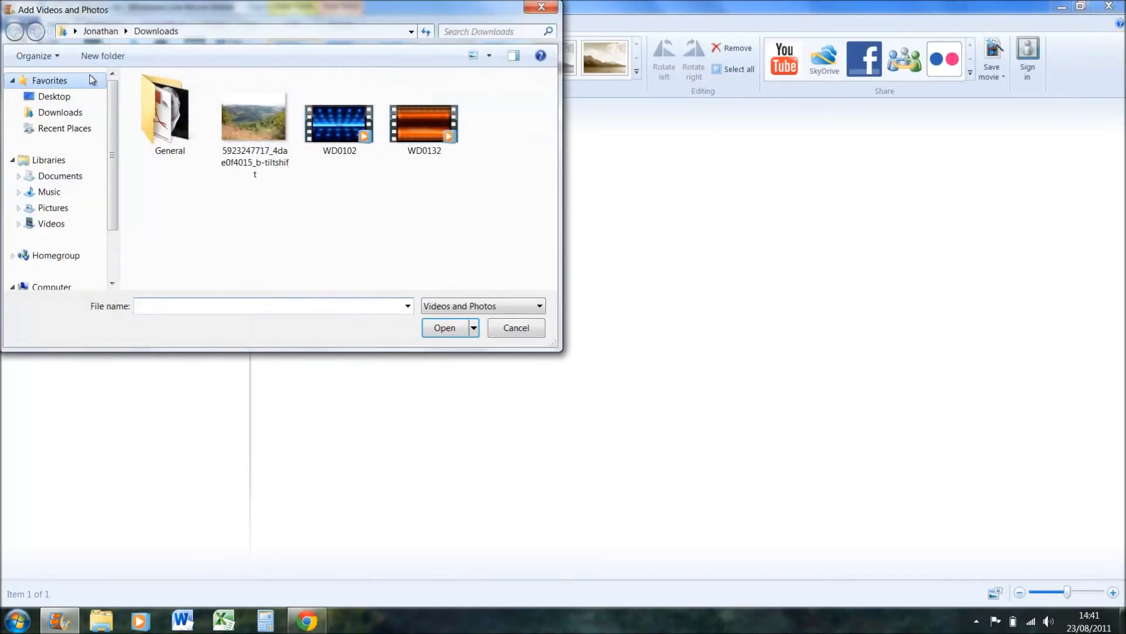
{"action": "left_click", "coordinate": [339, 123]}
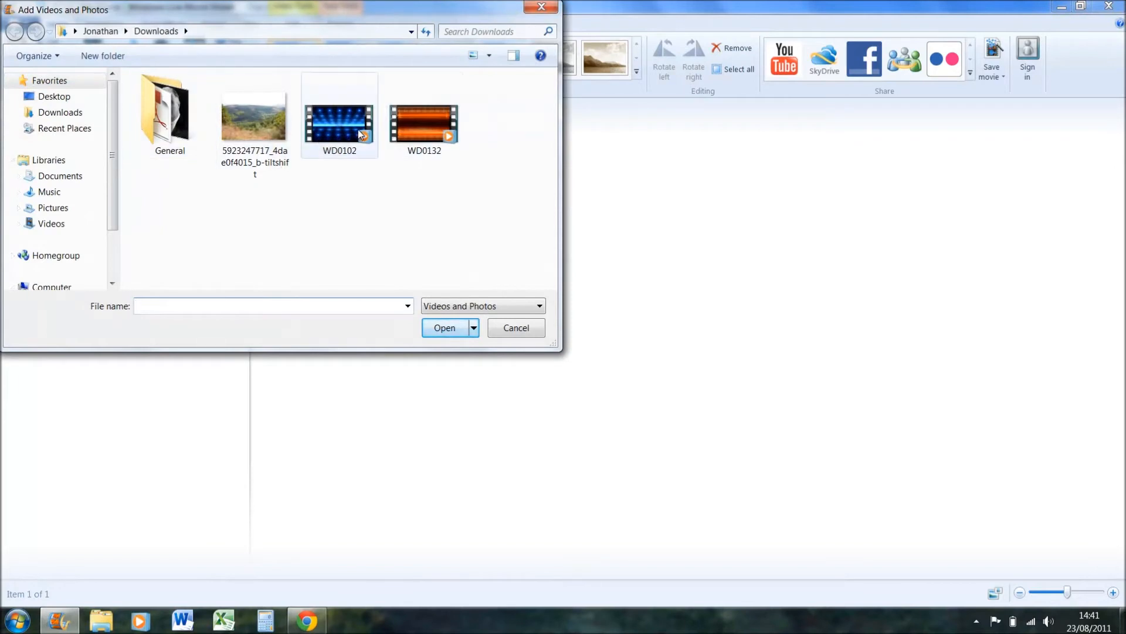
{"action": "left_click", "coordinate": [340, 115]}
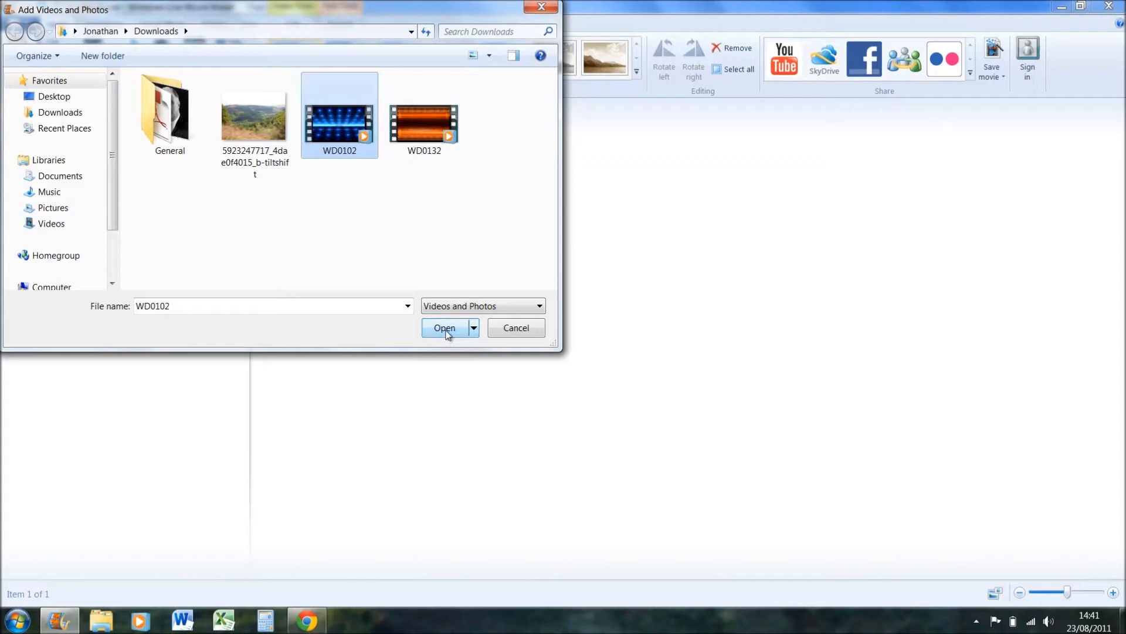
{"action": "left_click", "coordinate": [444, 328]}
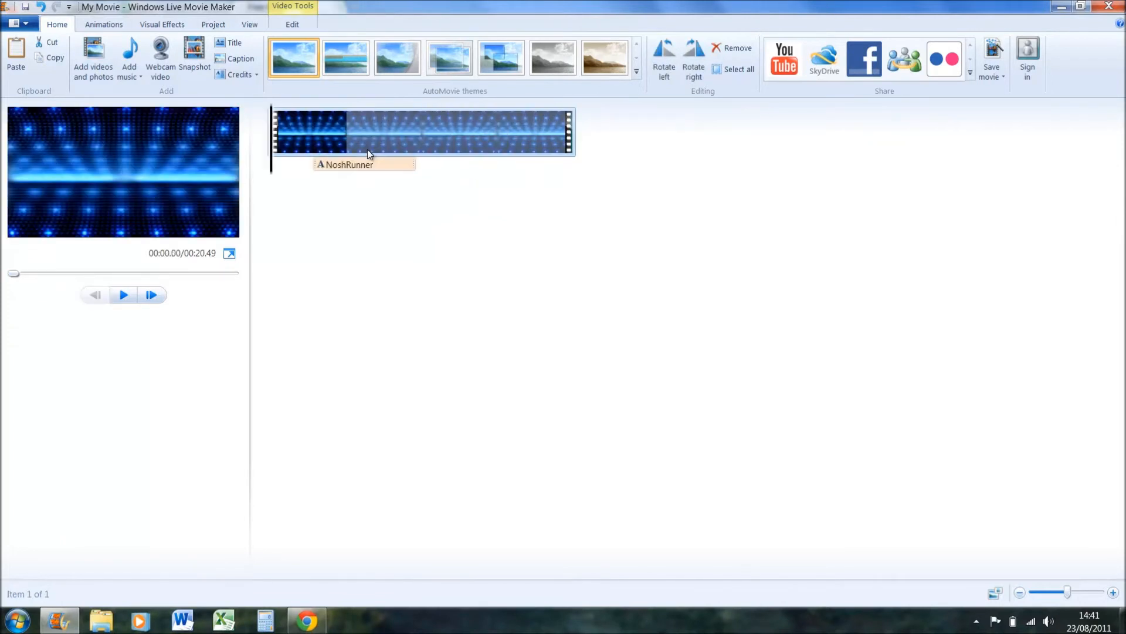
Rewind and preview the movie with the new energy loop background
{"action": "left_click", "coordinate": [343, 164]}
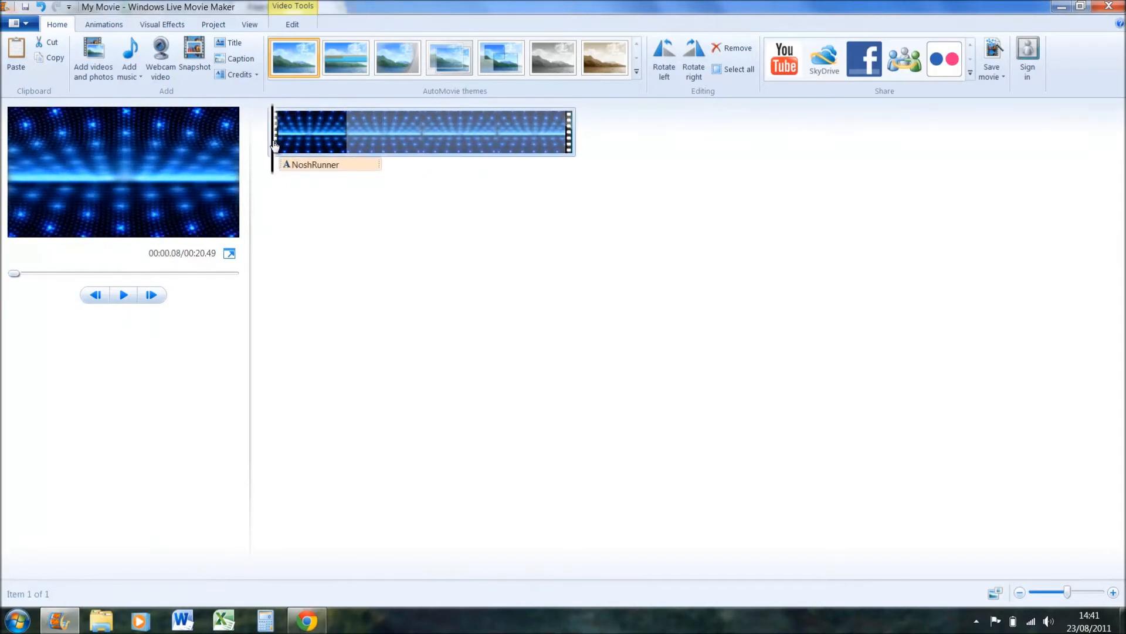
{"action": "mouse_move", "coordinate": [123, 294]}
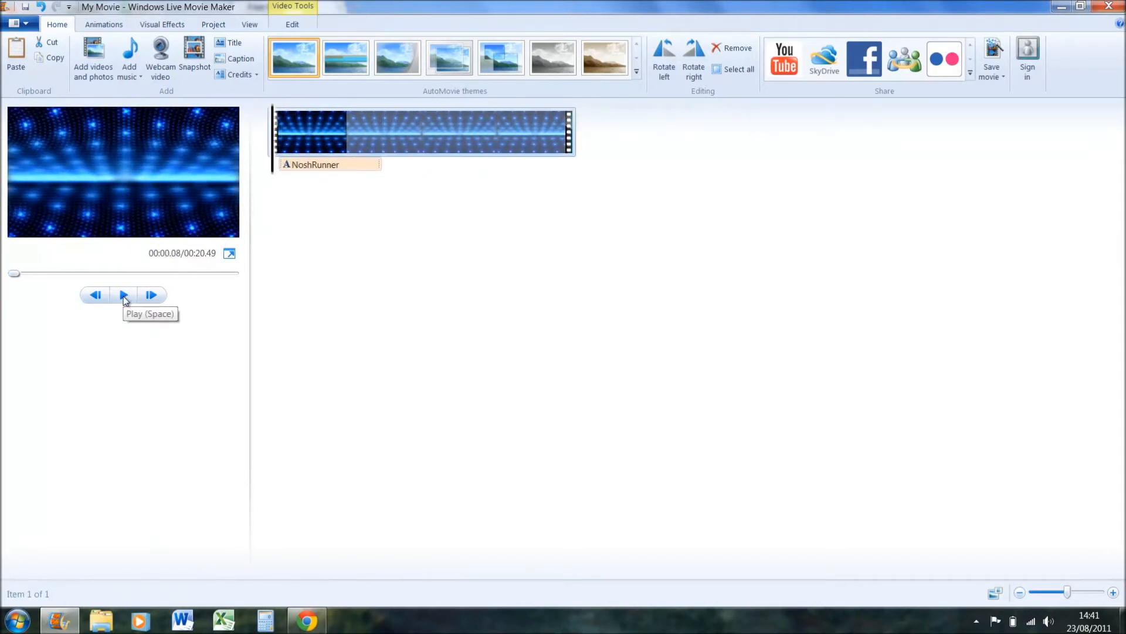
{"action": "left_click", "coordinate": [122, 294]}
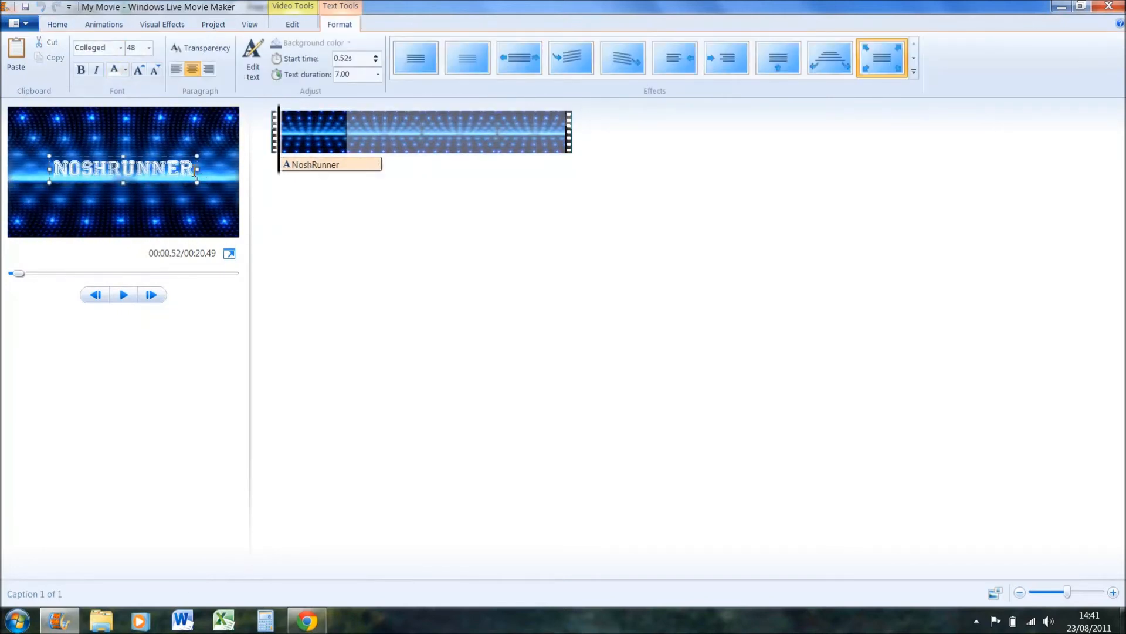
Make the NOSHRUNNER caption text red and play the intro back from the start
{"action": "left_click", "coordinate": [113, 70]}
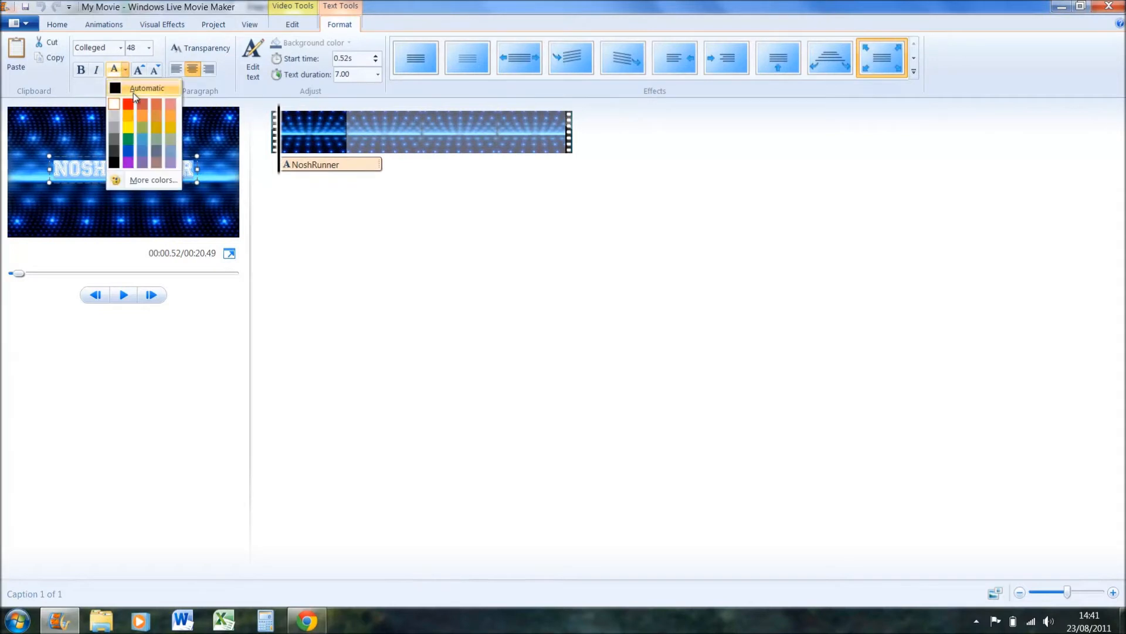
{"action": "left_click", "coordinate": [129, 104]}
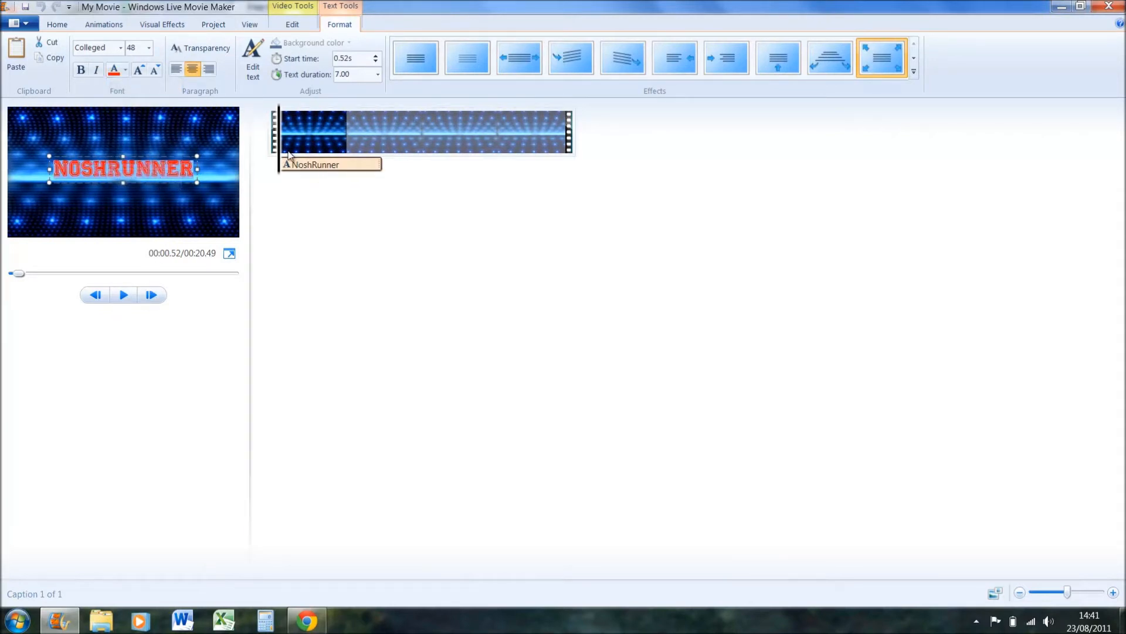
{"action": "left_click", "coordinate": [122, 295]}
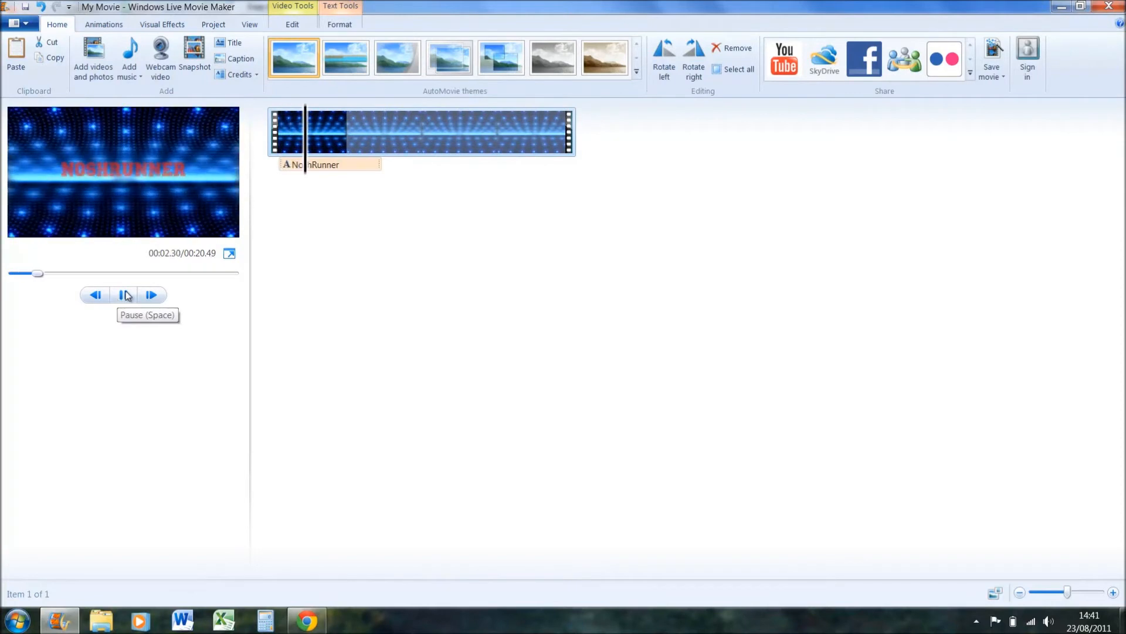
{"action": "left_click", "coordinate": [124, 295]}
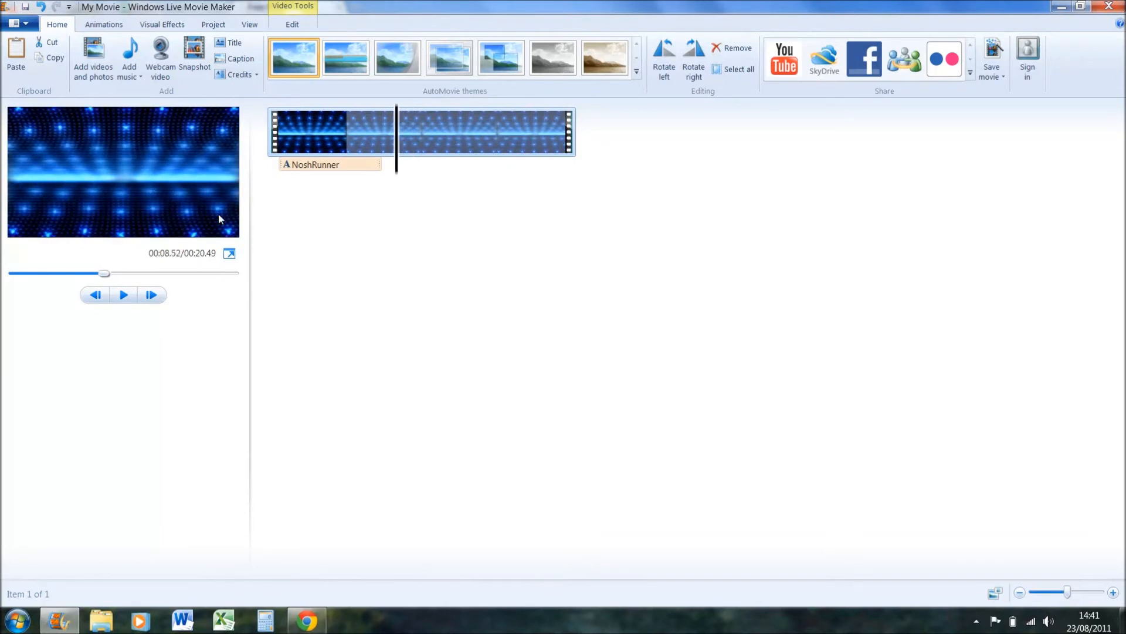
{"action": "right_click", "coordinate": [399, 119]}
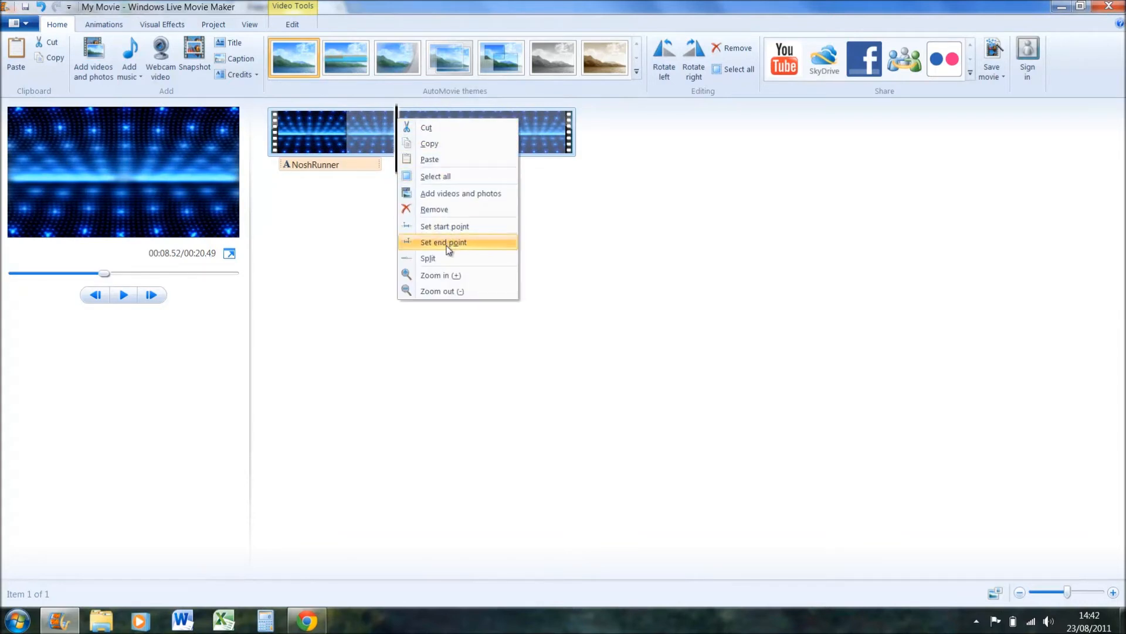
{"action": "left_click", "coordinate": [442, 242]}
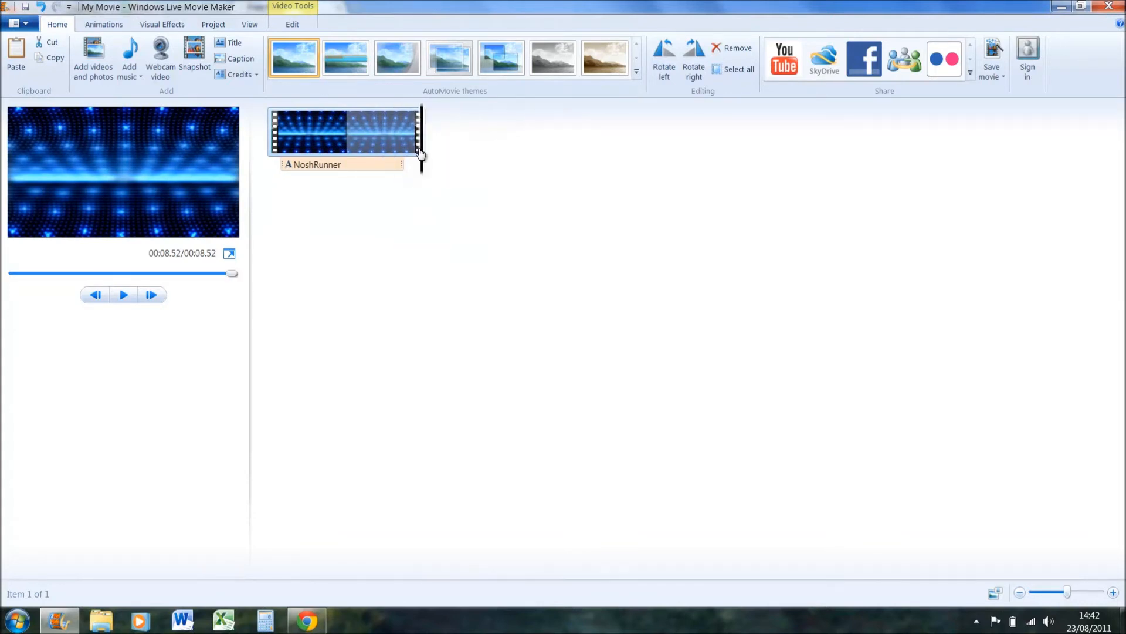
{"action": "left_click", "coordinate": [310, 144]}
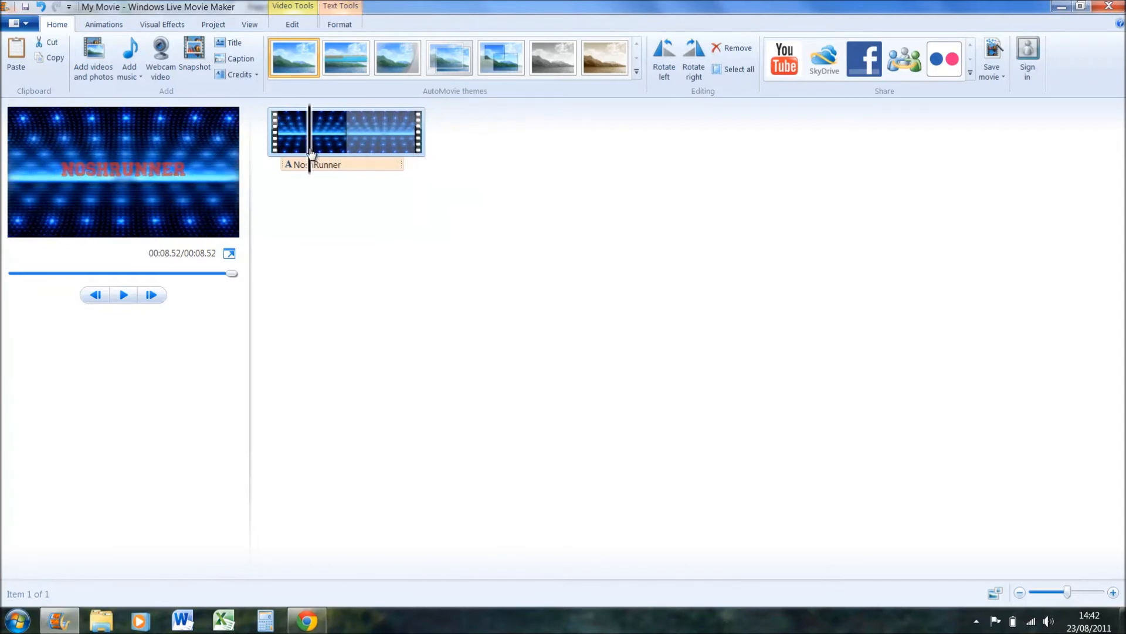
{"action": "left_click", "coordinate": [324, 164]}
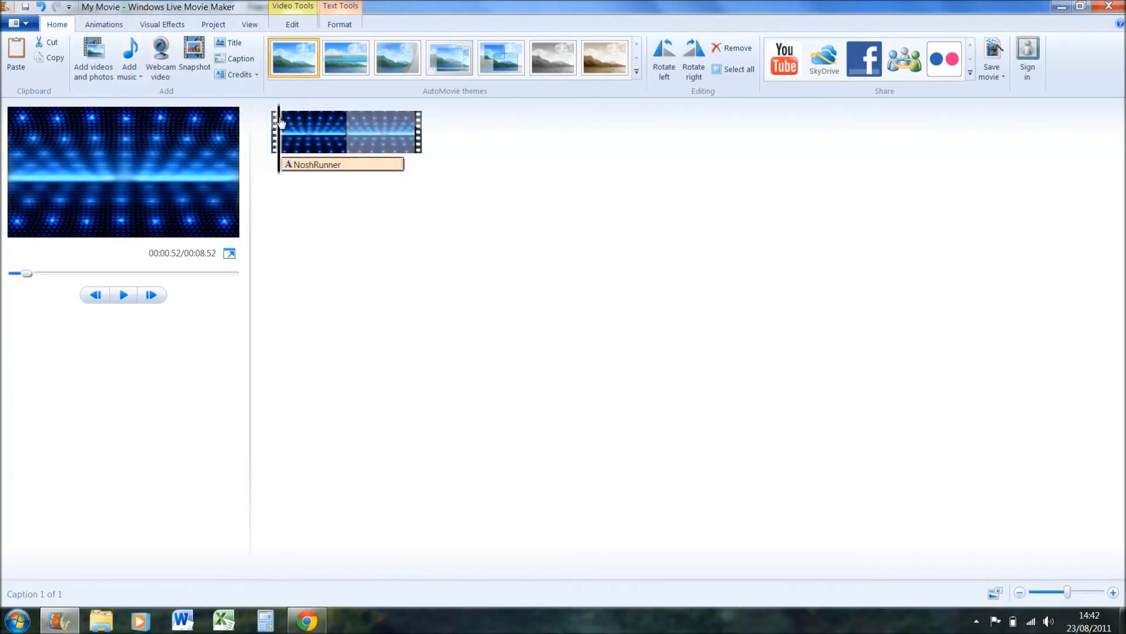
Add dance-zone from Downloads as background music and show its Music Tools options
{"action": "left_click", "coordinate": [129, 57]}
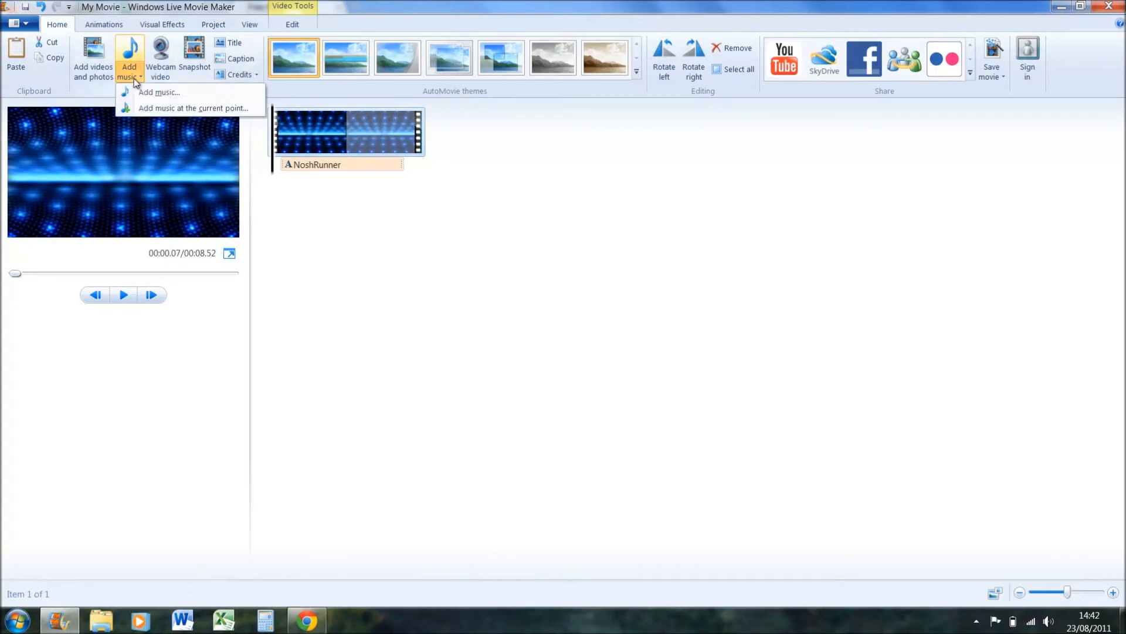
{"action": "left_click", "coordinate": [159, 92]}
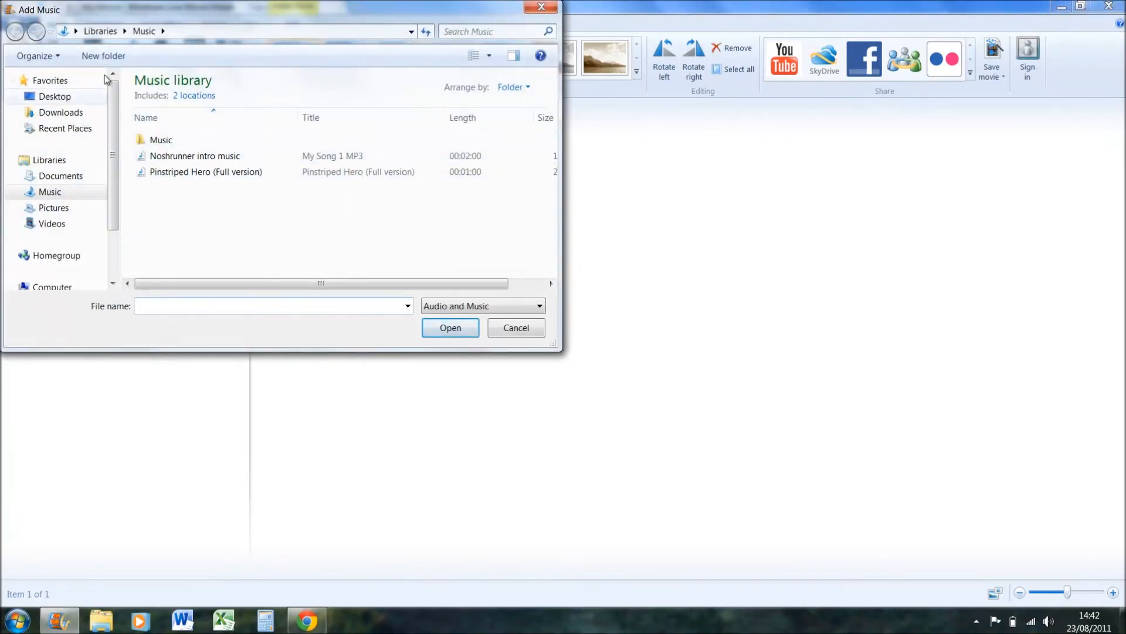
{"action": "left_click", "coordinate": [60, 113]}
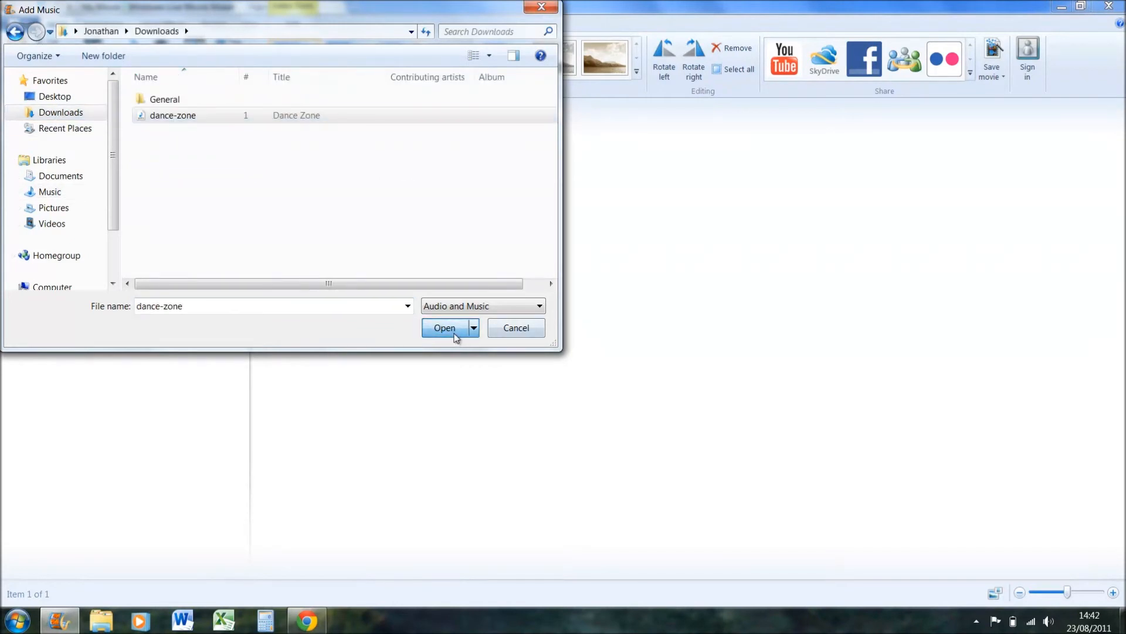
{"action": "left_click", "coordinate": [445, 327]}
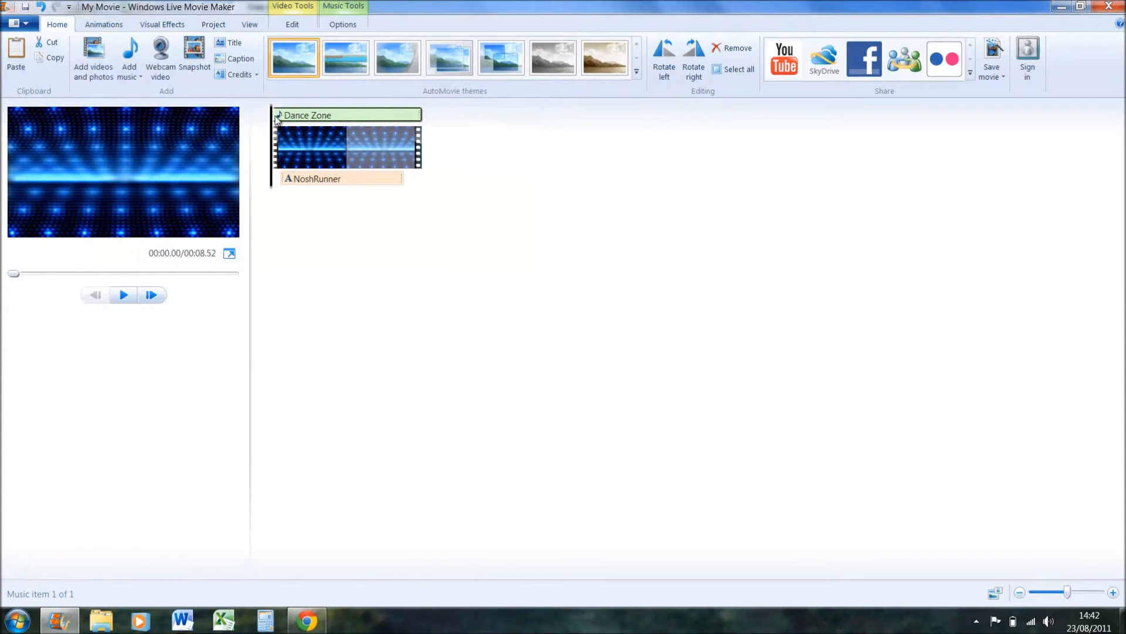
{"action": "mouse_move", "coordinate": [373, 121]}
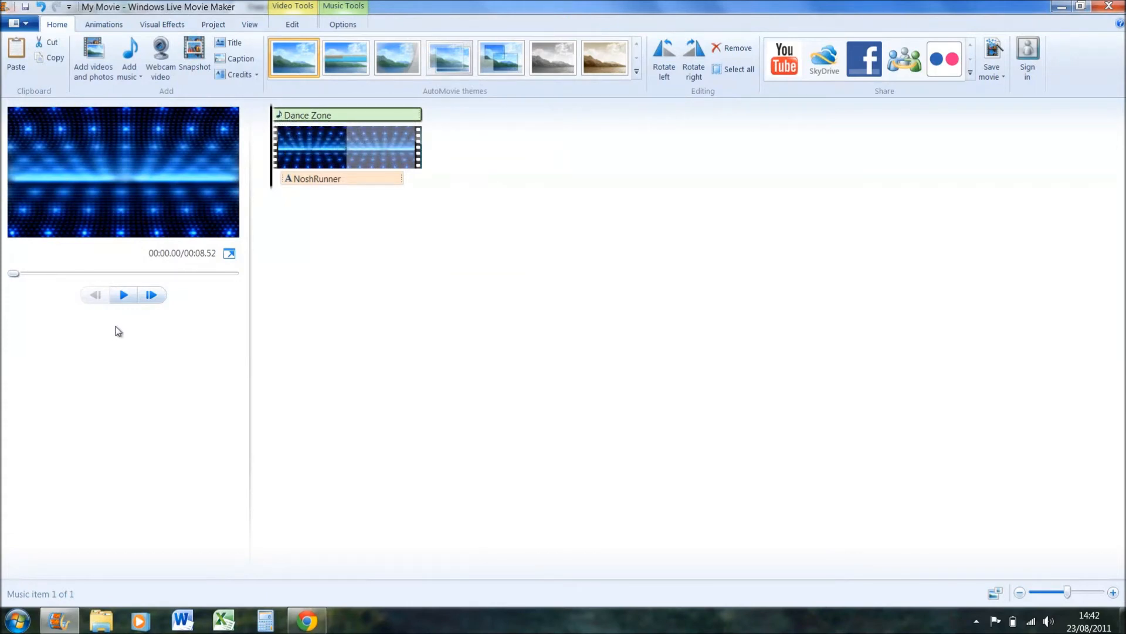
{"action": "mouse_move", "coordinate": [347, 116]}
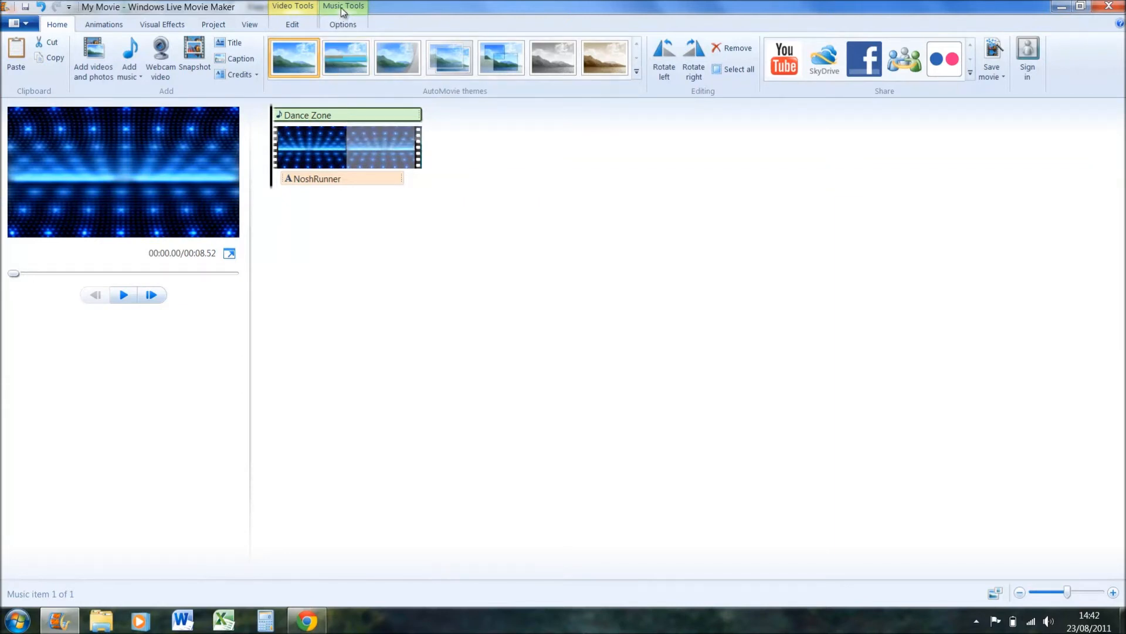
{"action": "left_click", "coordinate": [342, 24]}
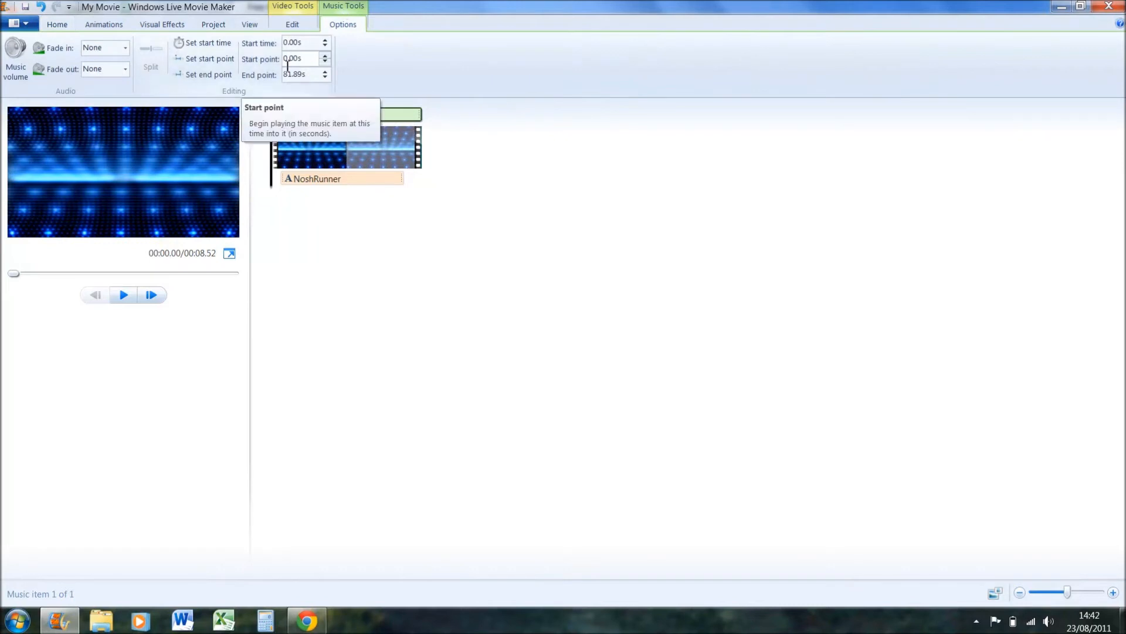
Set the Dance Zone music start point to 10.00s and preview it from the beginning
{"action": "type", "text": "1"}
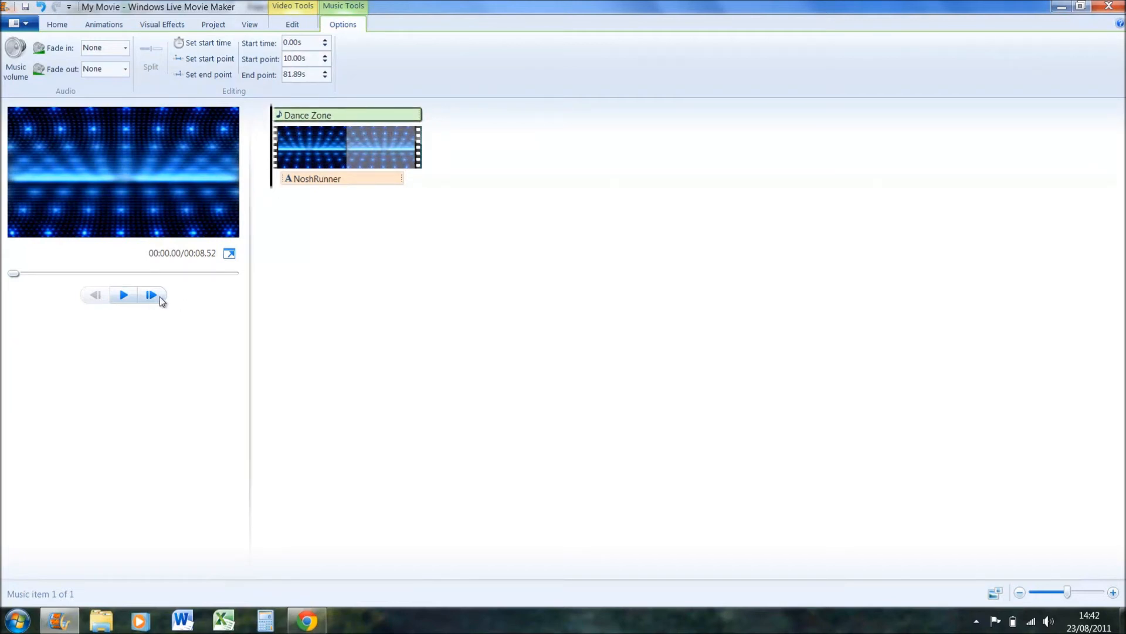
{"action": "left_click", "coordinate": [122, 295]}
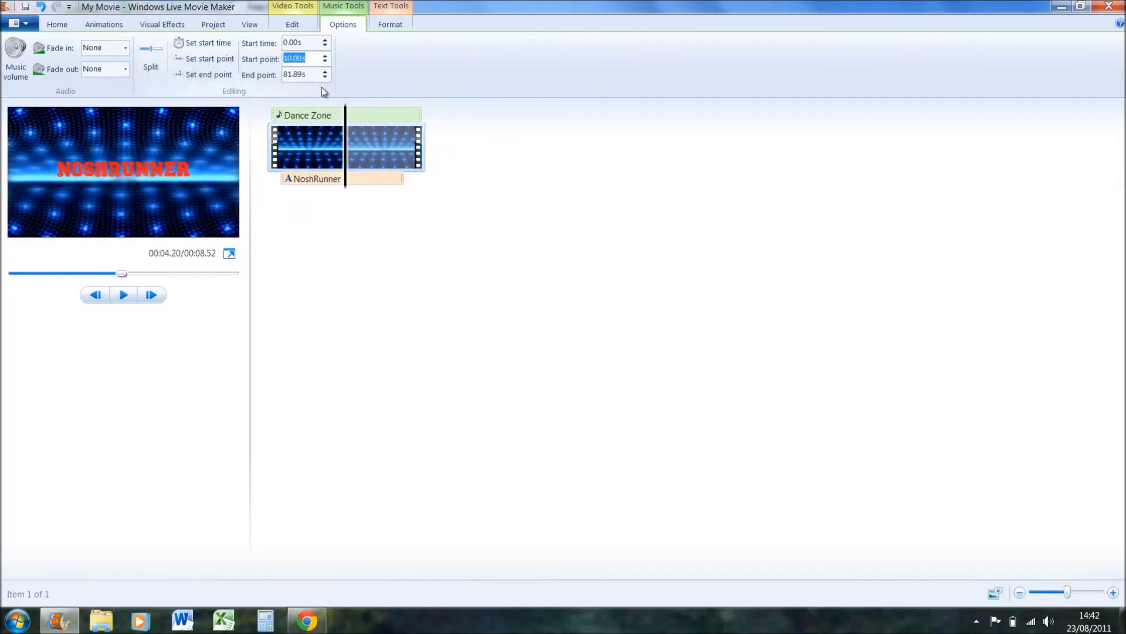
{"action": "left_click", "coordinate": [335, 147]}
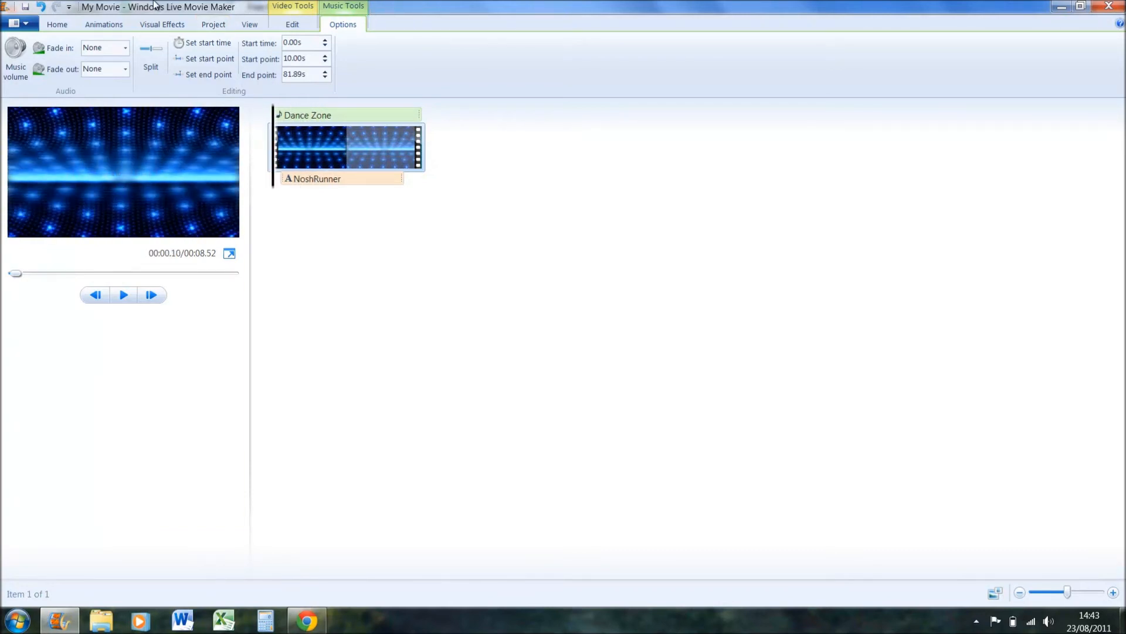
Apply the hue-cycling visual effect to the energy loop clip and preview the colour shift
{"action": "left_click", "coordinate": [104, 23]}
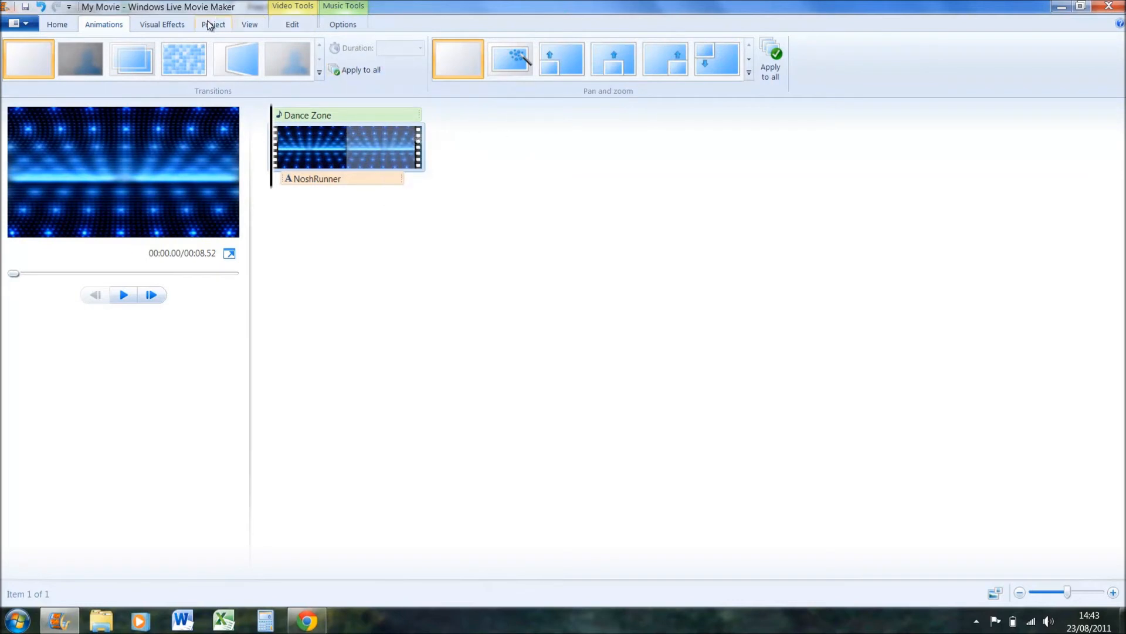
{"action": "left_click", "coordinate": [162, 23]}
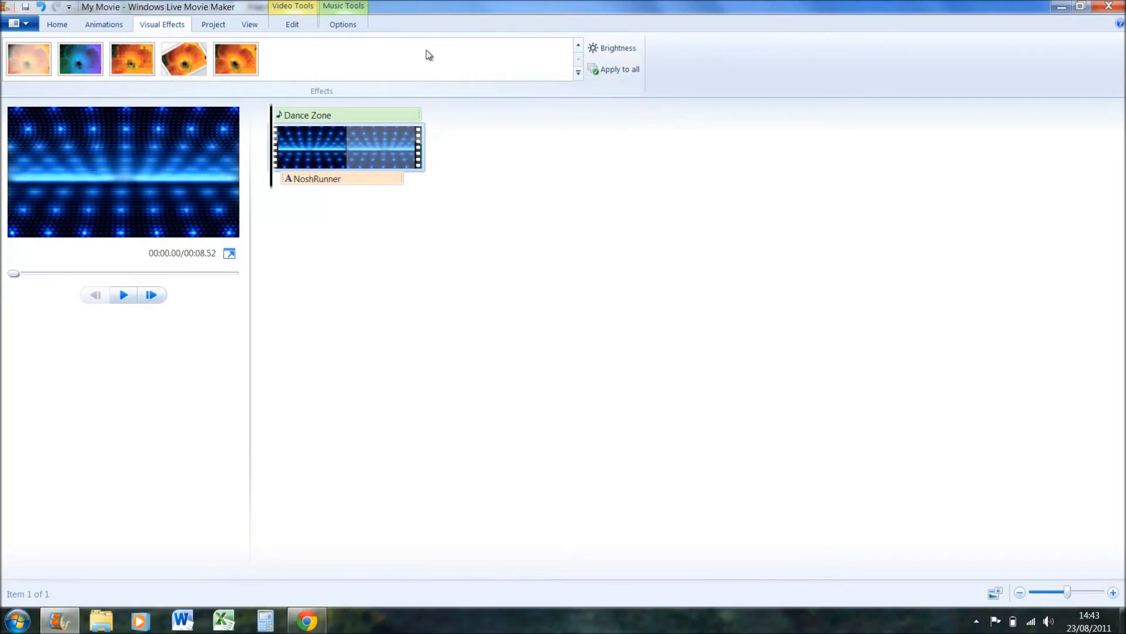
{"action": "mouse_move", "coordinate": [98, 88]}
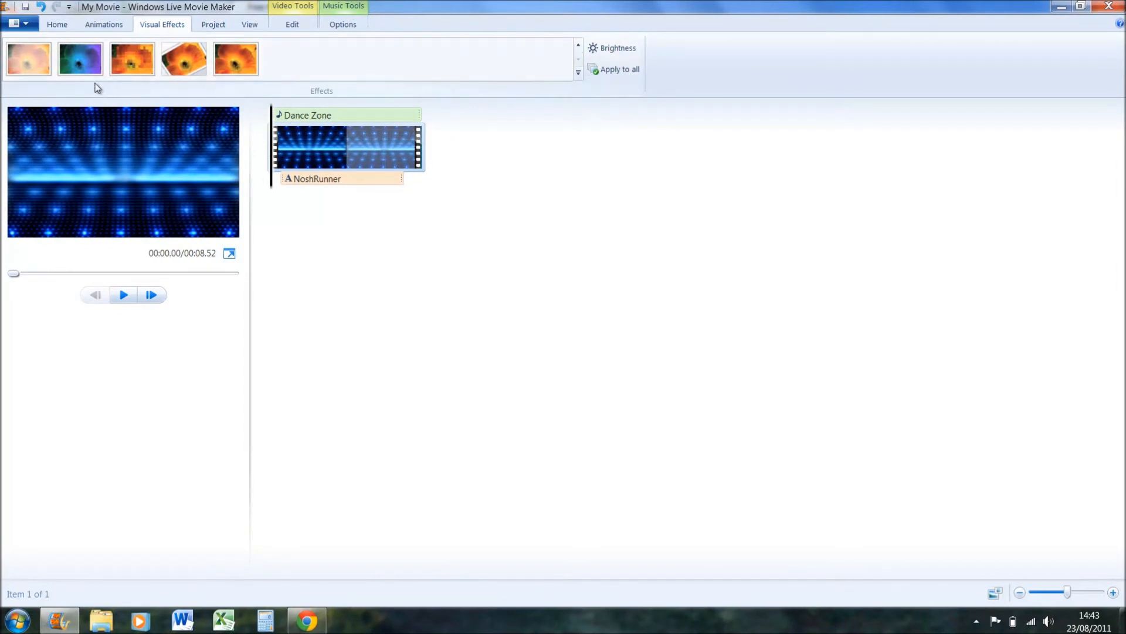
{"action": "left_click", "coordinate": [80, 58]}
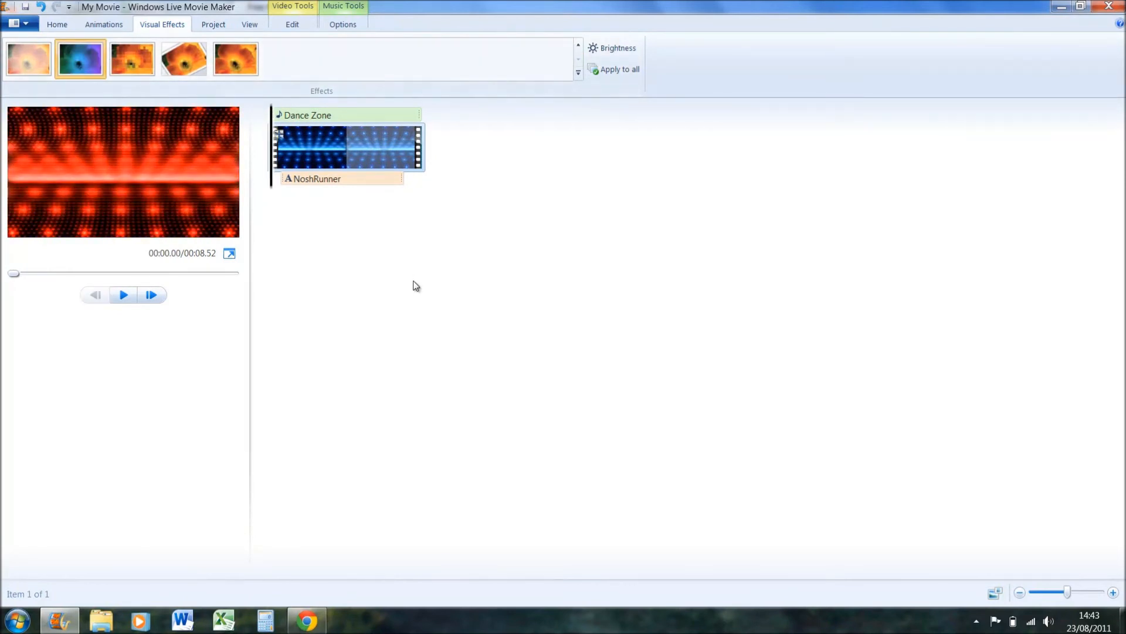
{"action": "left_click", "coordinate": [56, 24]}
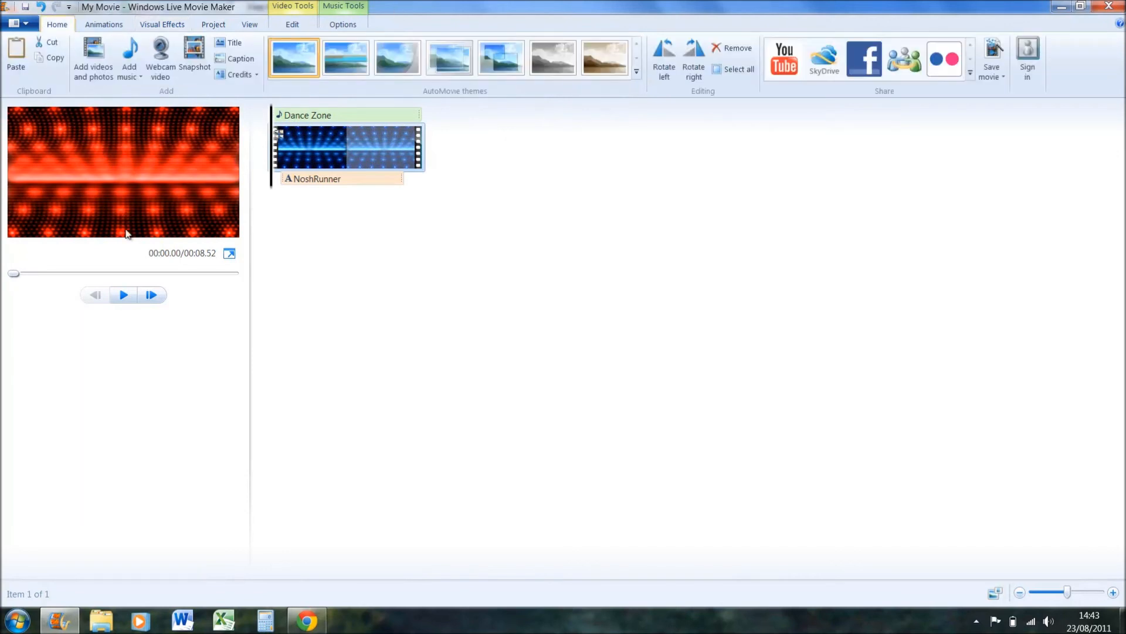
{"action": "left_click", "coordinate": [122, 295]}
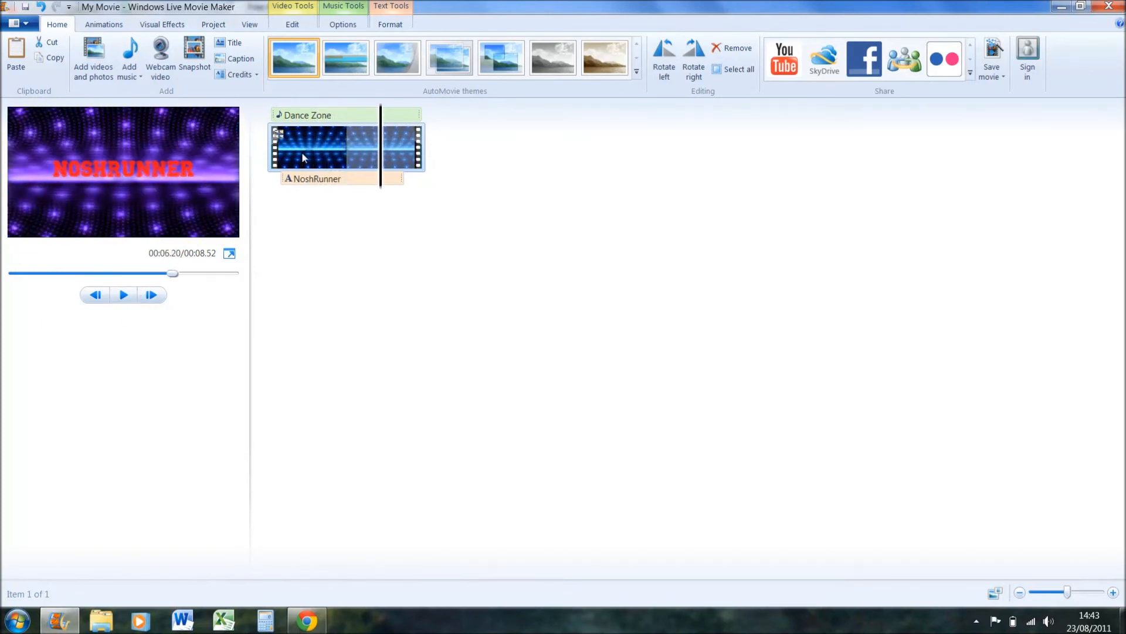
{"action": "left_click", "coordinate": [343, 24]}
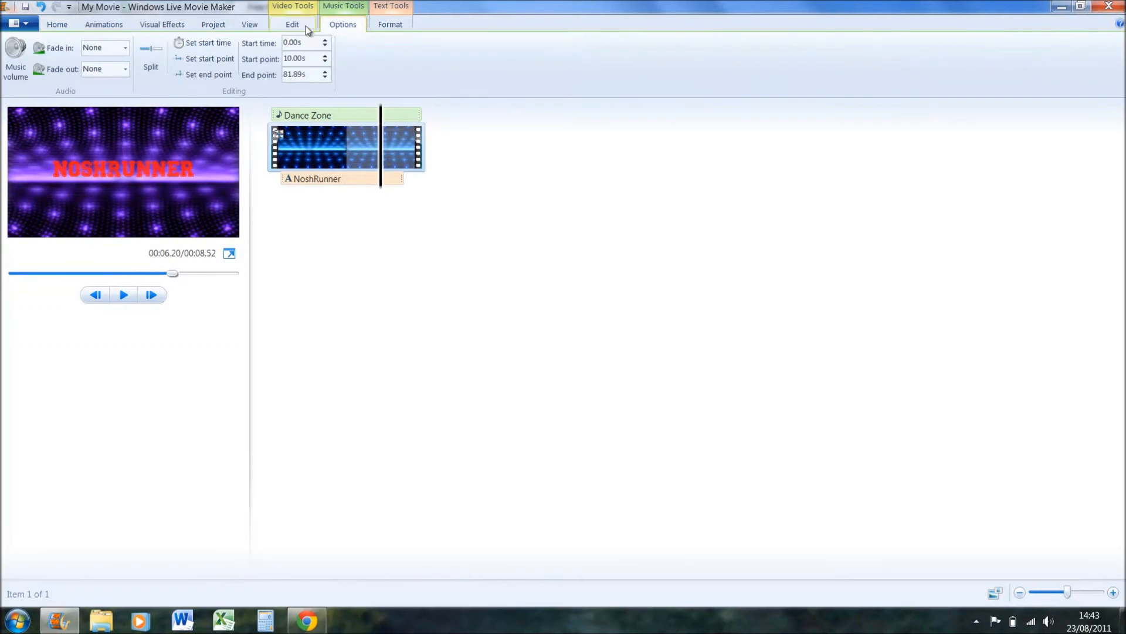
{"action": "mouse_move", "coordinate": [280, 28]}
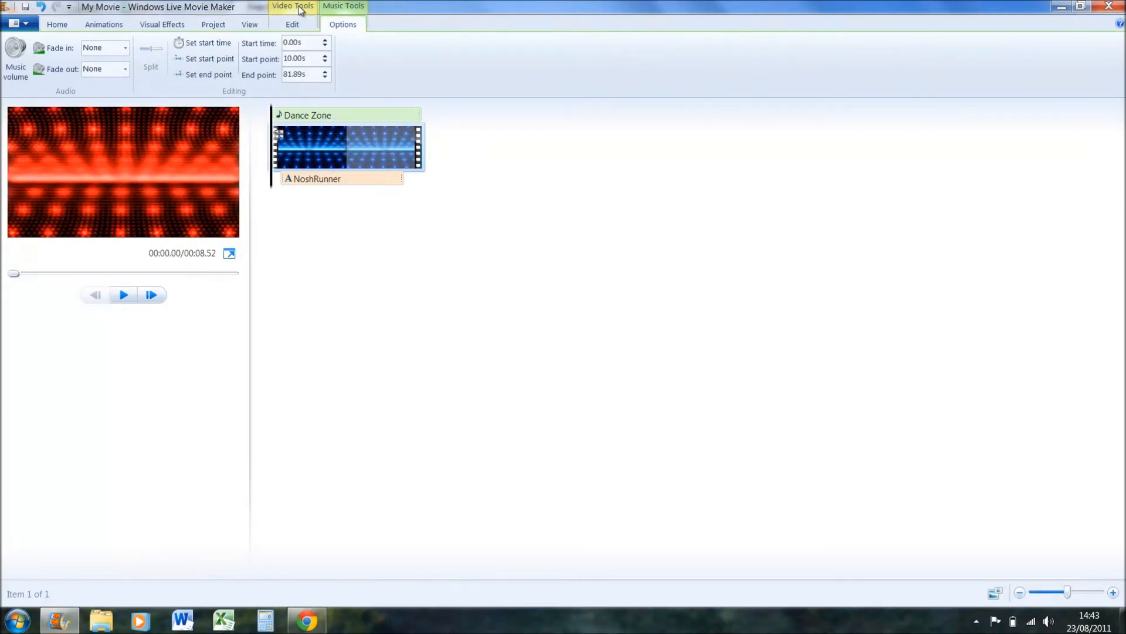
Set the energy clip speed to 0.6x and set its end point so the movie lasts about 8.77 seconds
{"action": "left_click", "coordinate": [292, 23]}
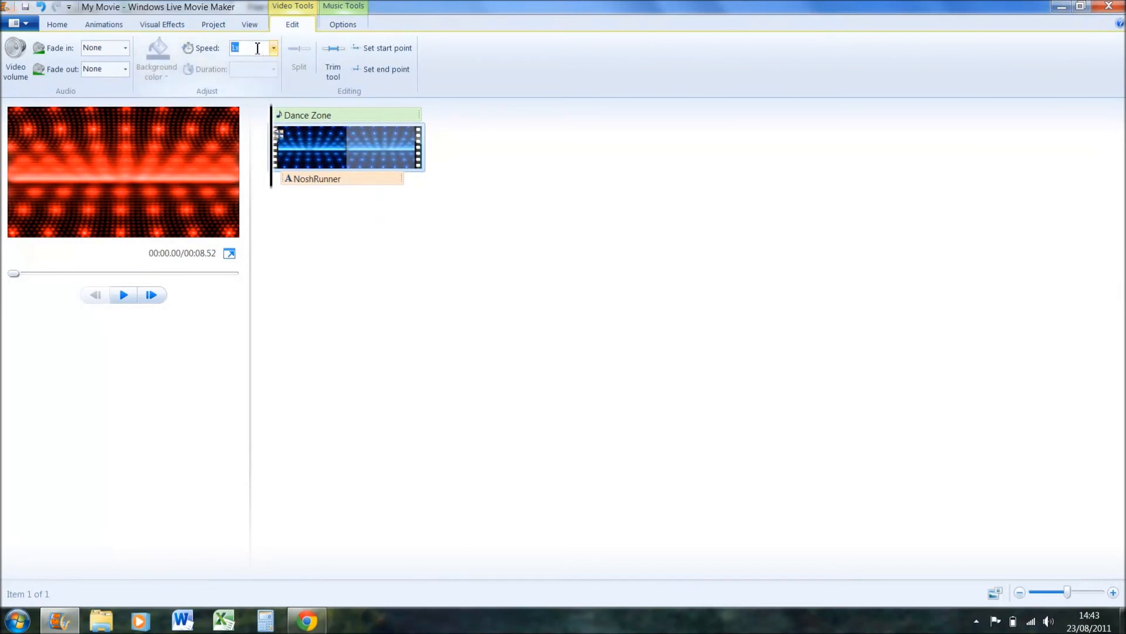
{"action": "type", "text": "0.6"}
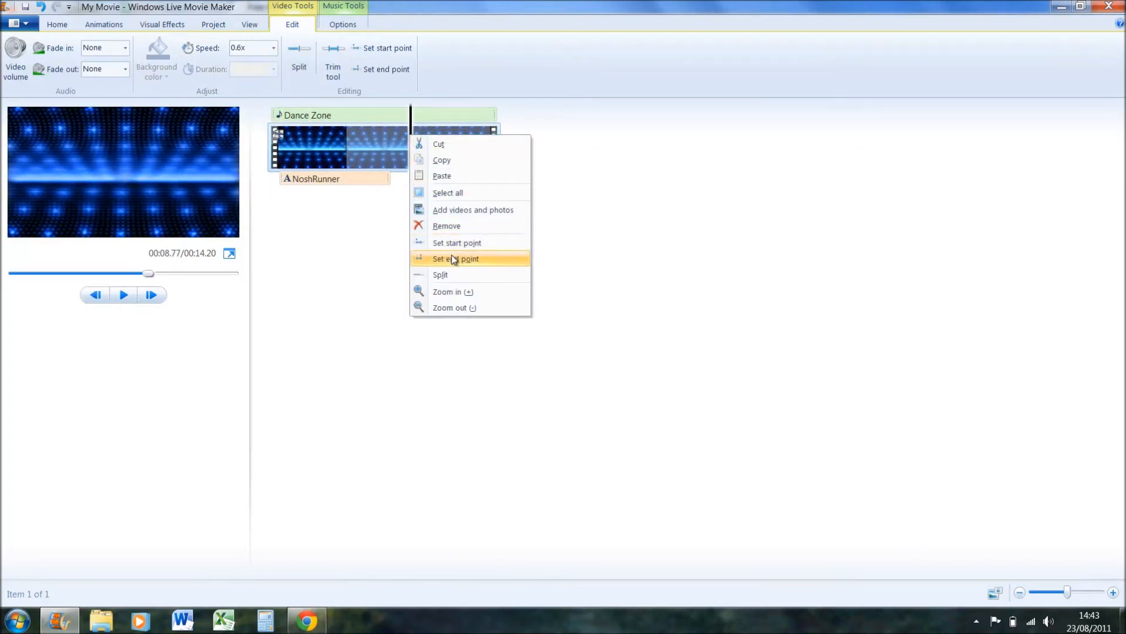
{"action": "left_click", "coordinate": [454, 258]}
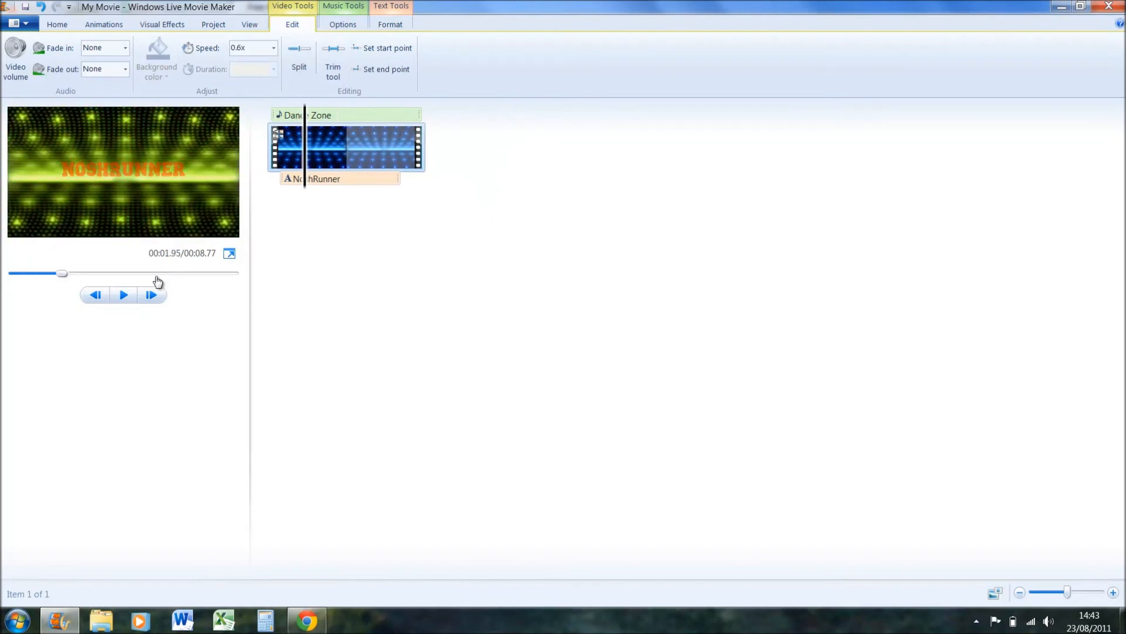
{"action": "left_click", "coordinate": [123, 295]}
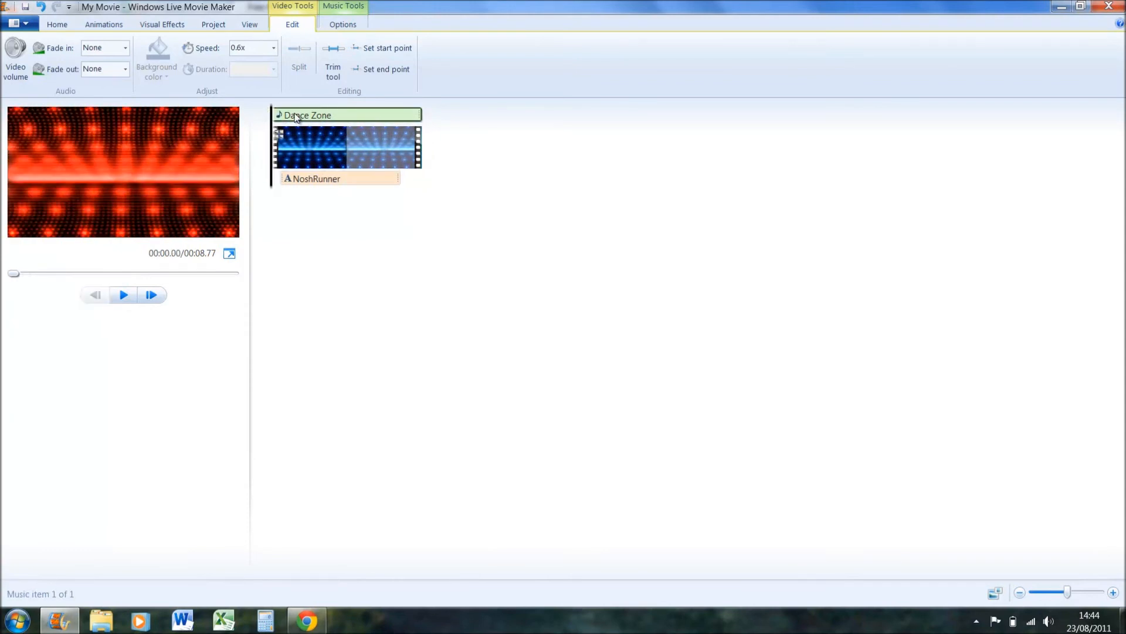
{"action": "mouse_move", "coordinate": [308, 116]}
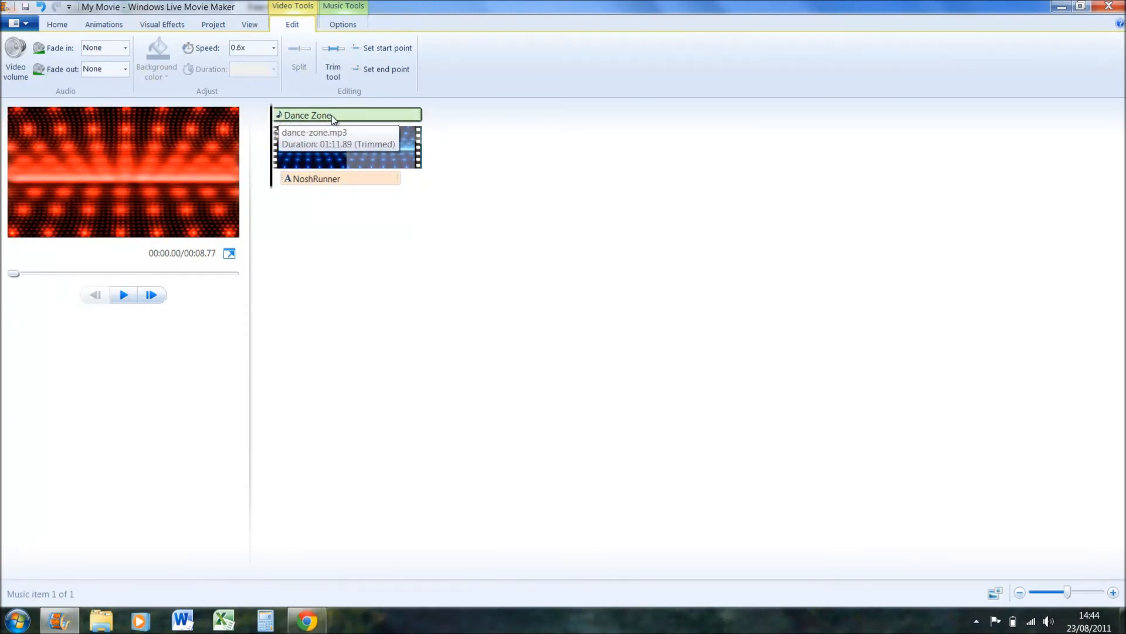
Set the Dance Zone music to fade in Medium and fade out Slow, then check the preview
{"action": "left_click", "coordinate": [343, 24]}
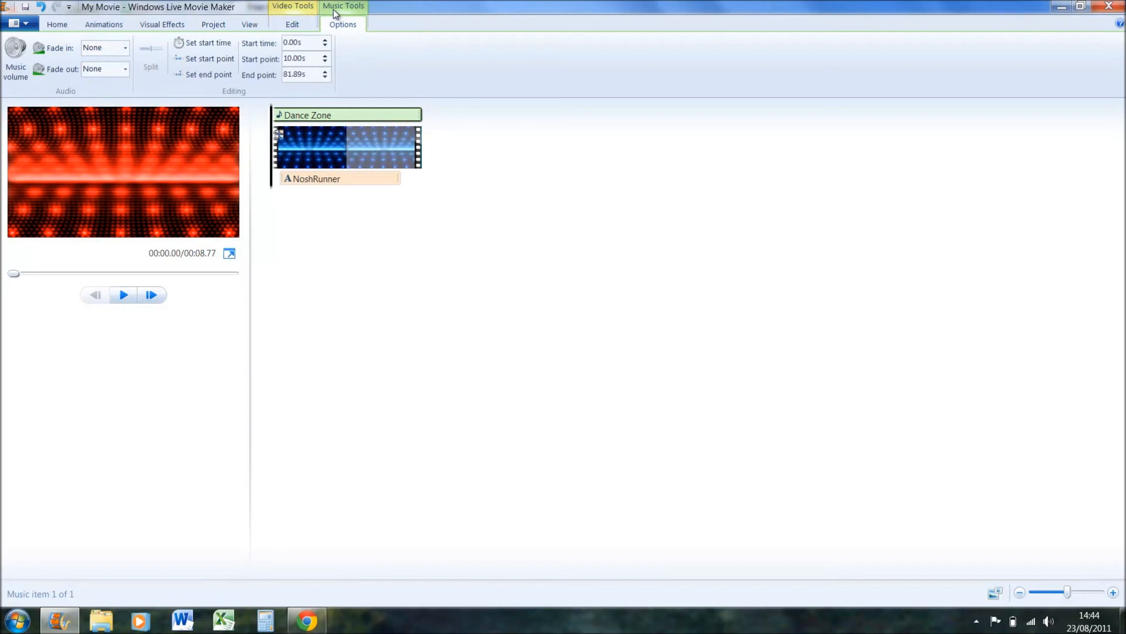
{"action": "left_click", "coordinate": [125, 47]}
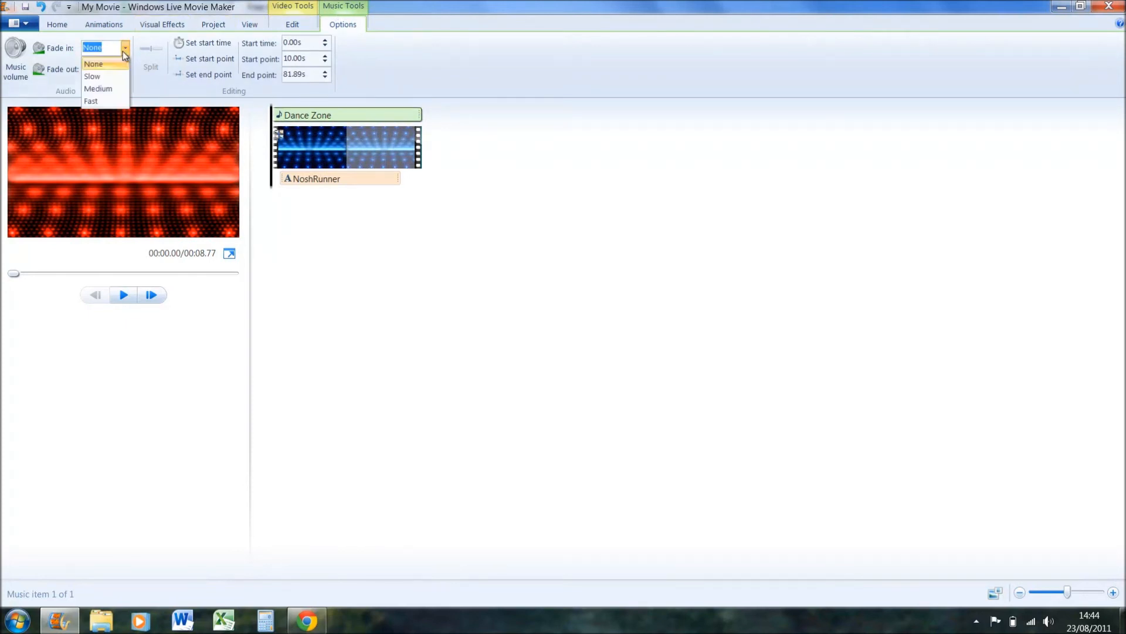
{"action": "mouse_move", "coordinate": [91, 77]}
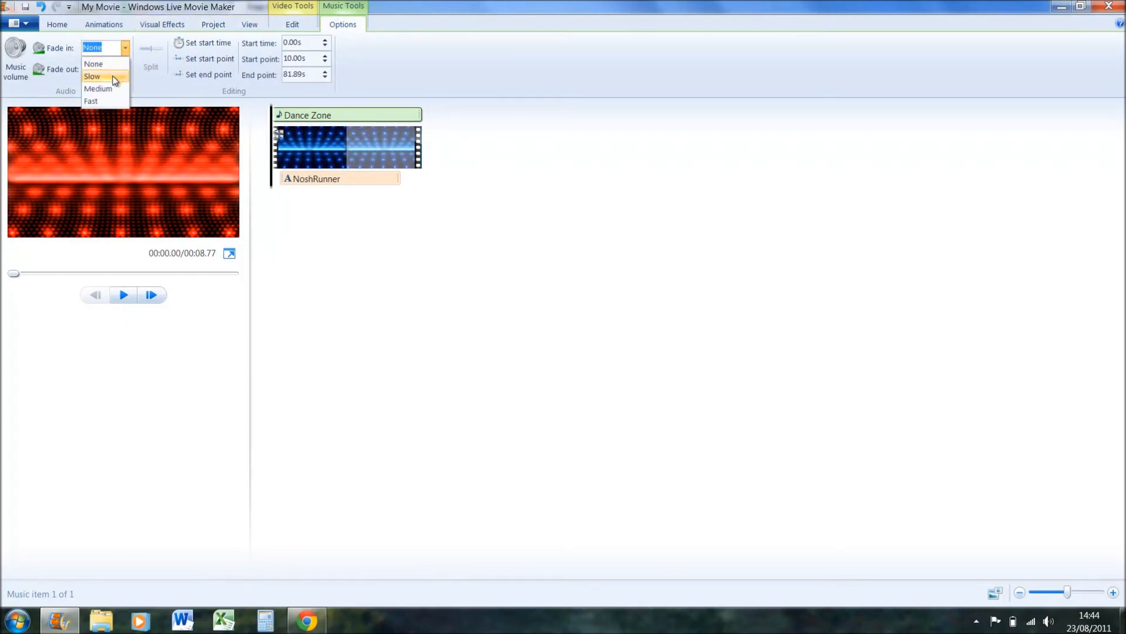
{"action": "left_click", "coordinate": [97, 88]}
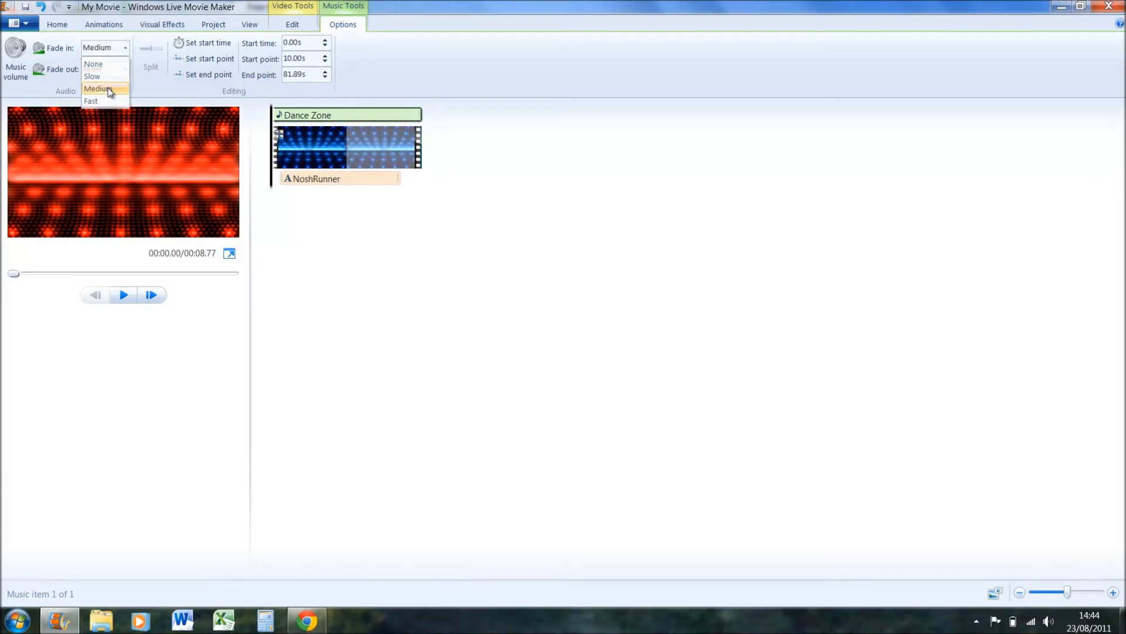
{"action": "left_click", "coordinate": [105, 70]}
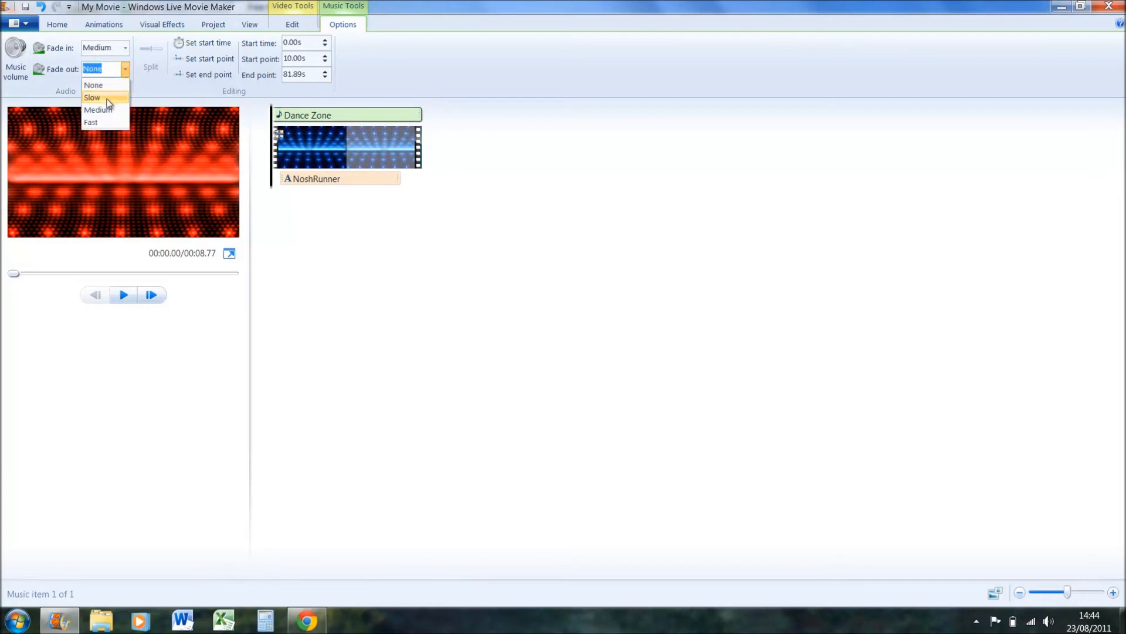
{"action": "left_click", "coordinate": [91, 97]}
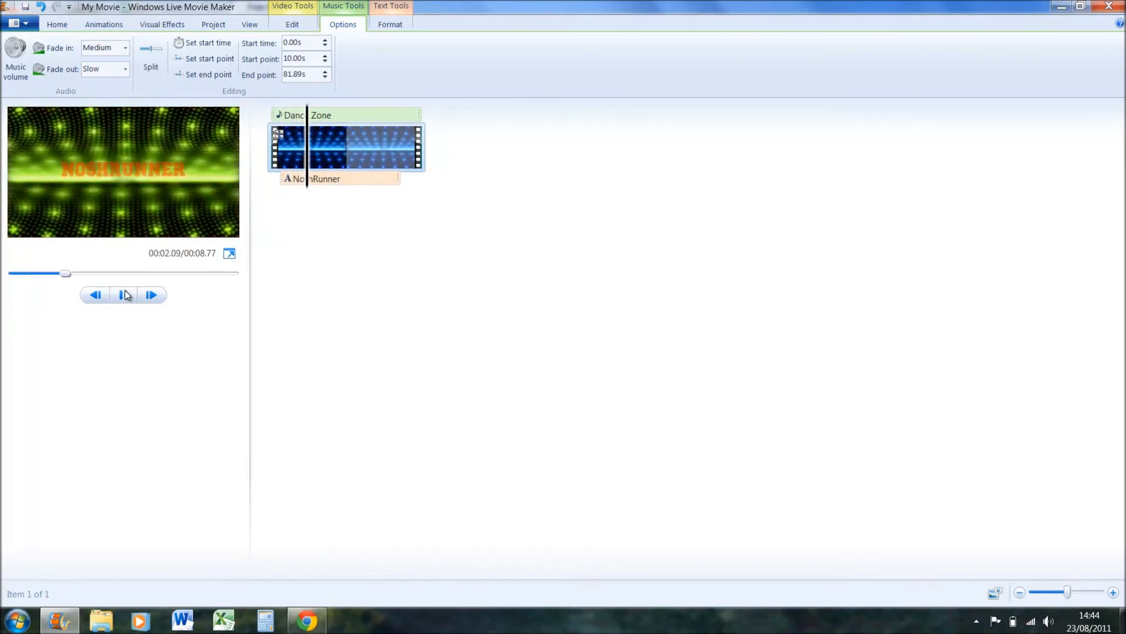
{"action": "left_click", "coordinate": [123, 295]}
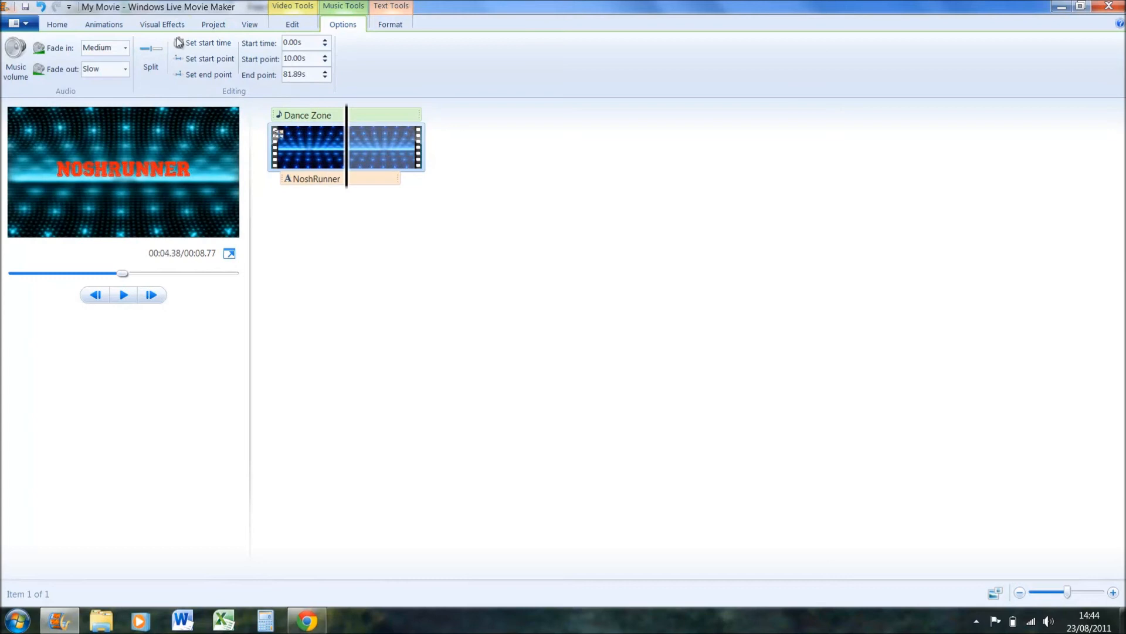
{"action": "left_click", "coordinate": [103, 24]}
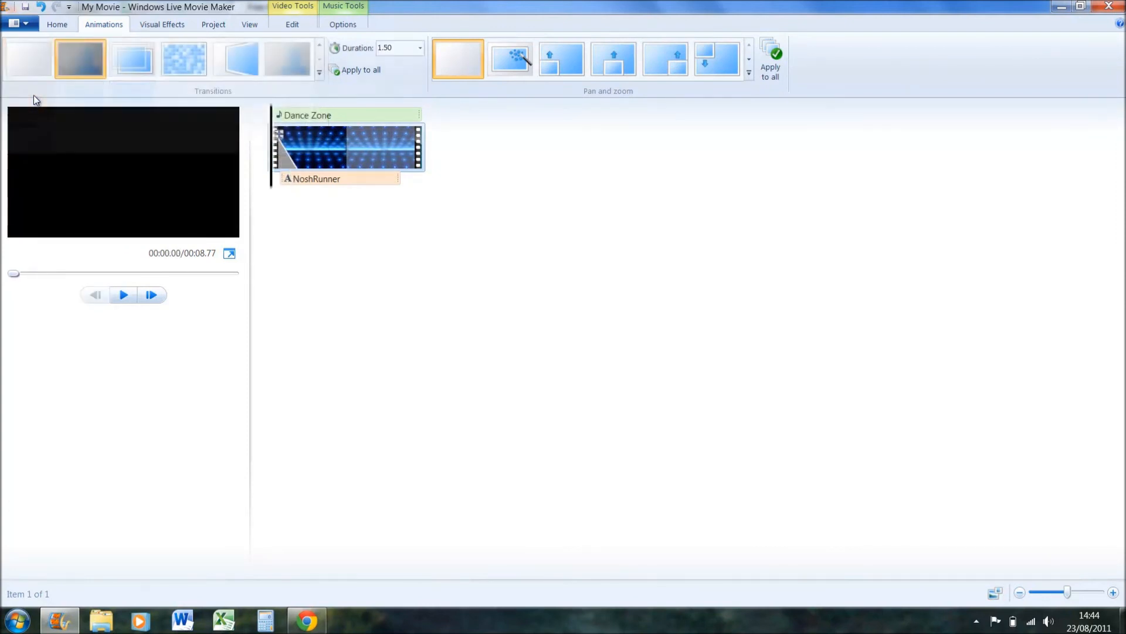
Play and pause the preview to check the clip's crossfade start transition
{"action": "left_click", "coordinate": [122, 295]}
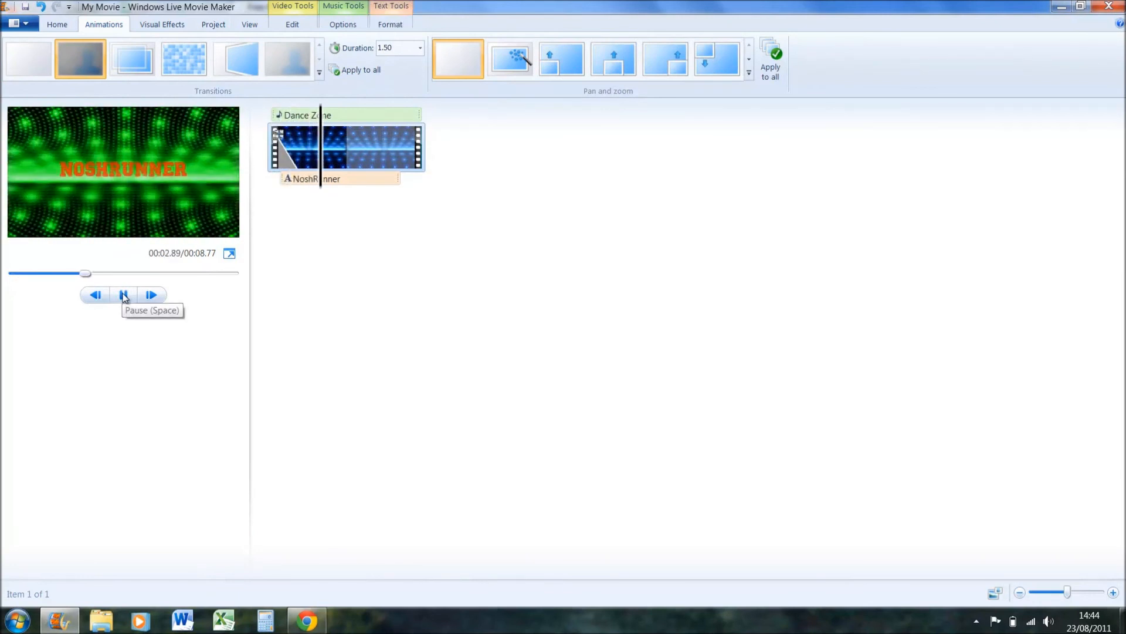
{"action": "left_click", "coordinate": [123, 294]}
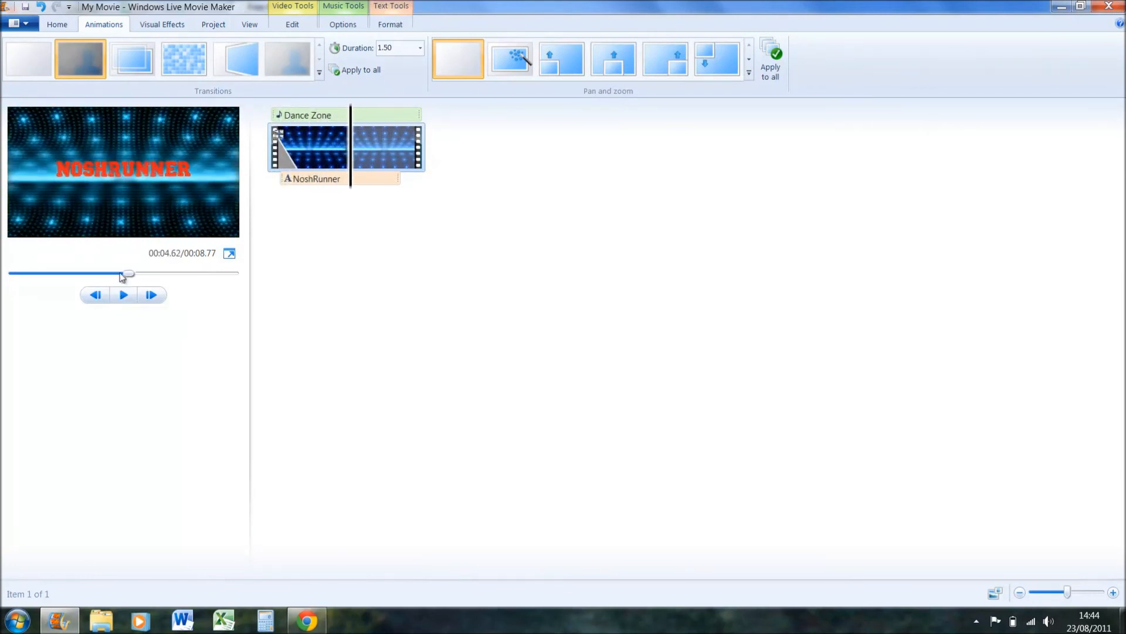
{"action": "left_click", "coordinate": [56, 23]}
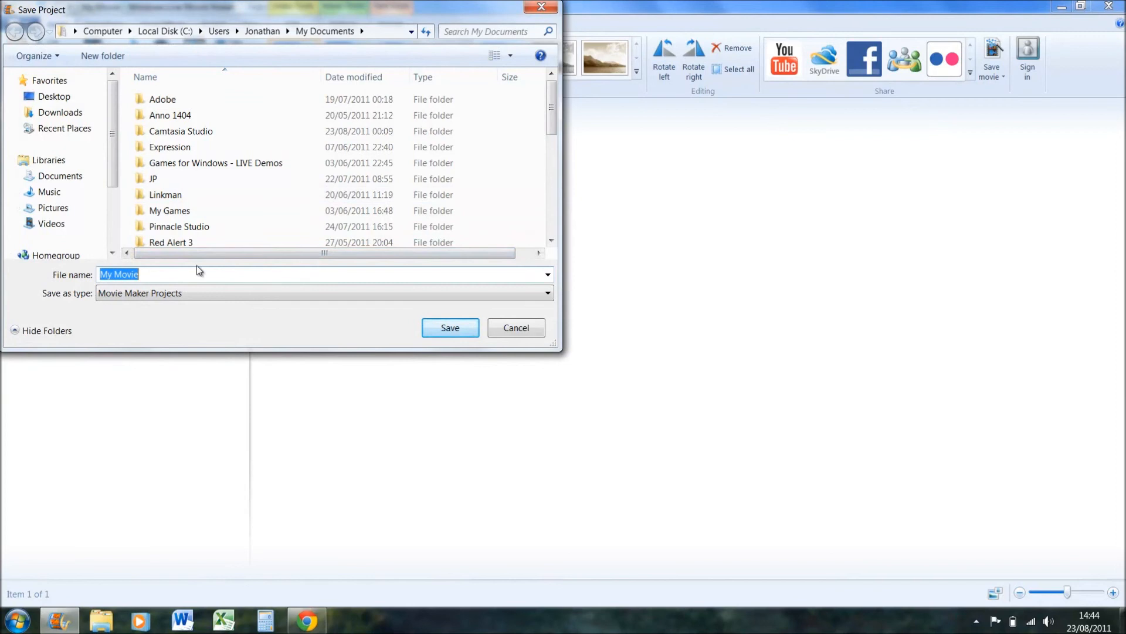
Save the project as 'Intro for youtube' and show the Save movie export presets list
{"action": "type", "text": "Intro"}
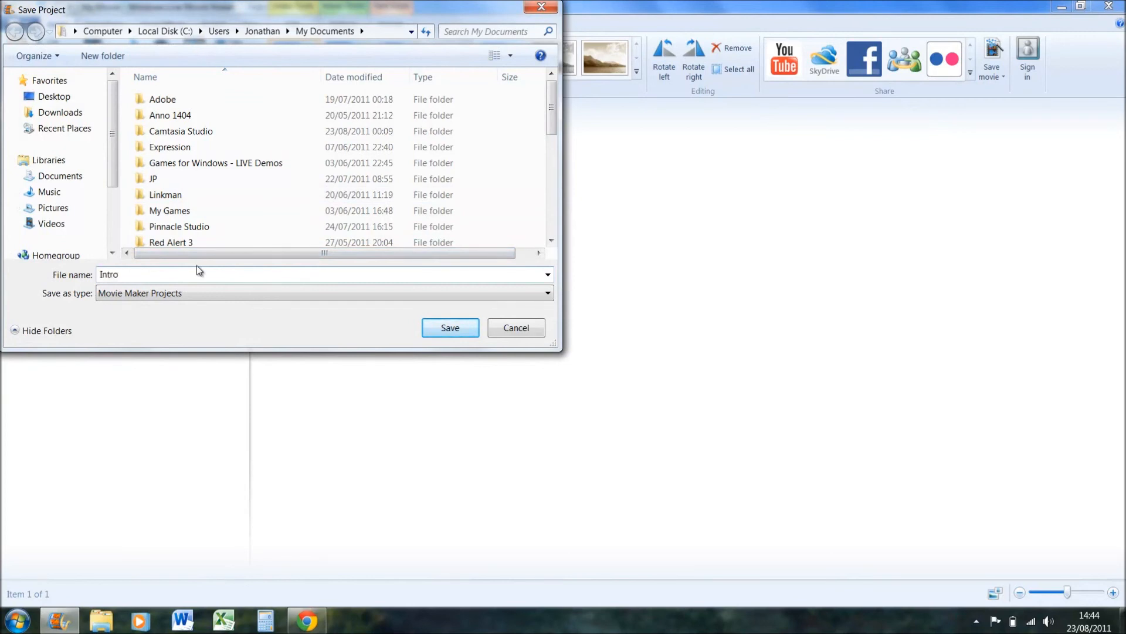
{"action": "left_click", "coordinate": [450, 327]}
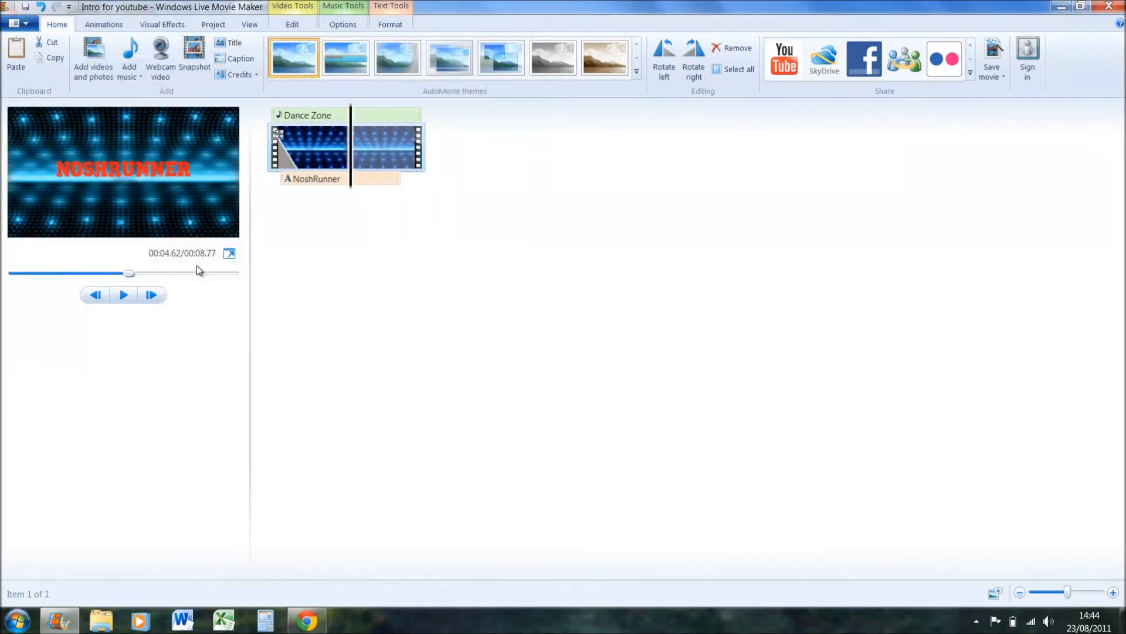
{"action": "mouse_move", "coordinate": [905, 97]}
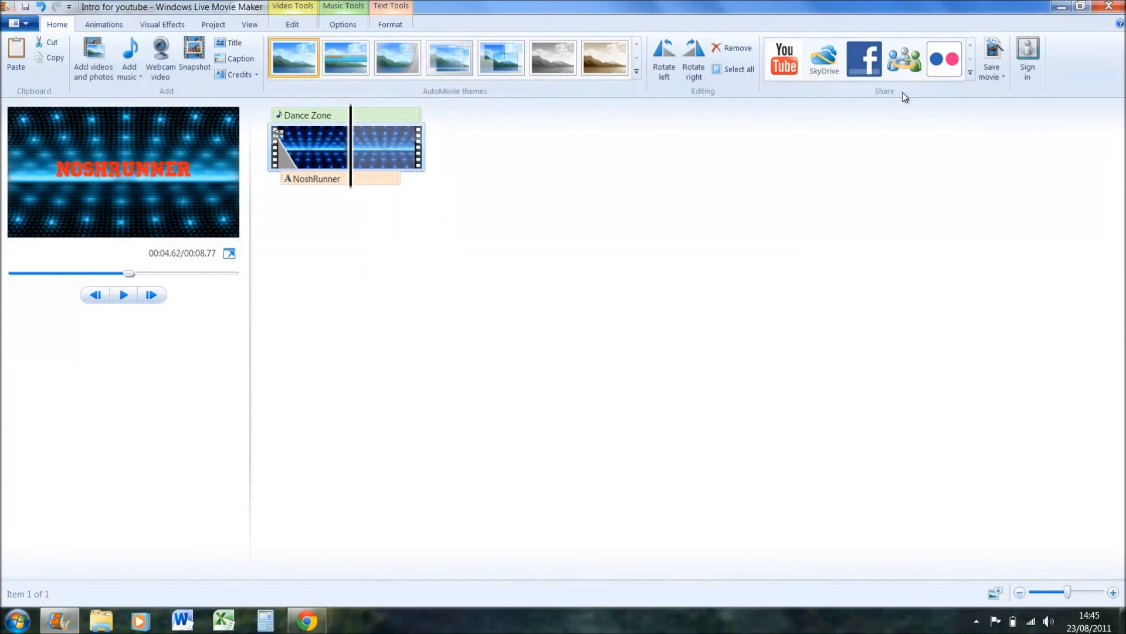
{"action": "mouse_move", "coordinate": [321, 226]}
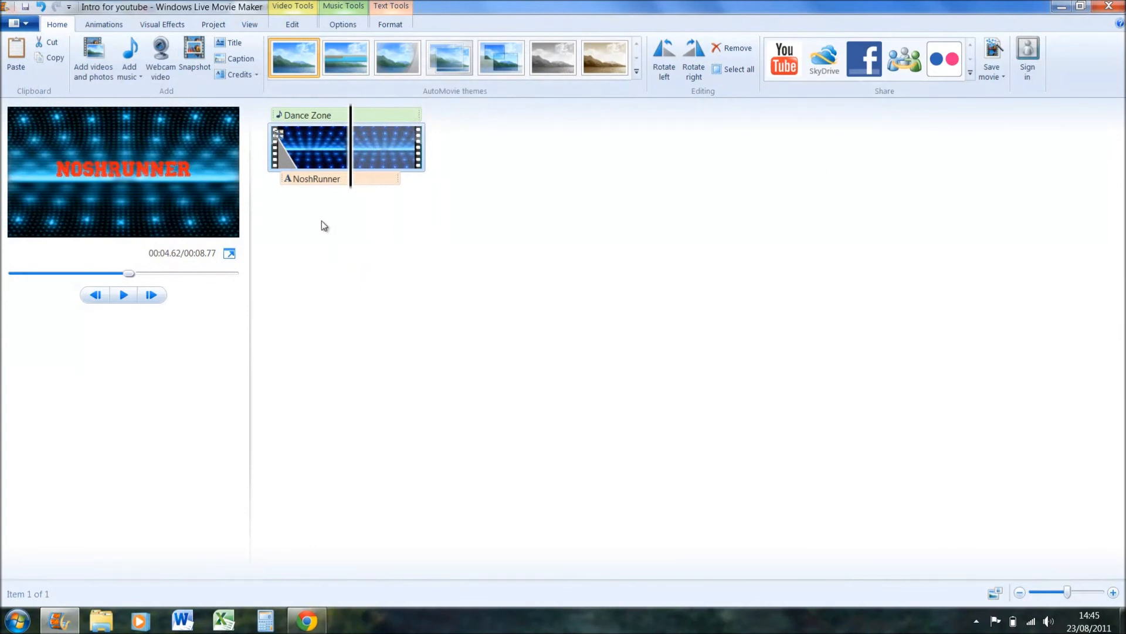
{"action": "mouse_move", "coordinate": [149, 113]}
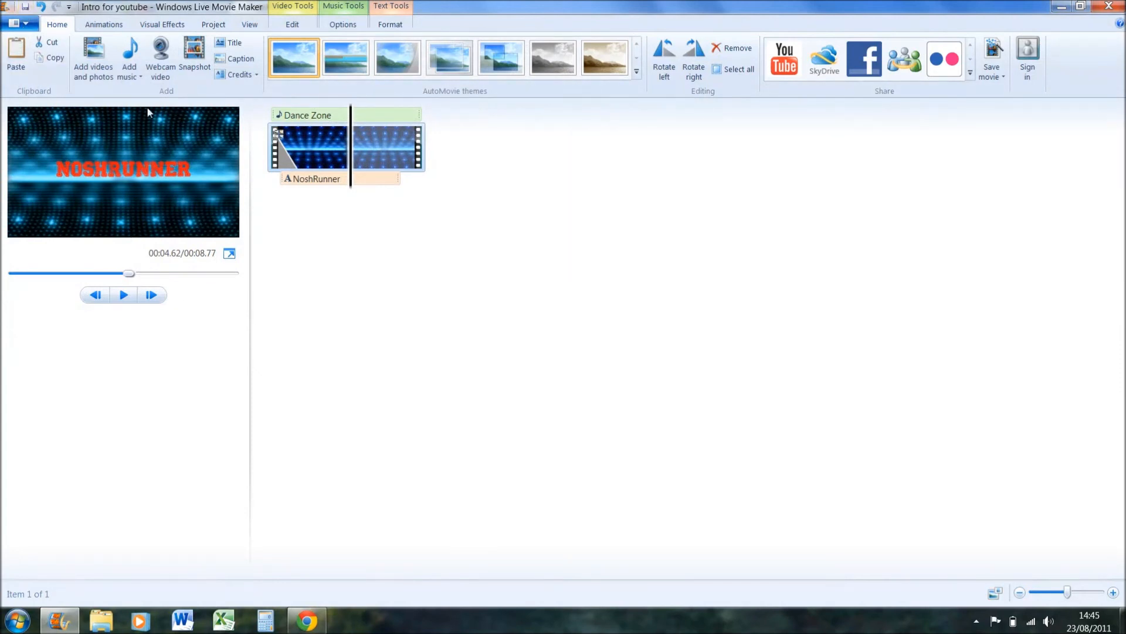
{"action": "mouse_move", "coordinate": [934, 92]}
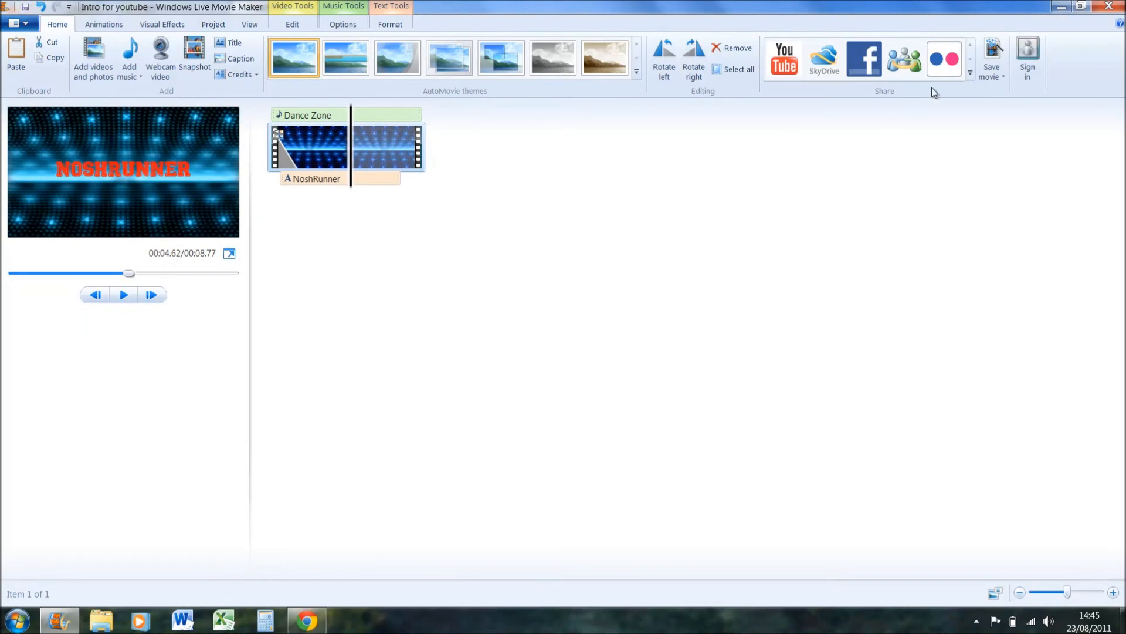
{"action": "left_click", "coordinate": [993, 57]}
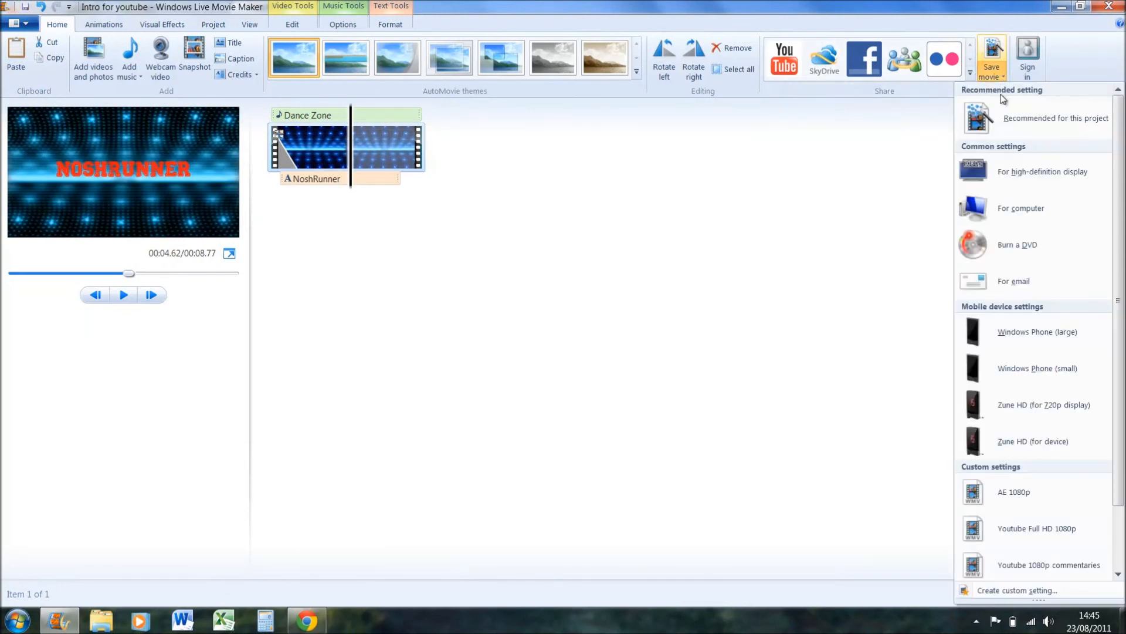
{"action": "scroll", "scroll_direction": "down", "scroll_amount": 3}
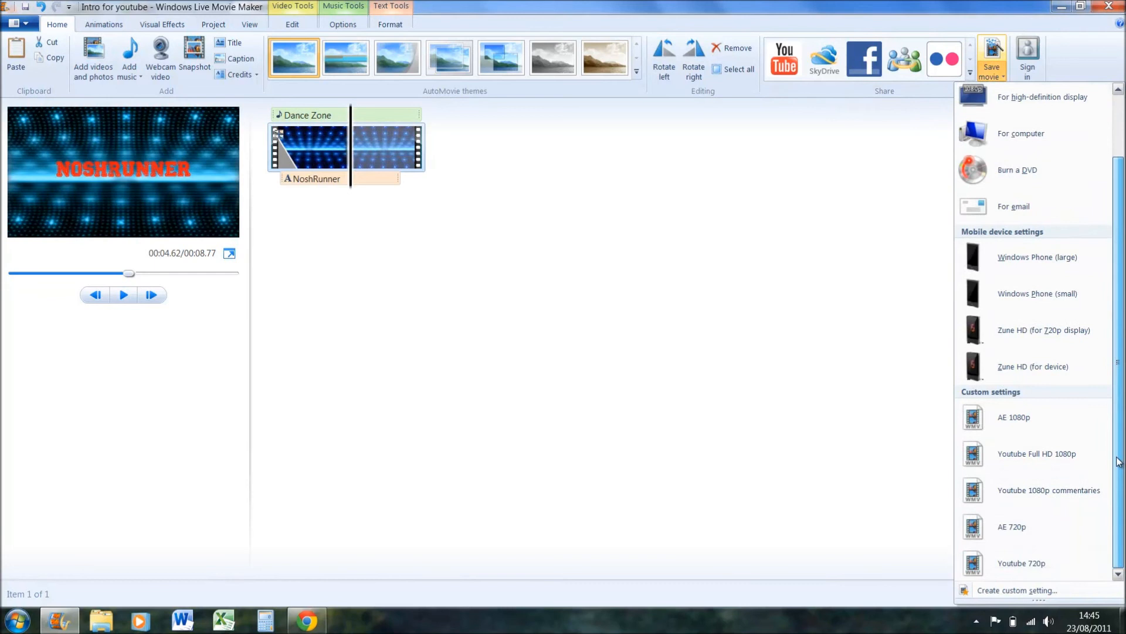
{"action": "mouse_move", "coordinate": [1036, 453]}
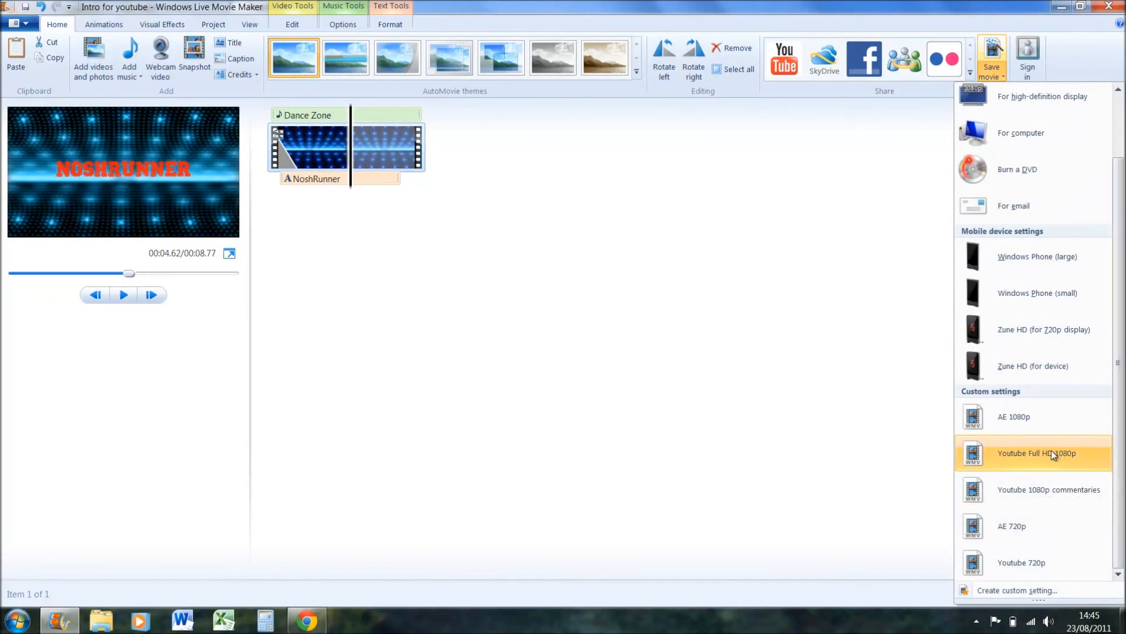
{"action": "mouse_move", "coordinate": [1046, 456]}
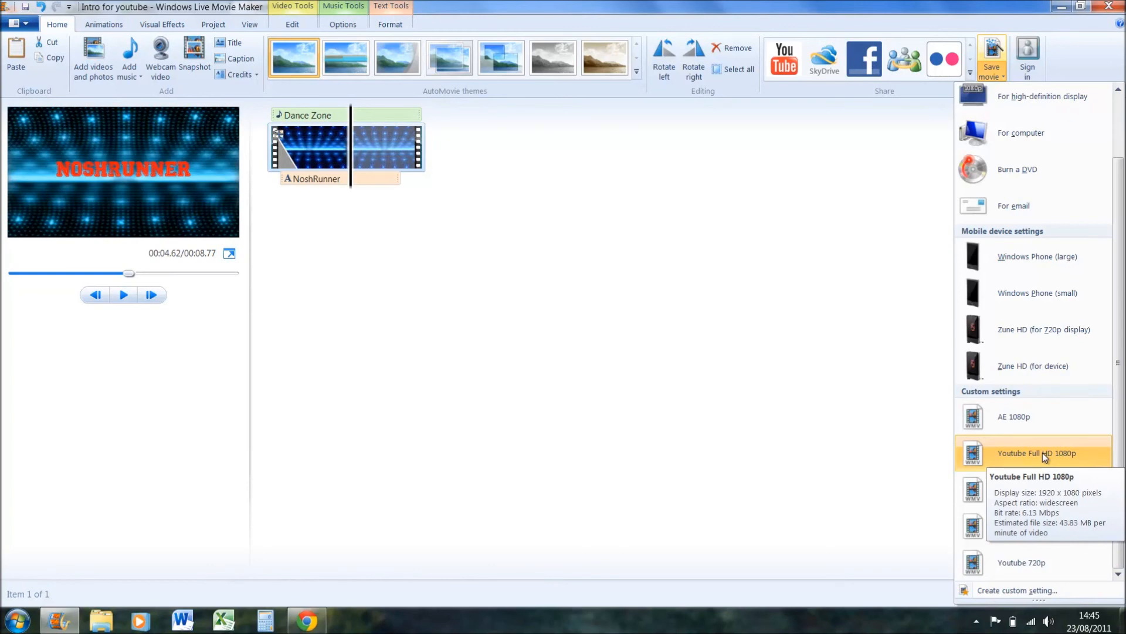
Save the movie as 'Intro for youtube actual video' with the Youtube Full HD 1080p preset
{"action": "left_click", "coordinate": [1036, 453]}
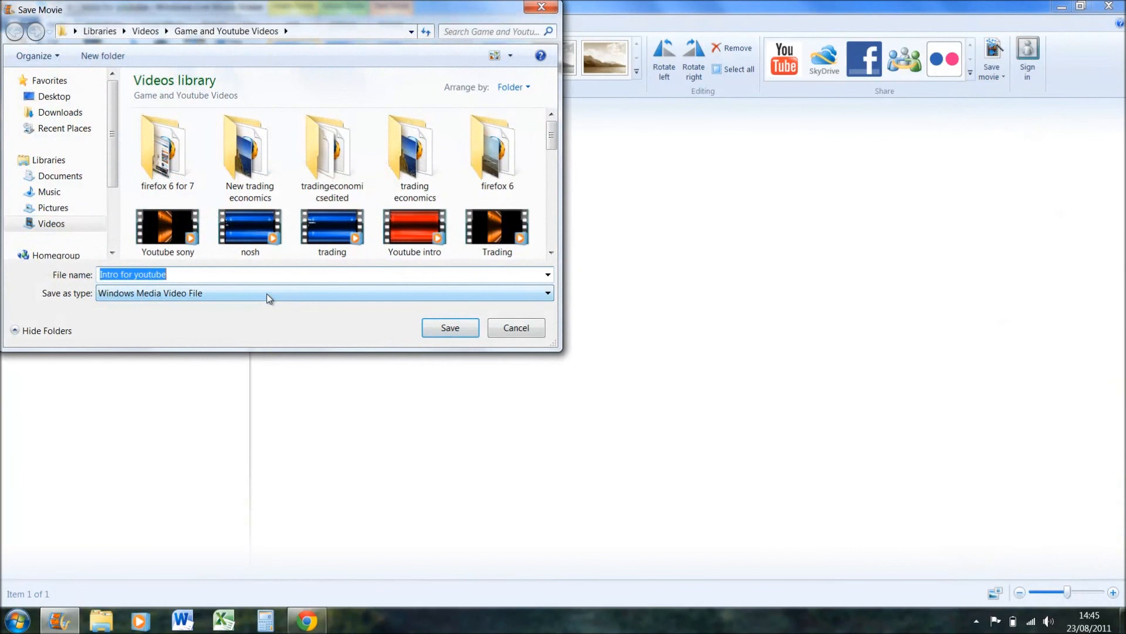
{"action": "left_click", "coordinate": [244, 280]}
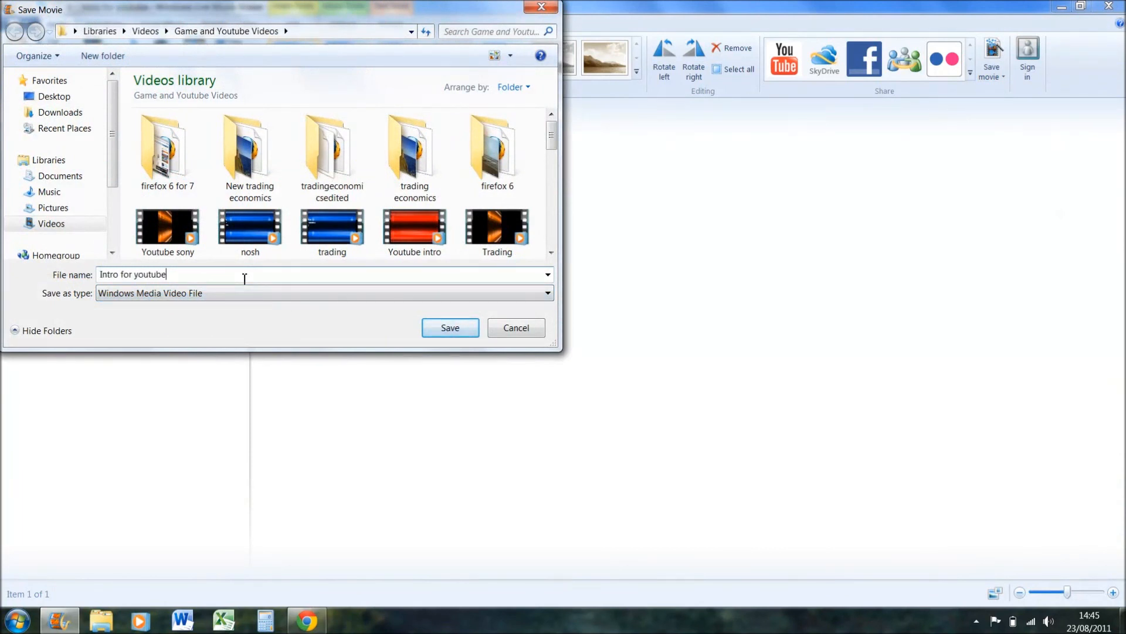
{"action": "type", "text": "actual"}
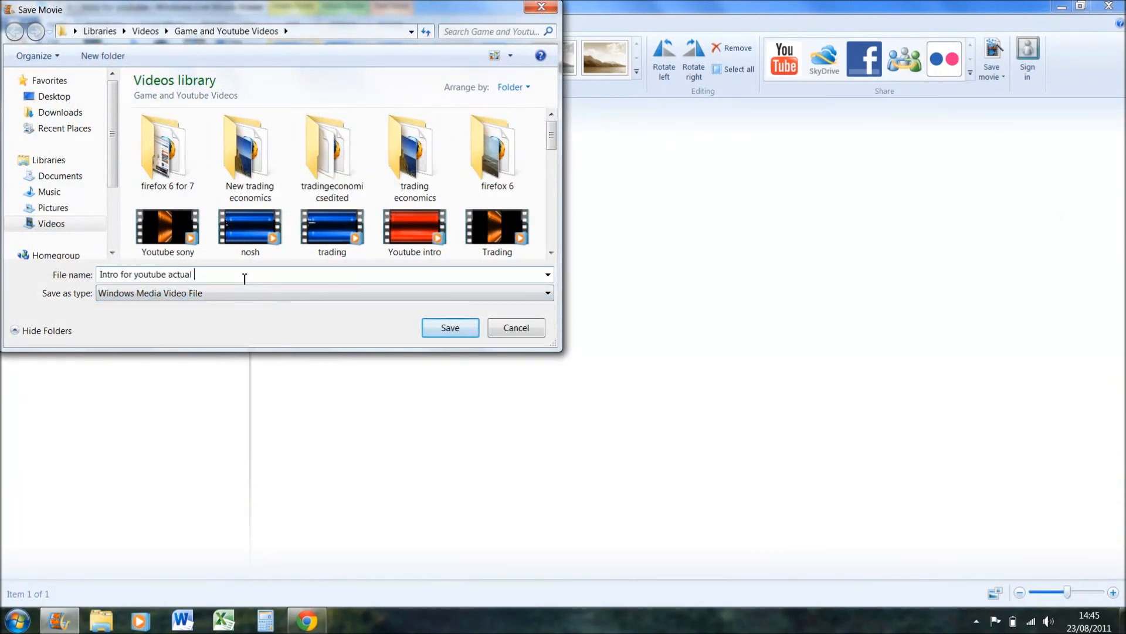
{"action": "type", "text": "video"}
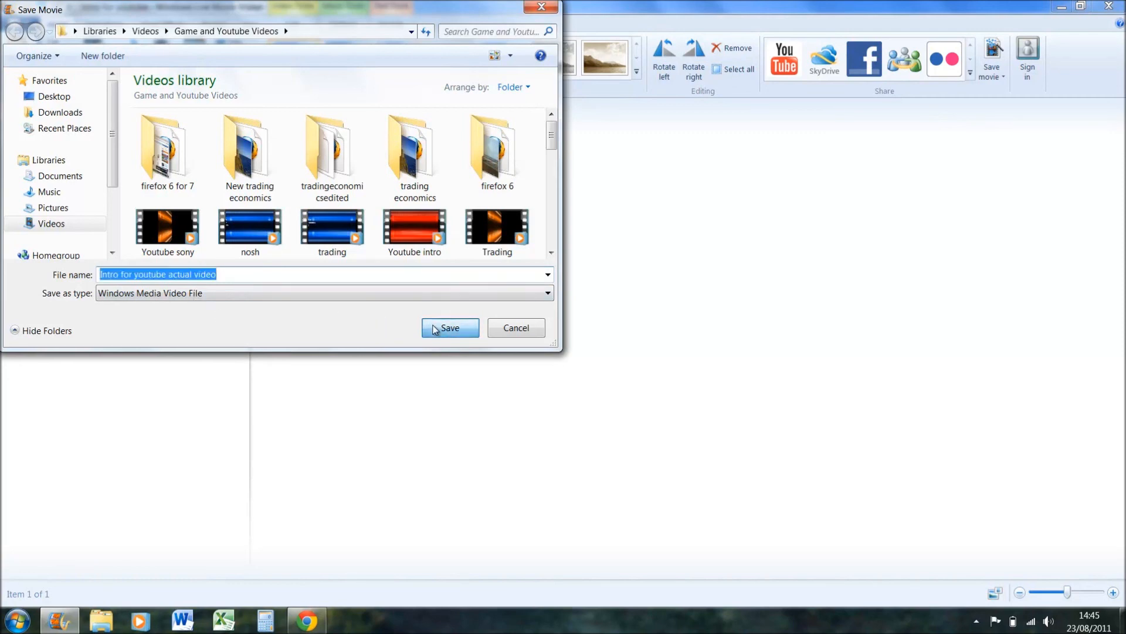
{"action": "left_click", "coordinate": [449, 327]}
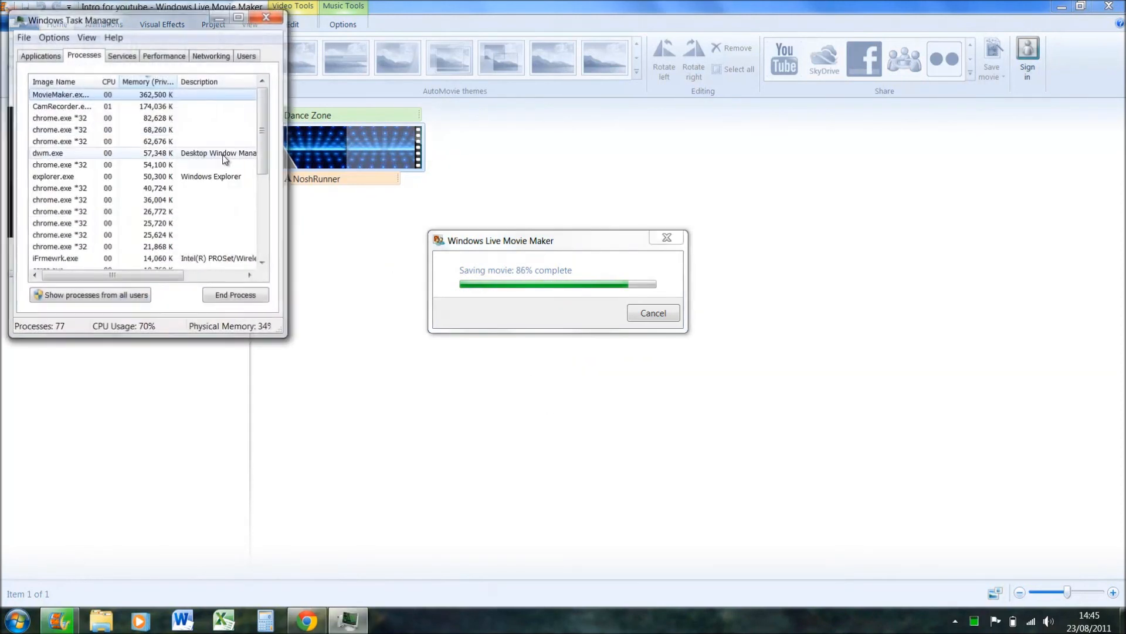
Monitor Task Manager performance during export, then open the finished movie's folder
{"action": "left_click", "coordinate": [253, 83]}
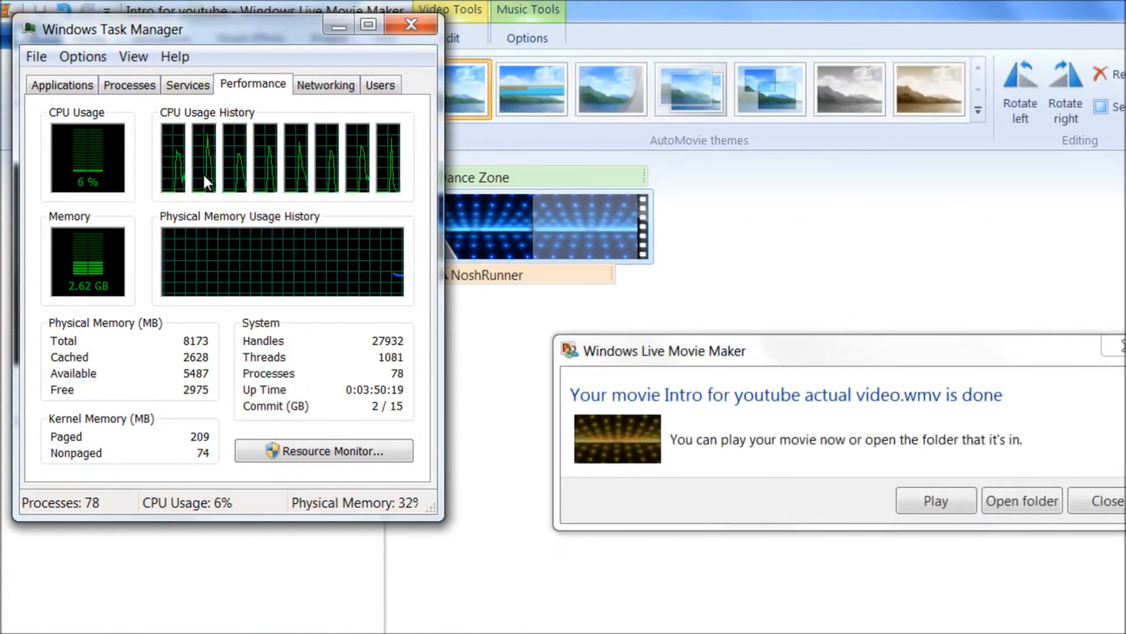
{"action": "mouse_move", "coordinate": [379, 186]}
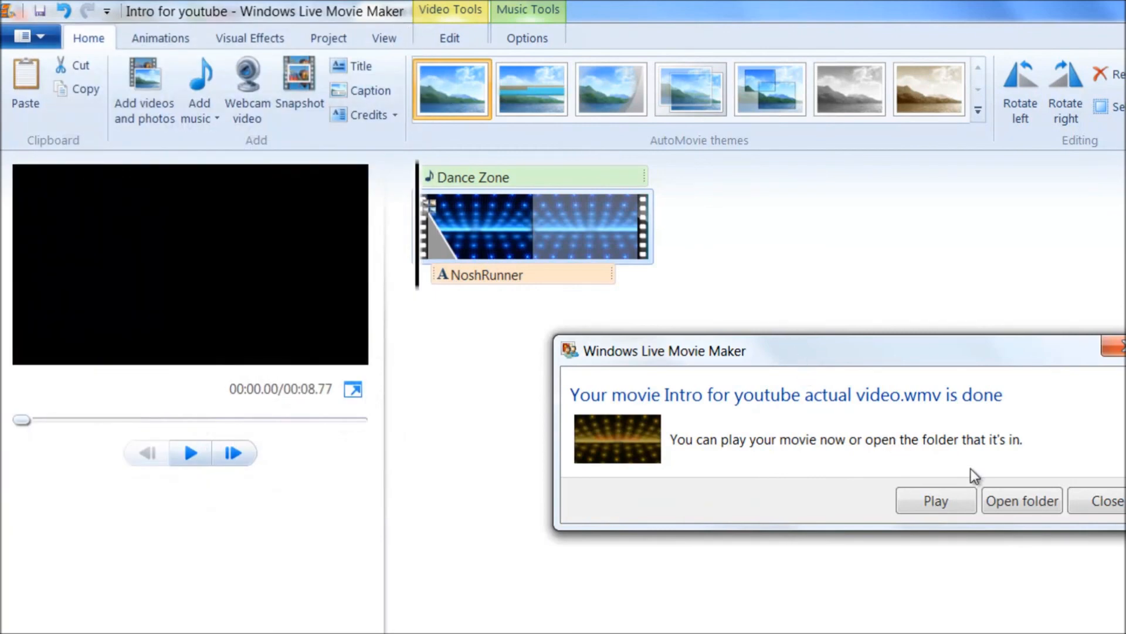
{"action": "left_click", "coordinate": [1021, 501]}
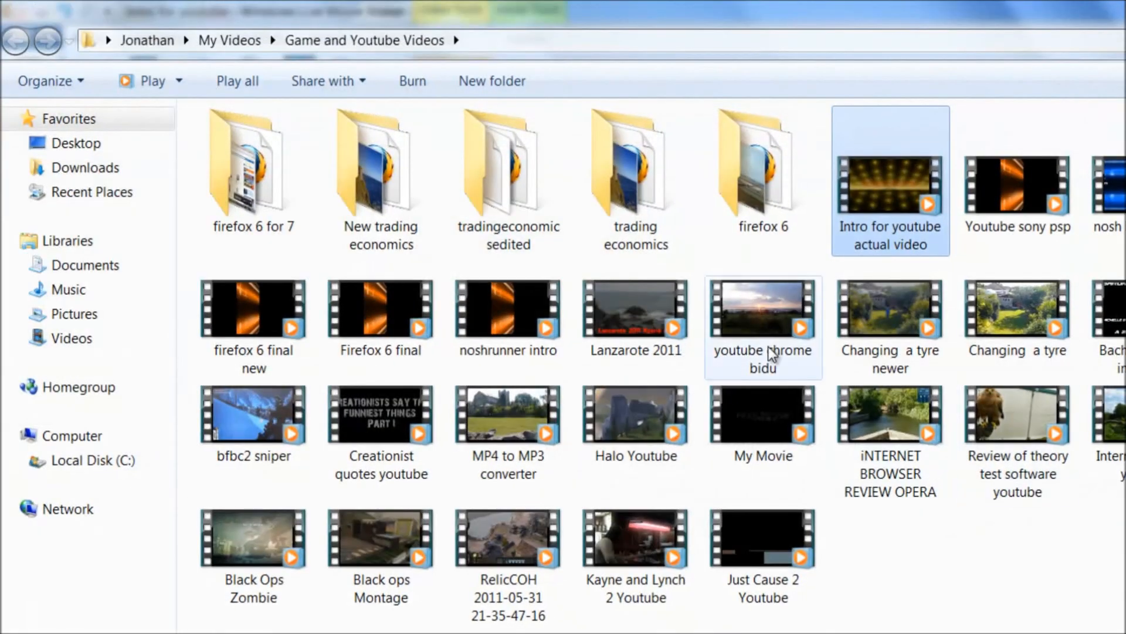
Play the exported 'Intro for youtube actual video.wmv' from the Game and Youtube Videos folder
{"action": "double_click", "coordinate": [889, 177]}
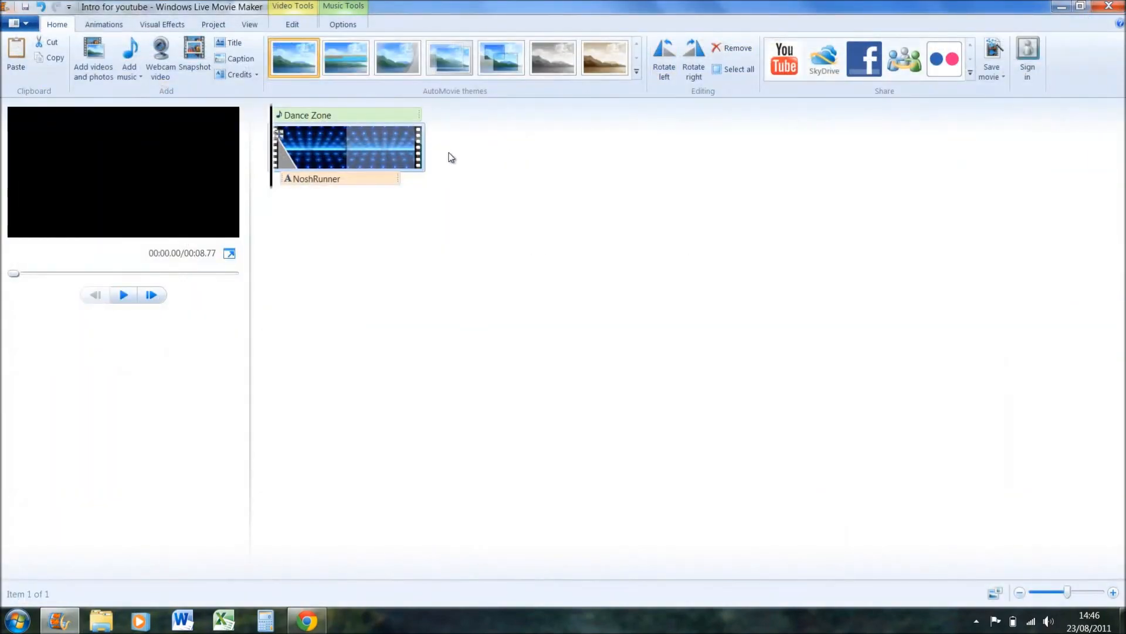
{"action": "mouse_move", "coordinate": [431, 159]}
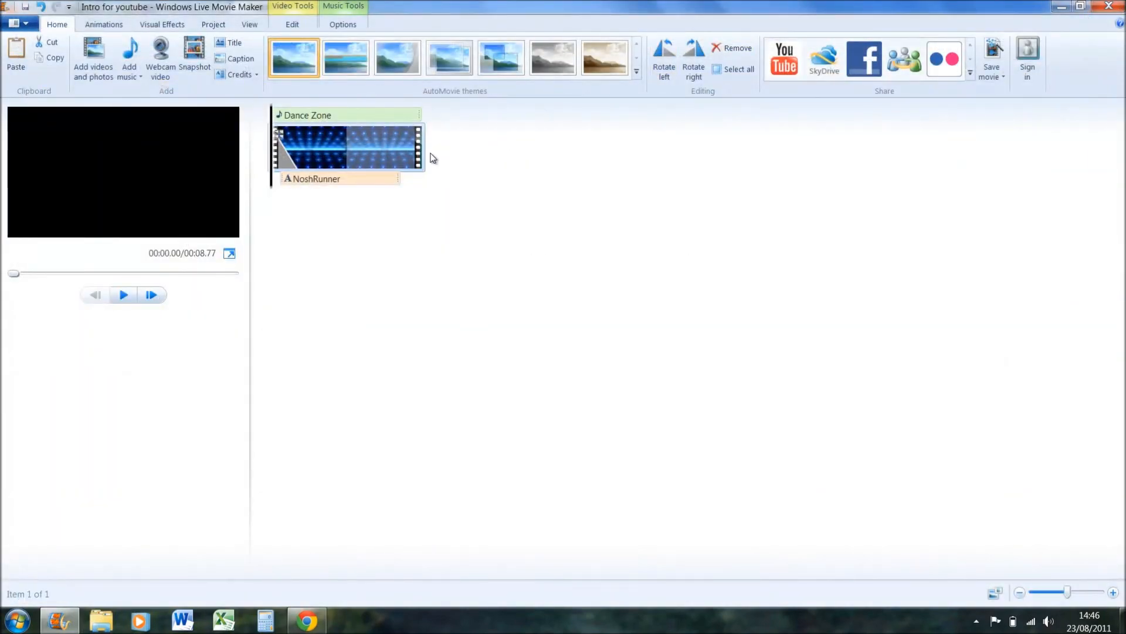